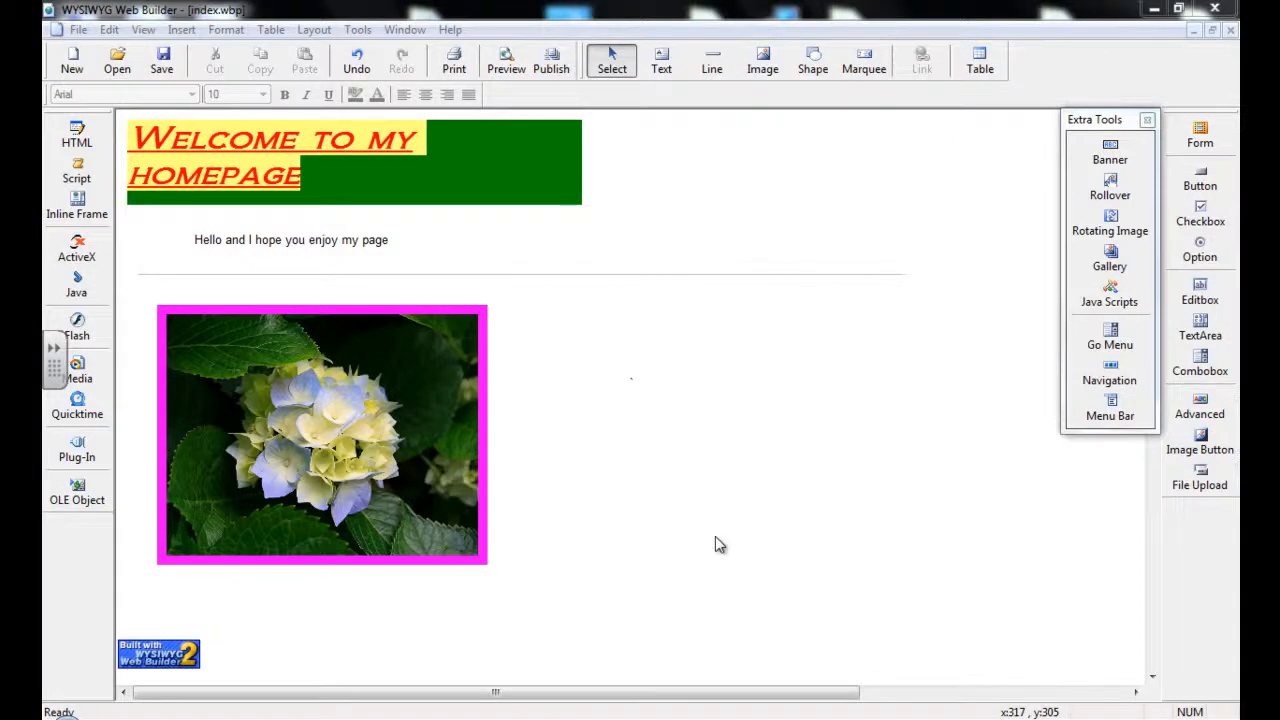
mouse_move(790, 476)
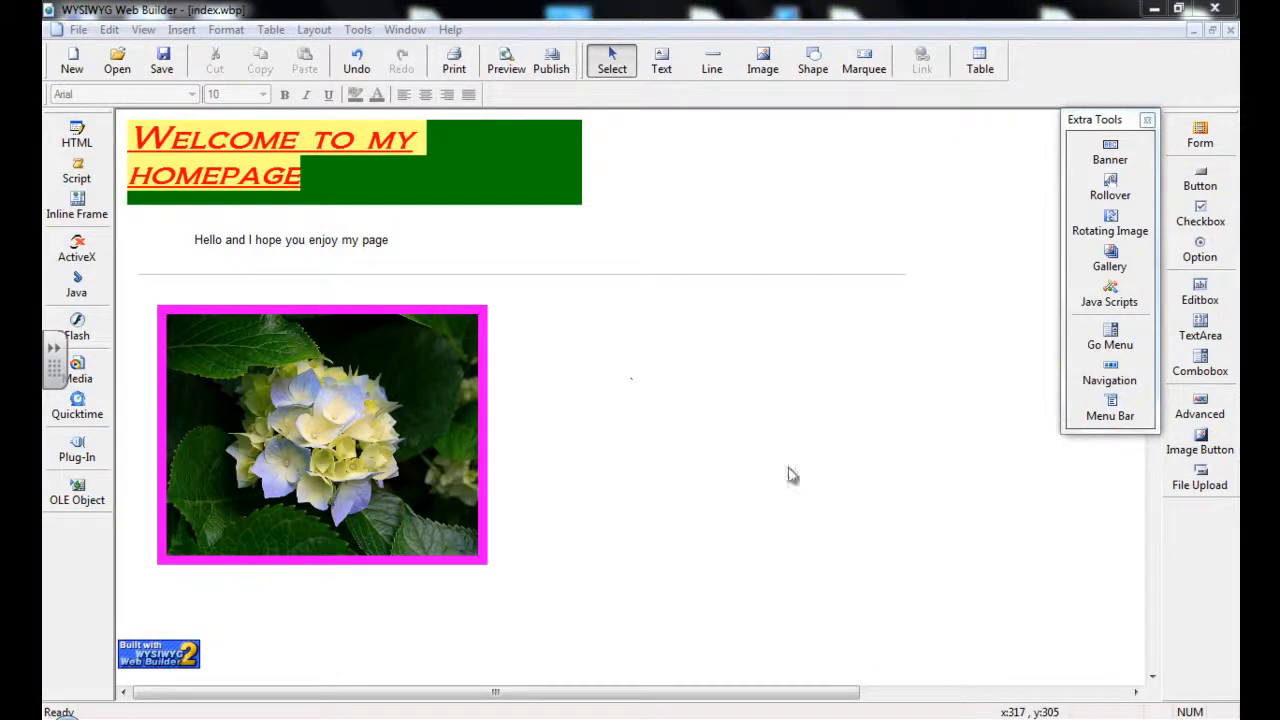
mouse_move(804, 252)
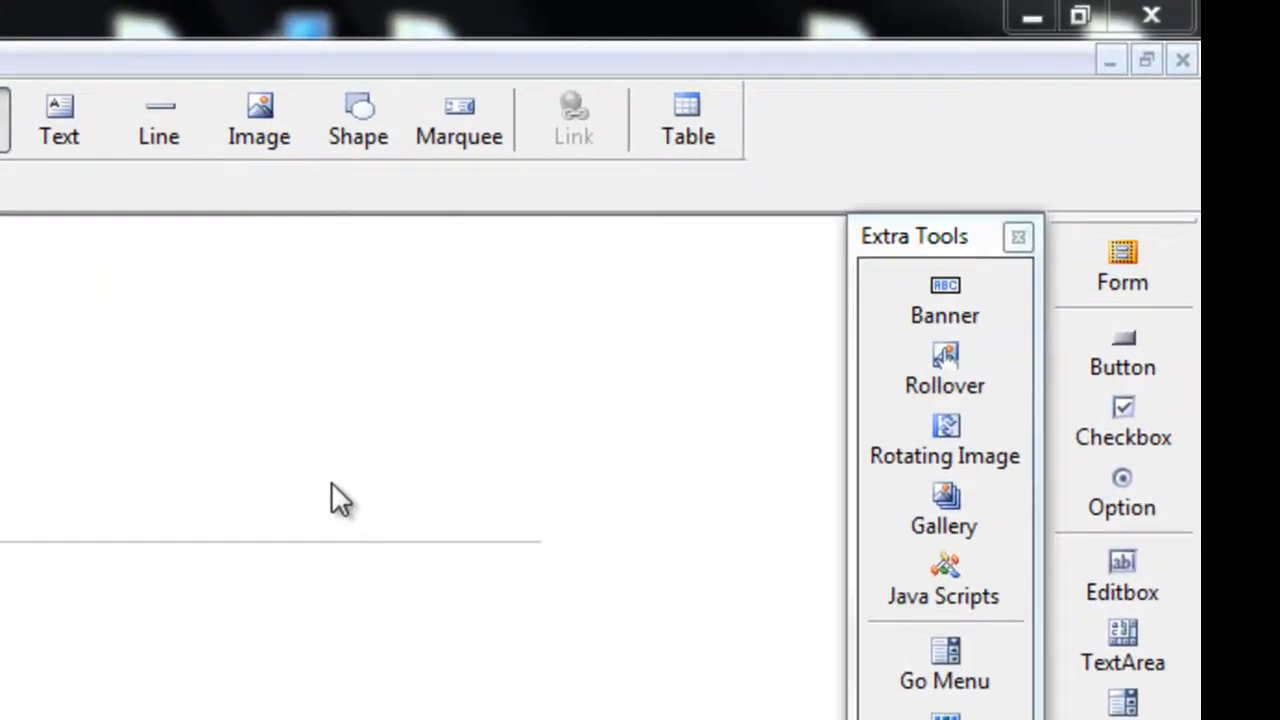
mouse_move(516, 310)
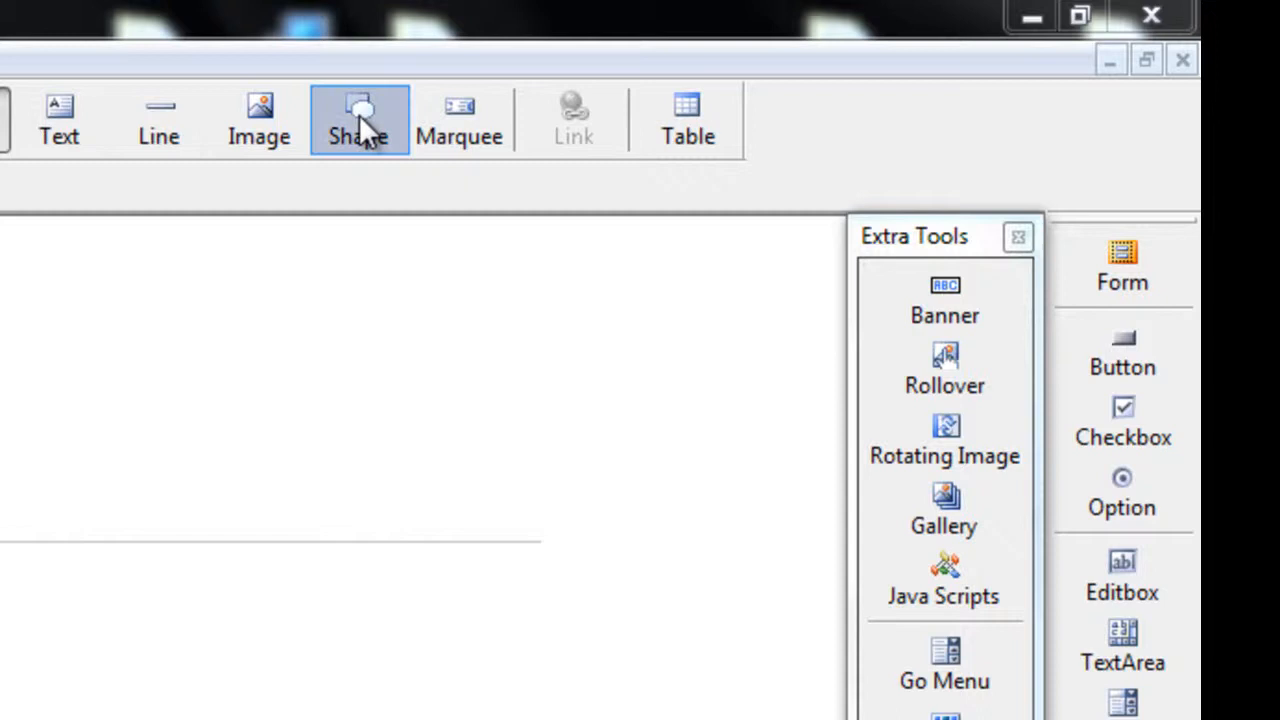
Draw a new grey rectangle shape to the right of the flower photo.
left_click(360, 118)
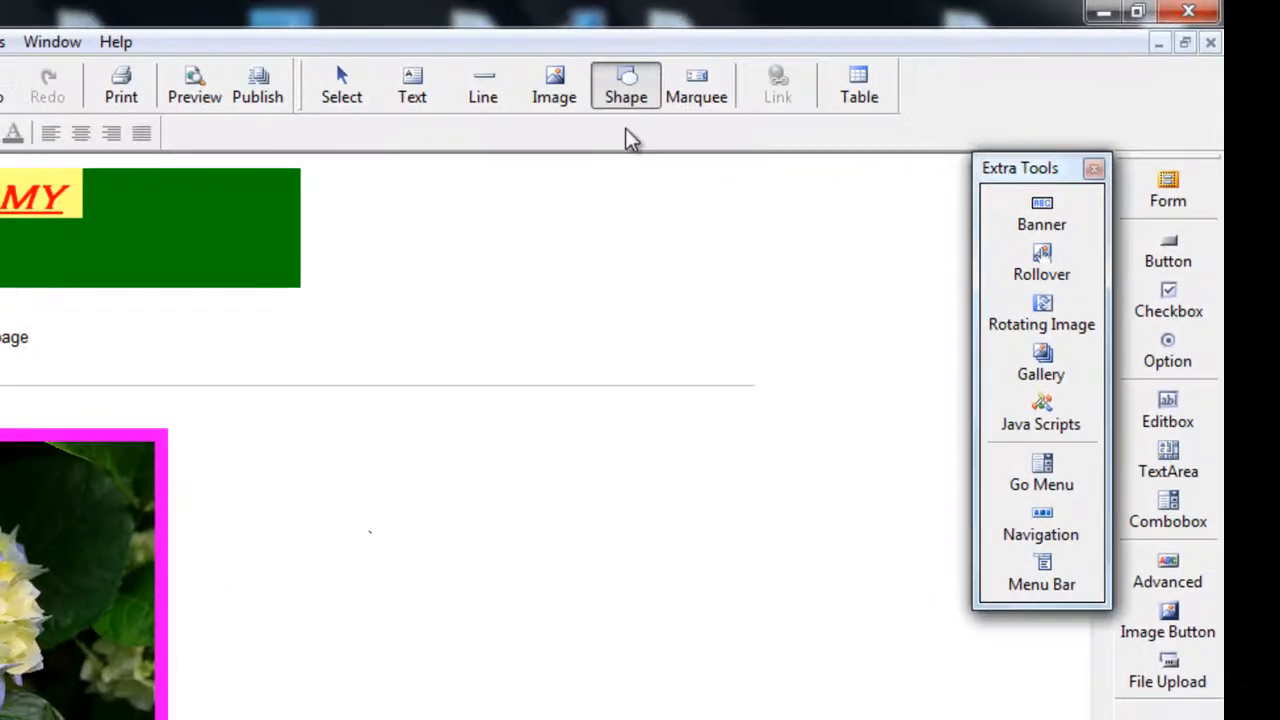
left_click_drag(378, 520, 436, 584)
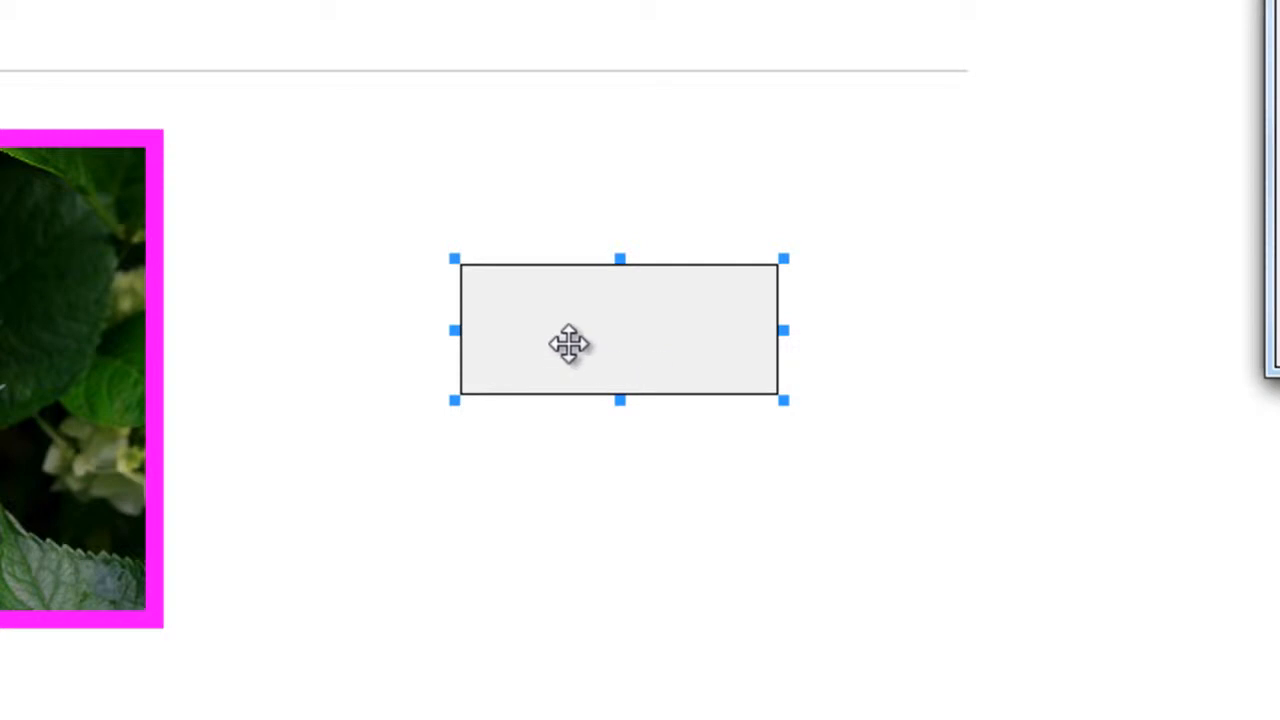
mouse_move(690, 276)
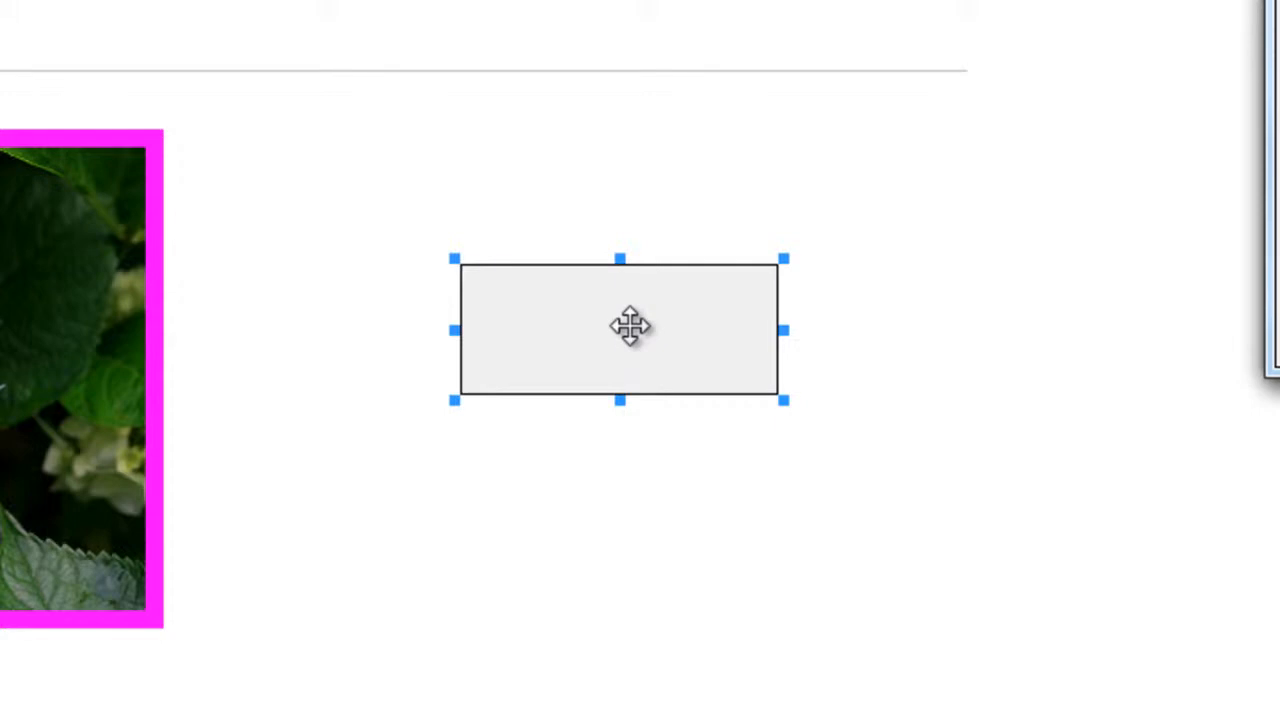
Change the rectangle's Type to Round rect in Shape Properties and apply it.
double_click(618, 330)
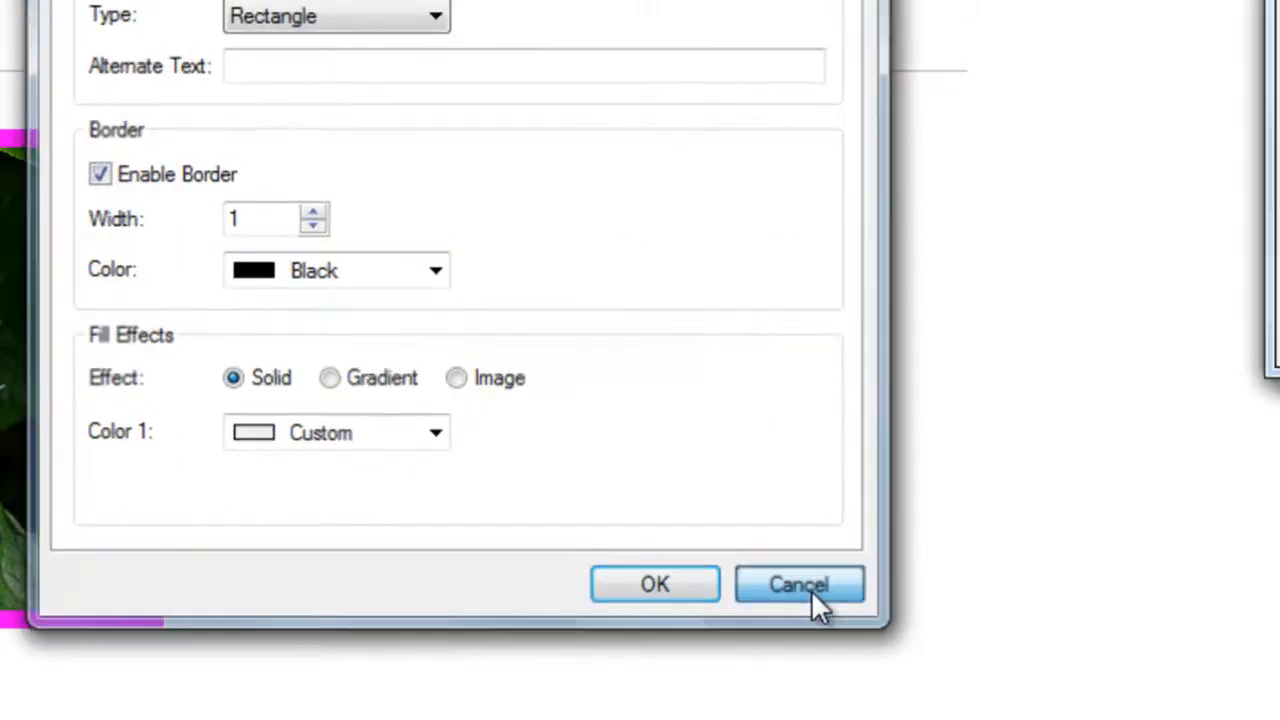
left_click(800, 584)
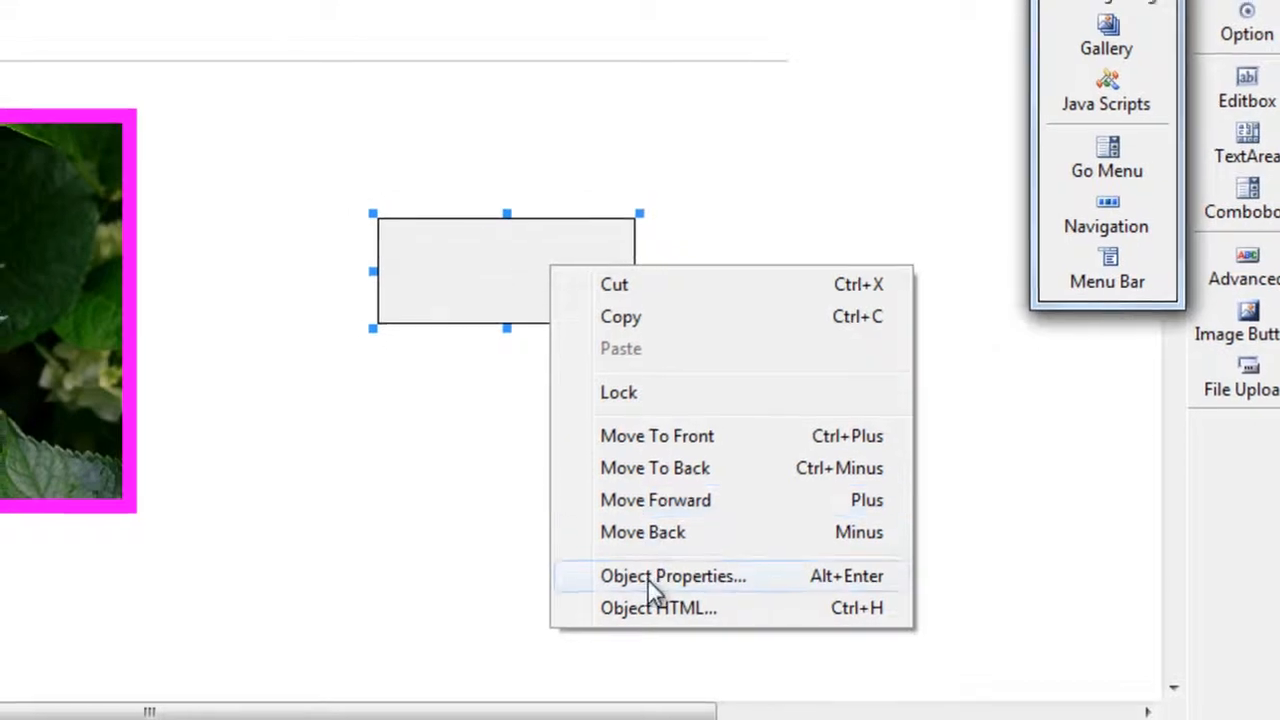
left_click(672, 576)
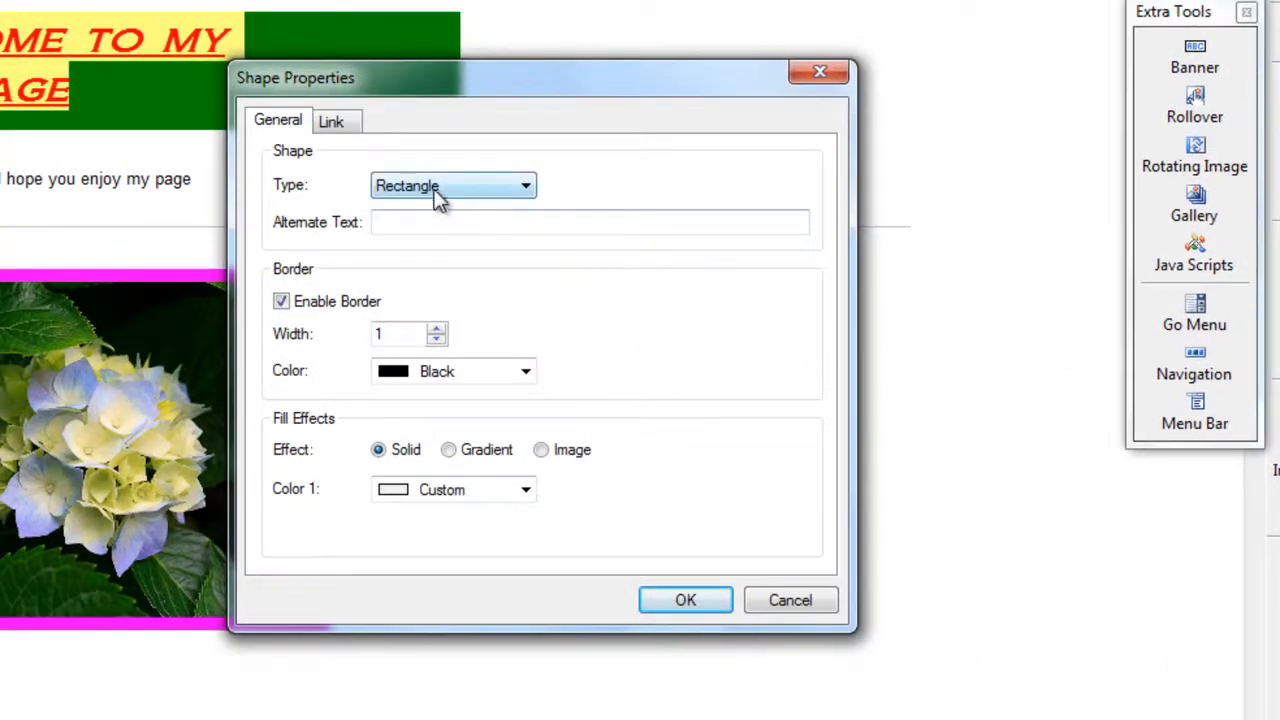
left_click(524, 184)
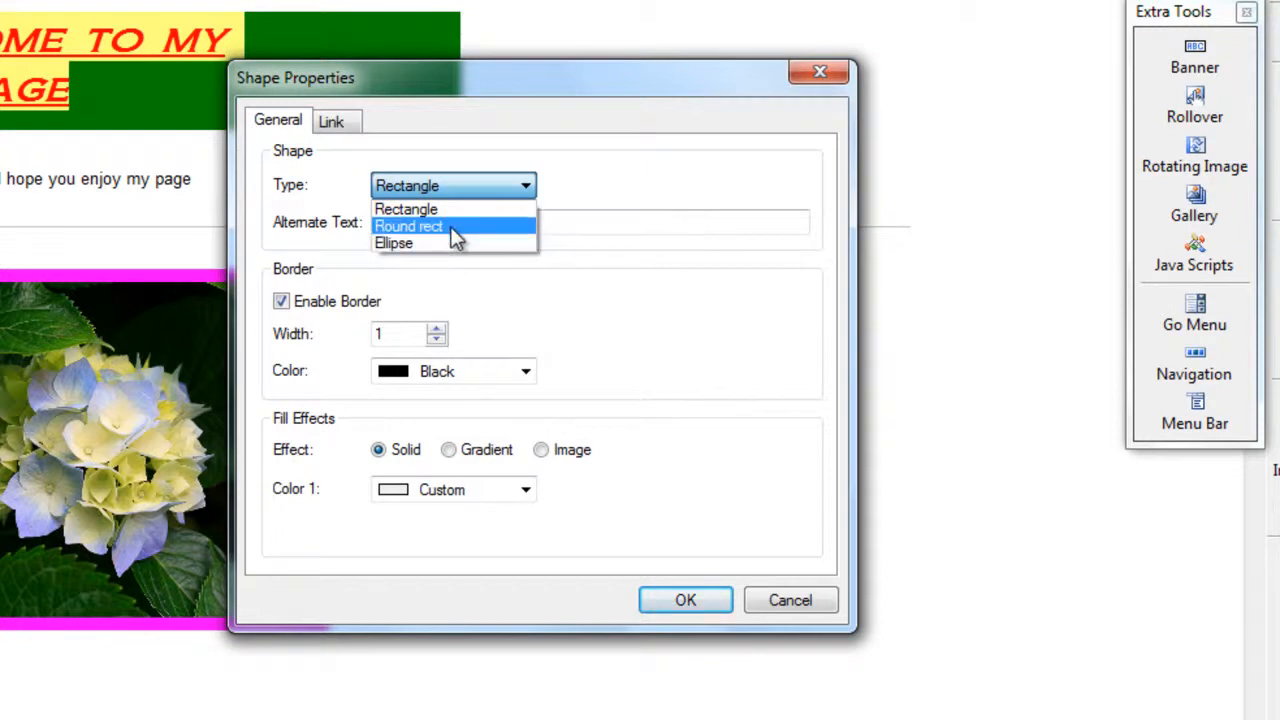
left_click(408, 224)
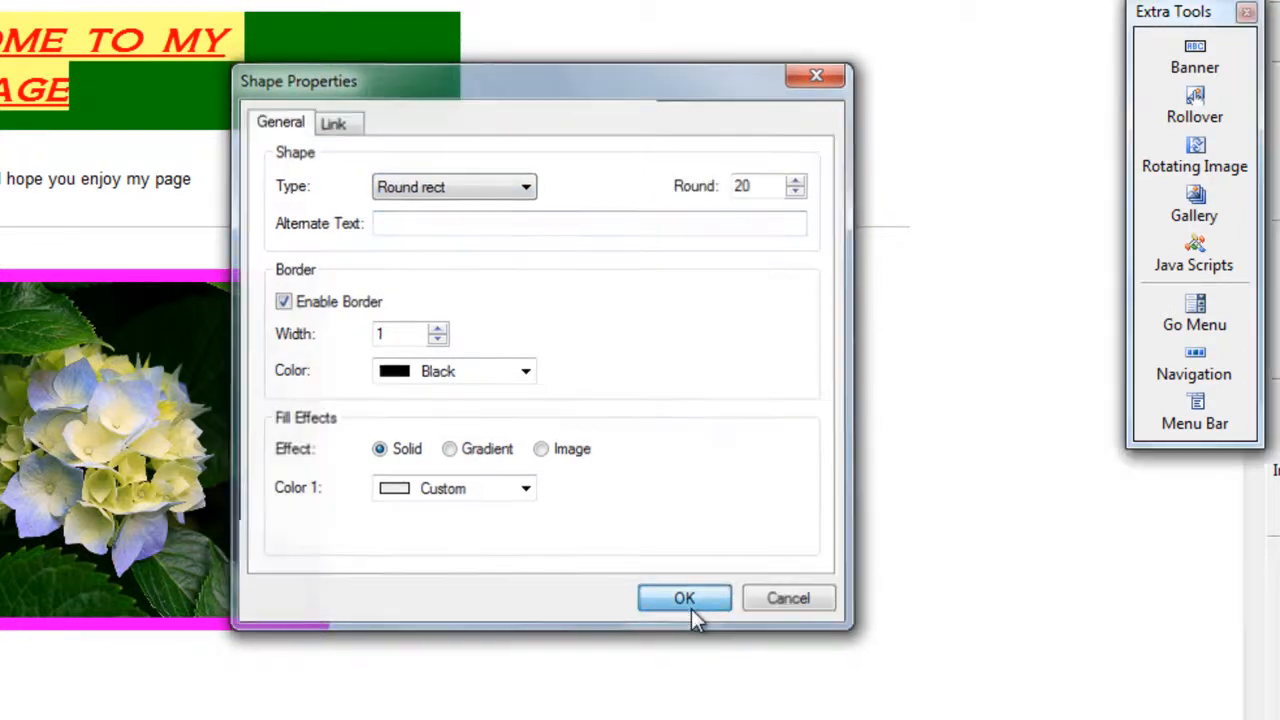
left_click(684, 596)
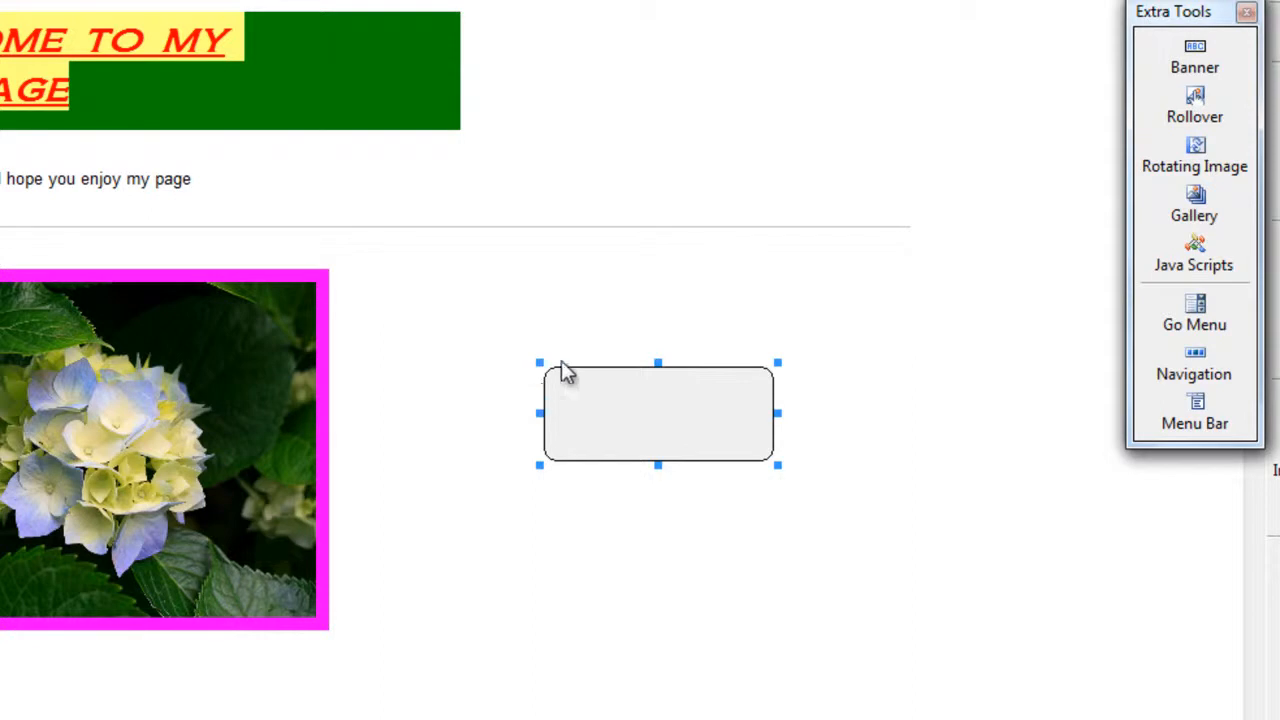
Raise the rounded rectangle's Round value above 20 with the spinner.
double_click(658, 412)
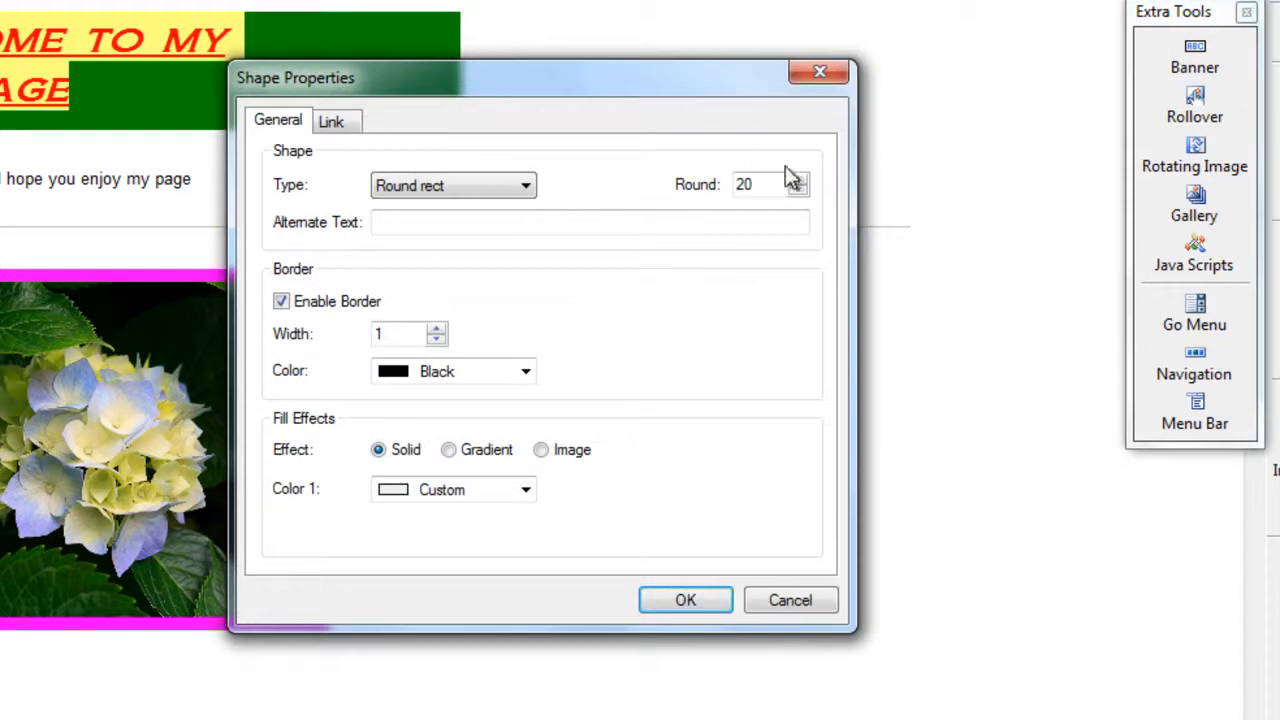
left_click(796, 178)
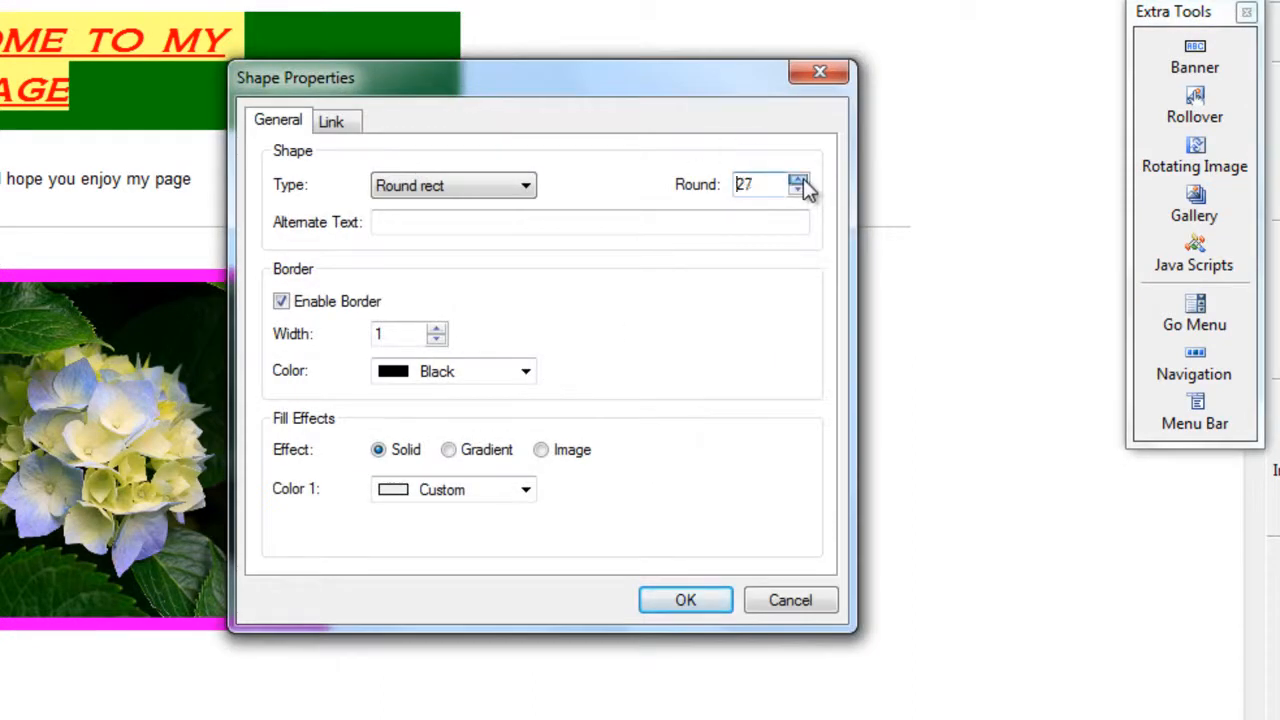
left_click(800, 178)
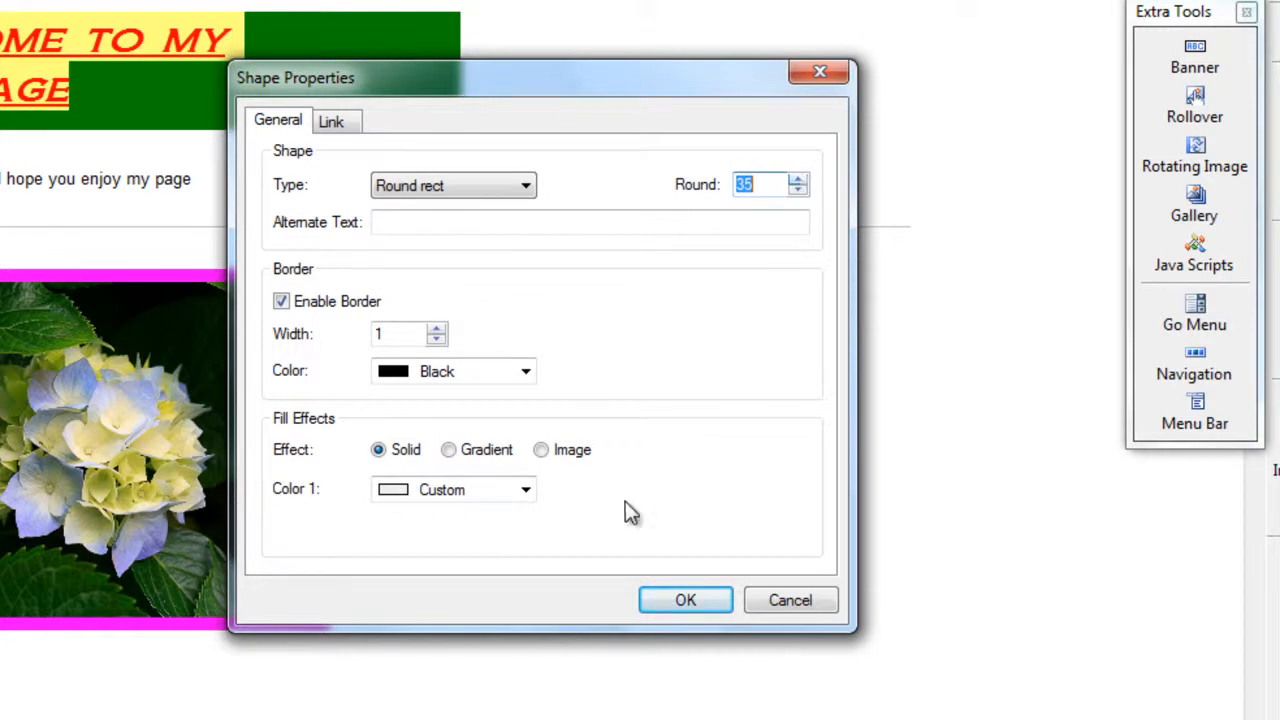
mouse_move(670, 528)
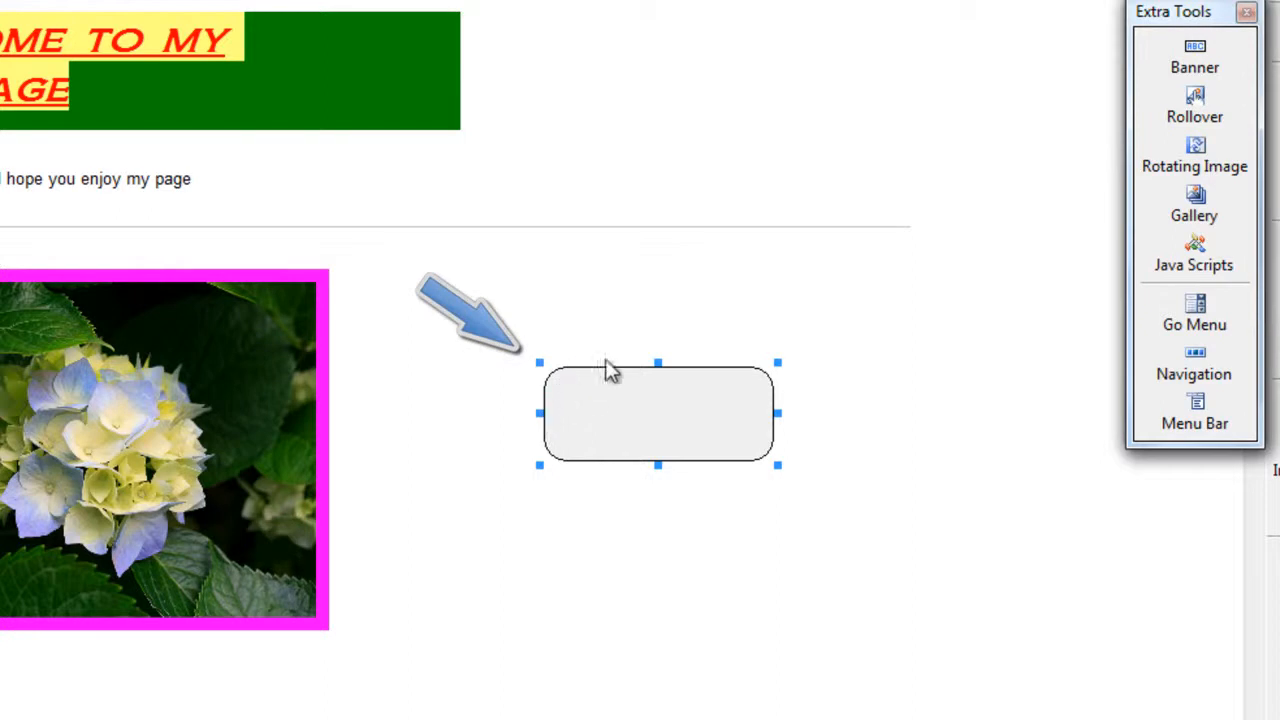
Change the shape's Type to Ellipse, confirm it and select the new ellipse.
double_click(658, 414)
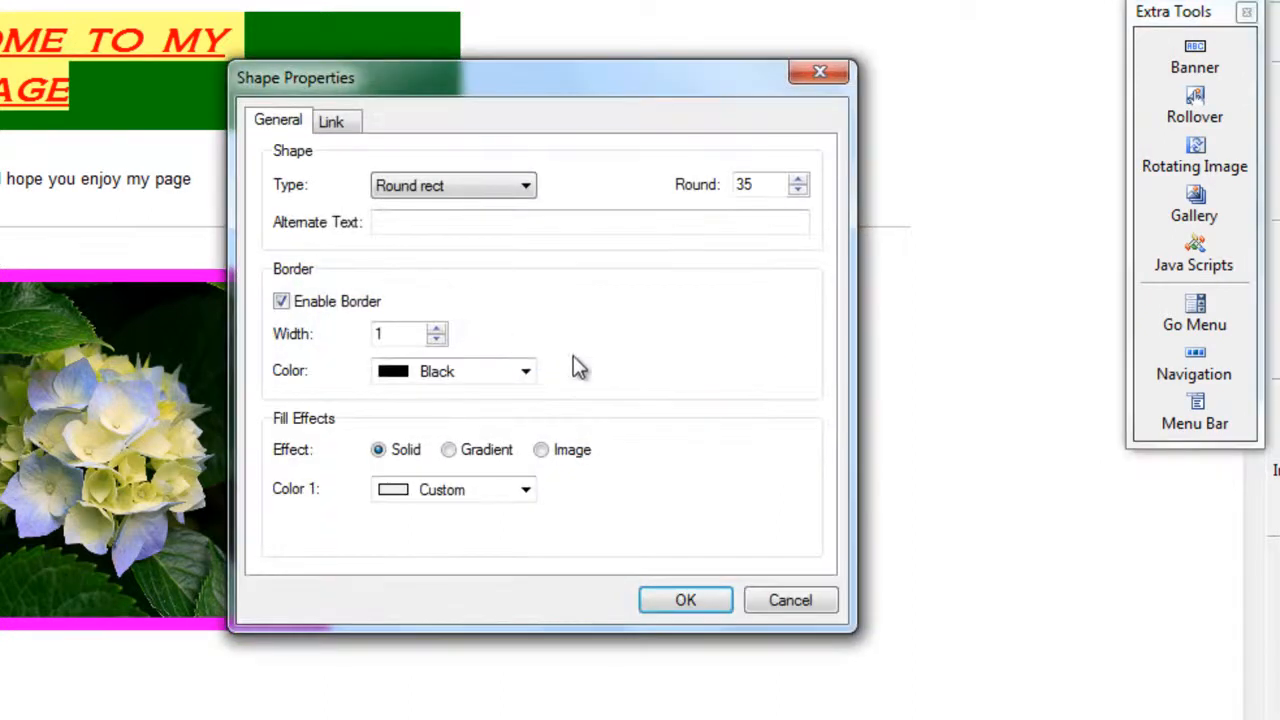
left_click(452, 184)
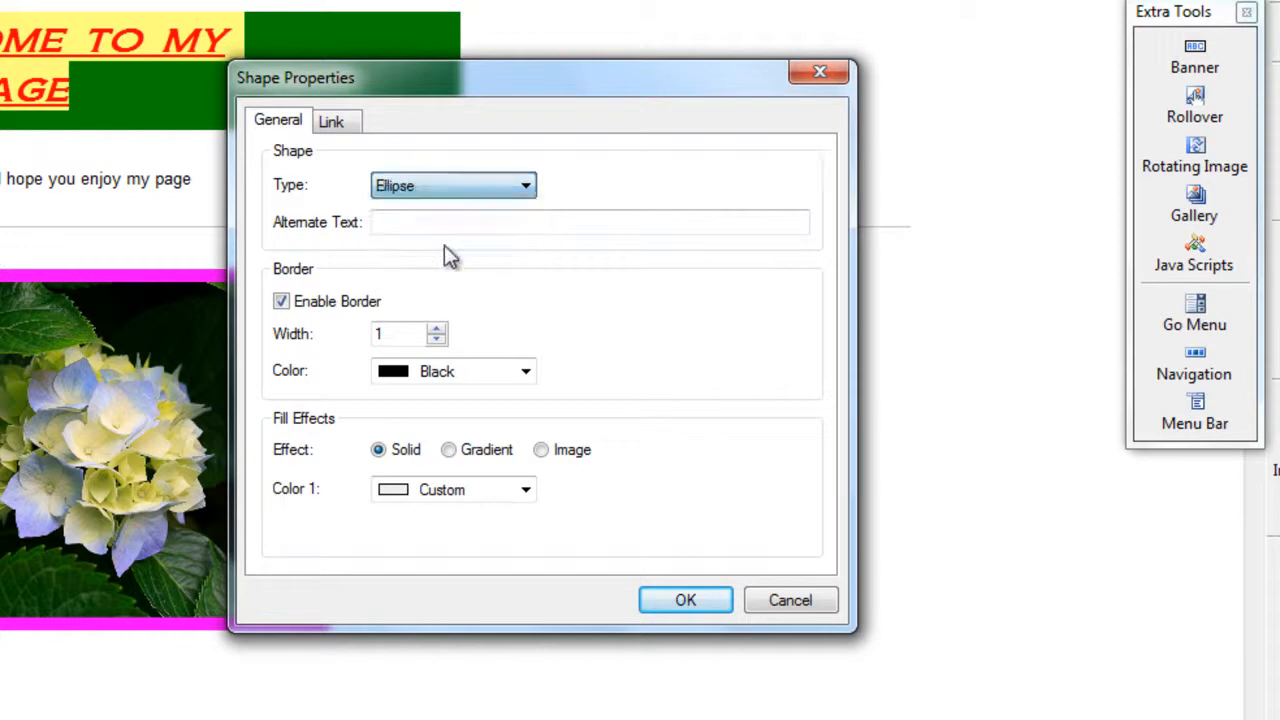
left_click(684, 600)
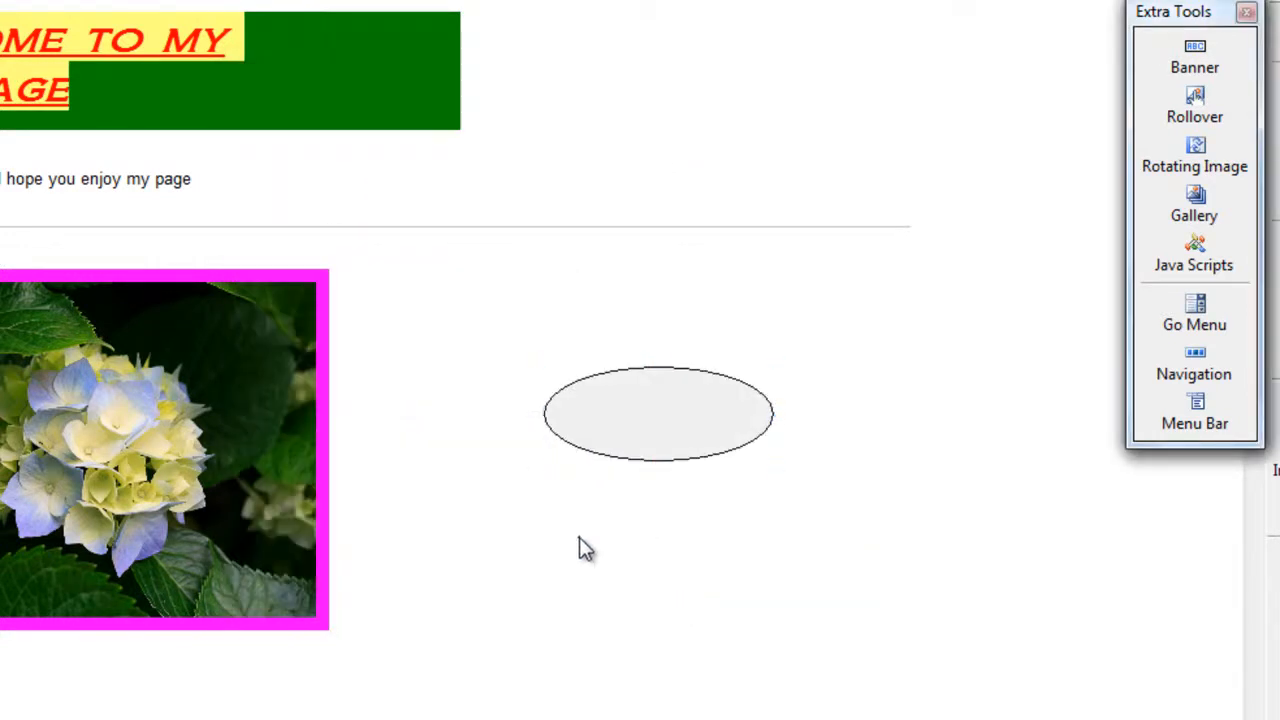
left_click(658, 412)
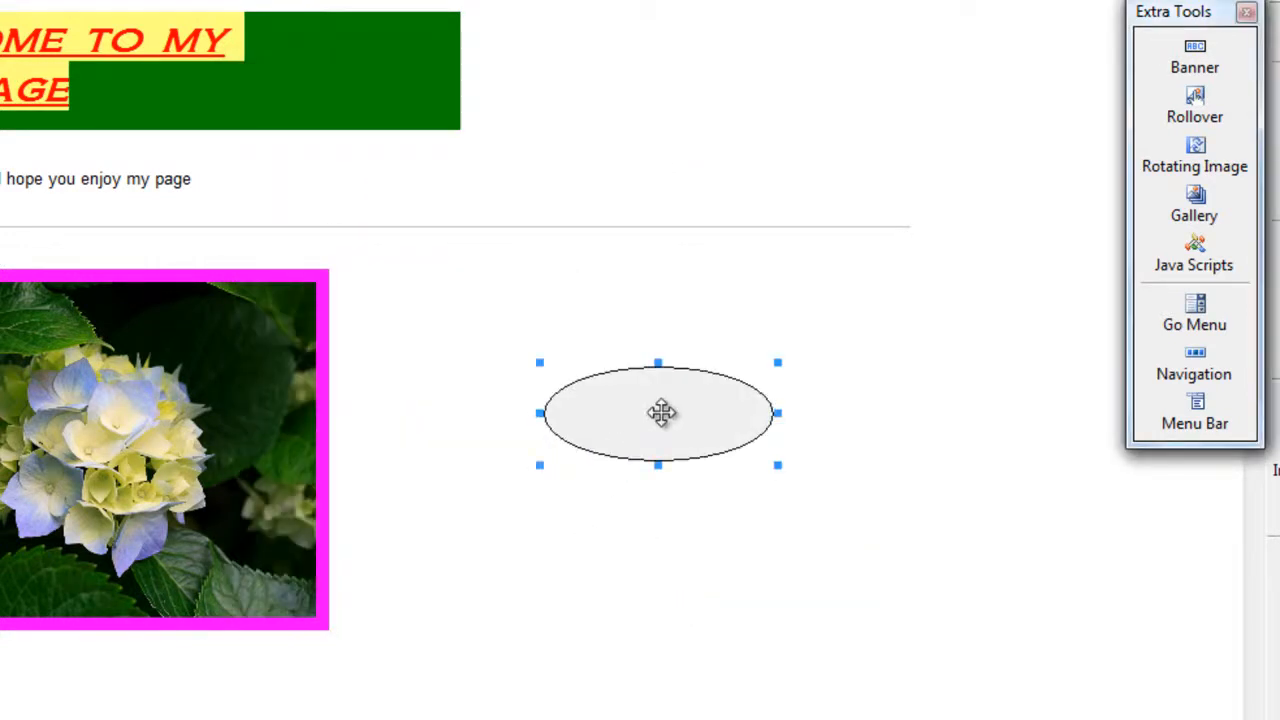
Increase the ellipse's Border Width and set its colour to Maroon.
double_click(660, 412)
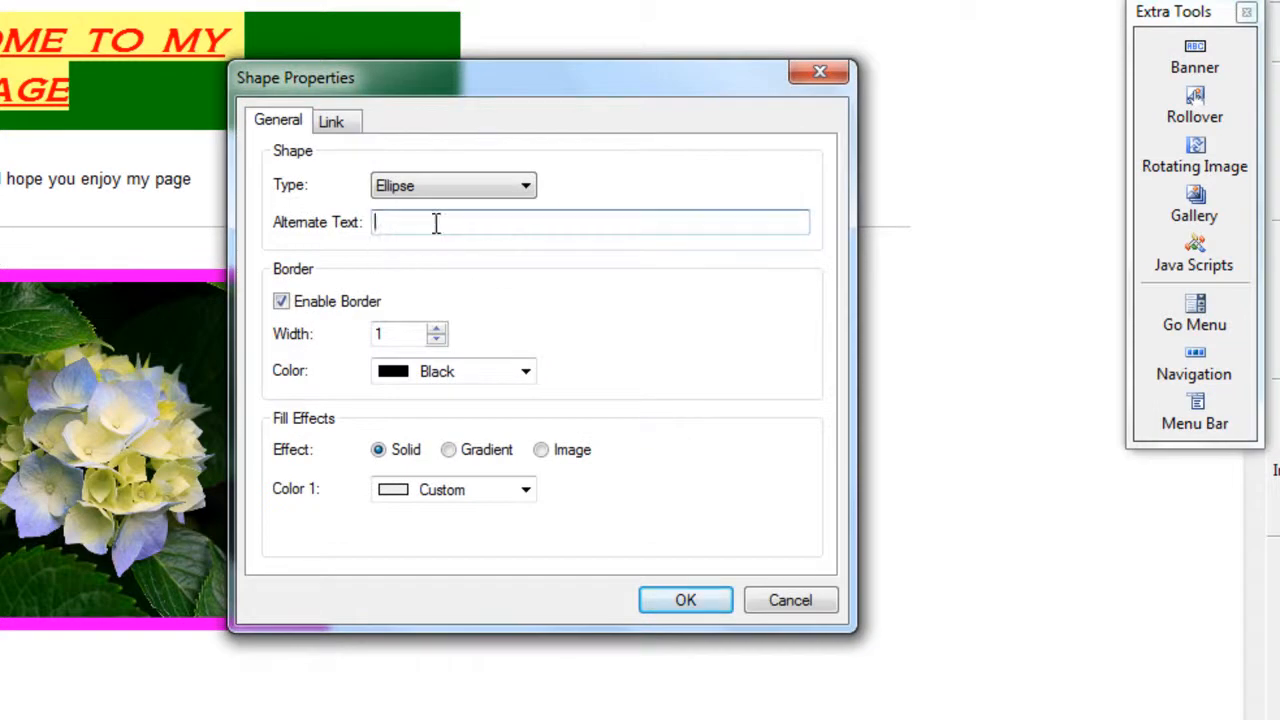
mouse_move(450, 232)
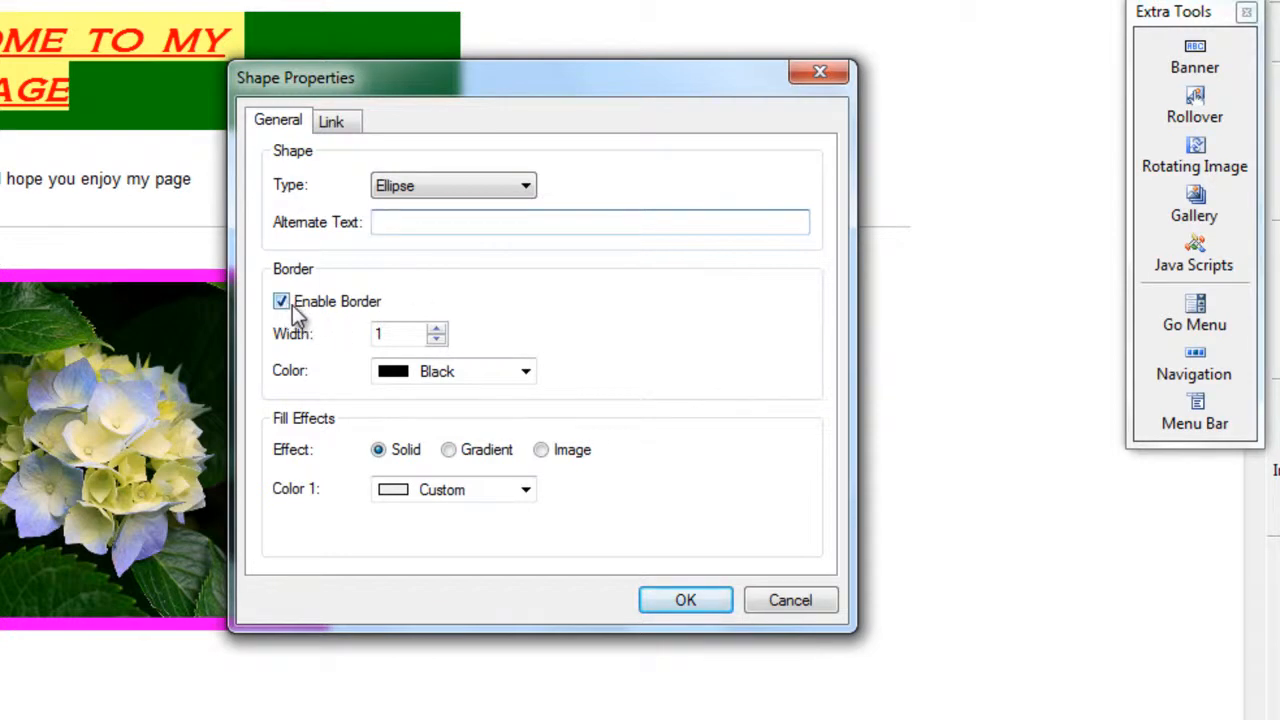
left_click(436, 328)
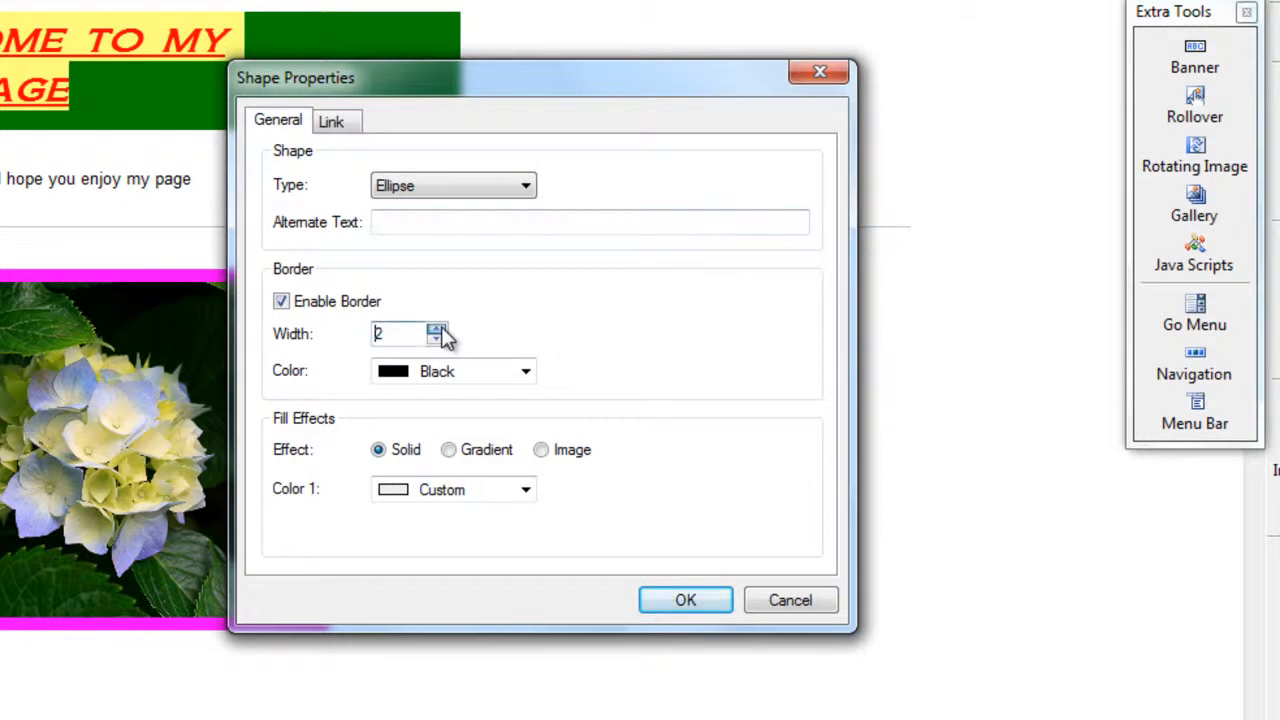
left_click(524, 370)
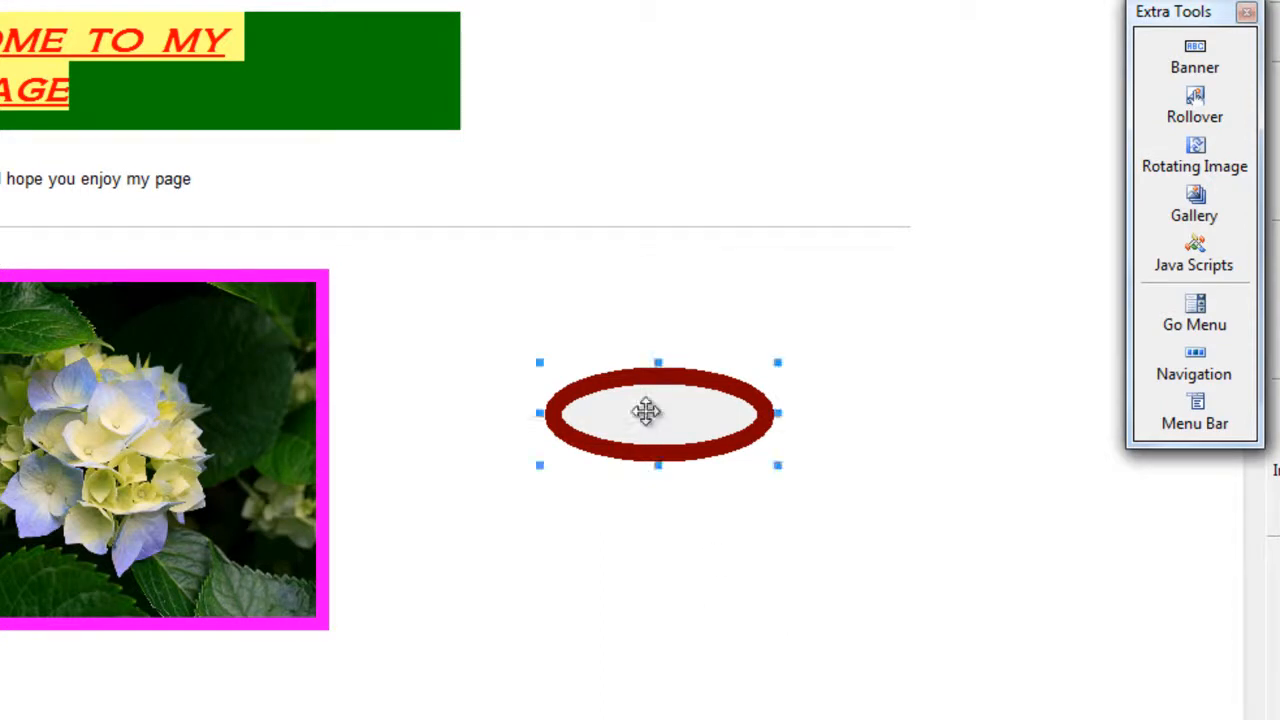
Uncheck Enable Border and keep a Solid dark blue Fill Effect on the ellipse.
double_click(658, 412)
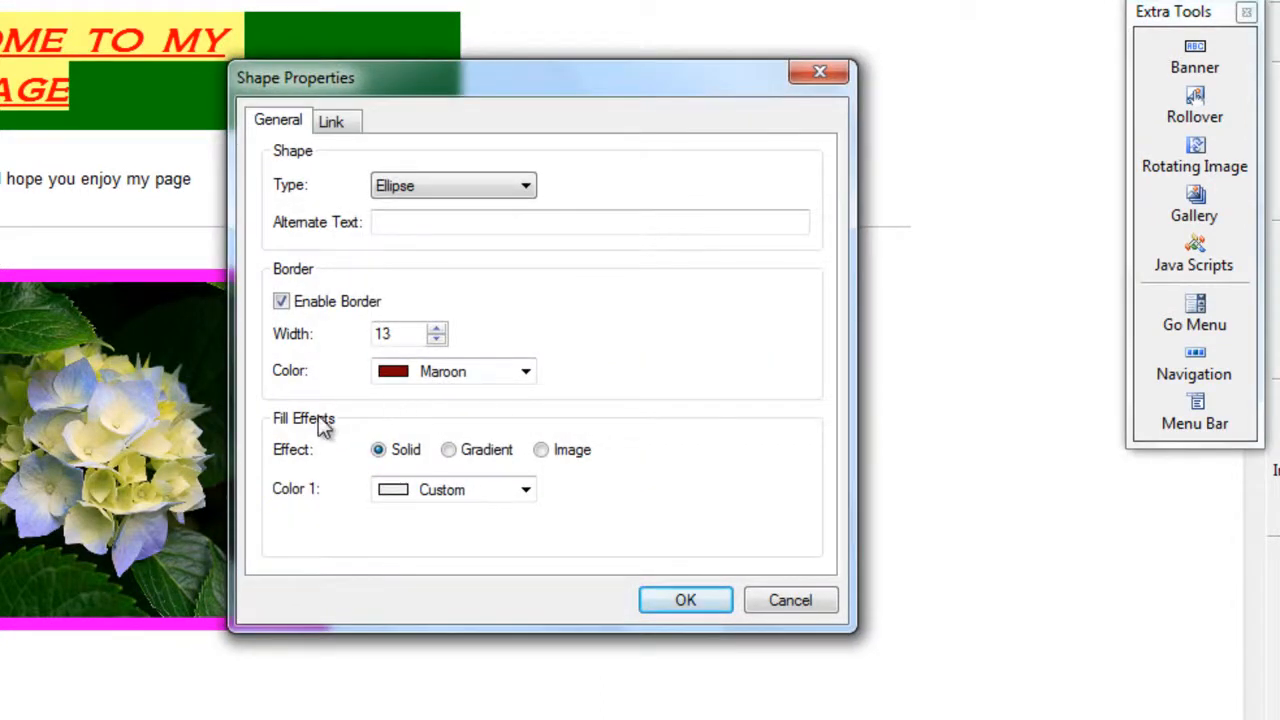
mouse_move(288, 432)
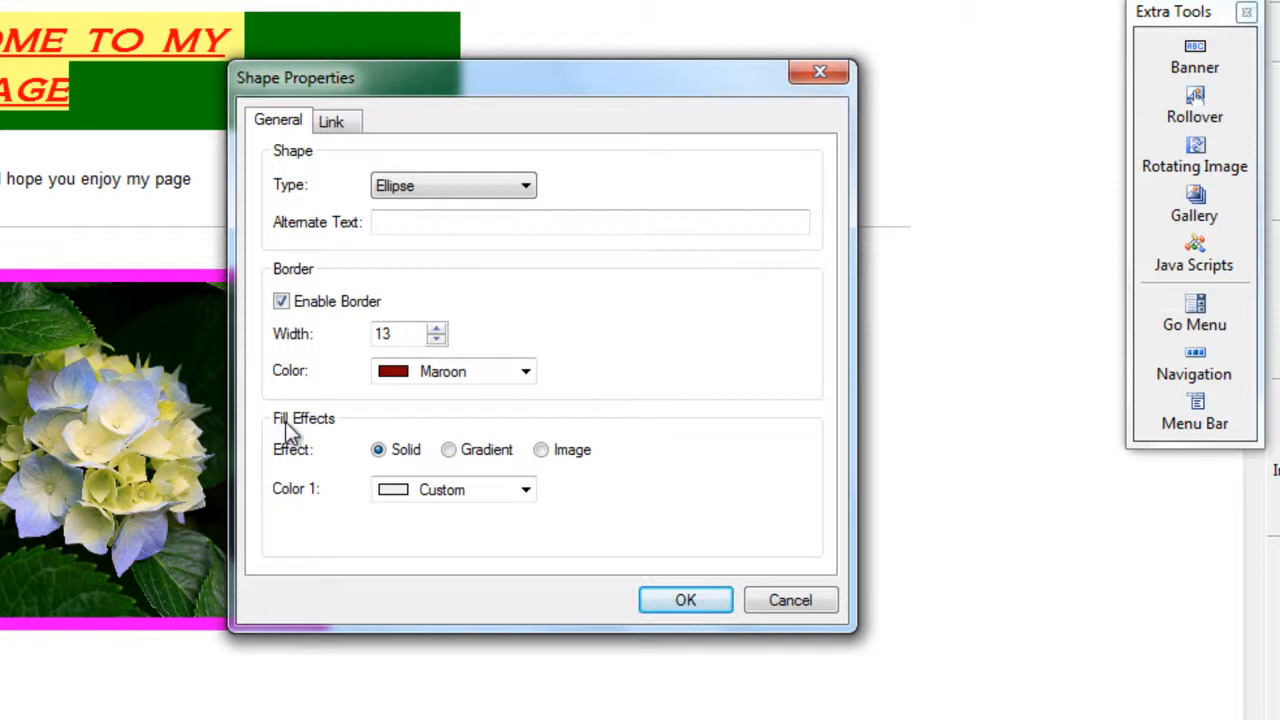
mouse_move(290, 310)
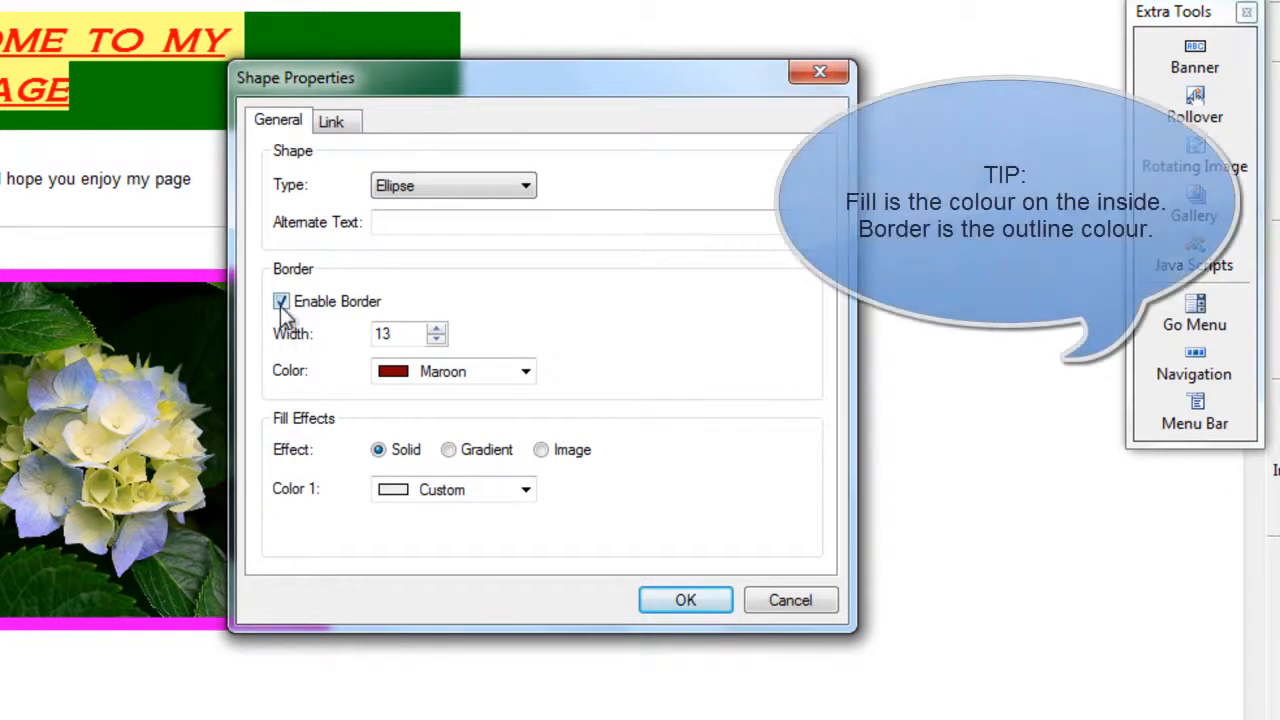
left_click(280, 300)
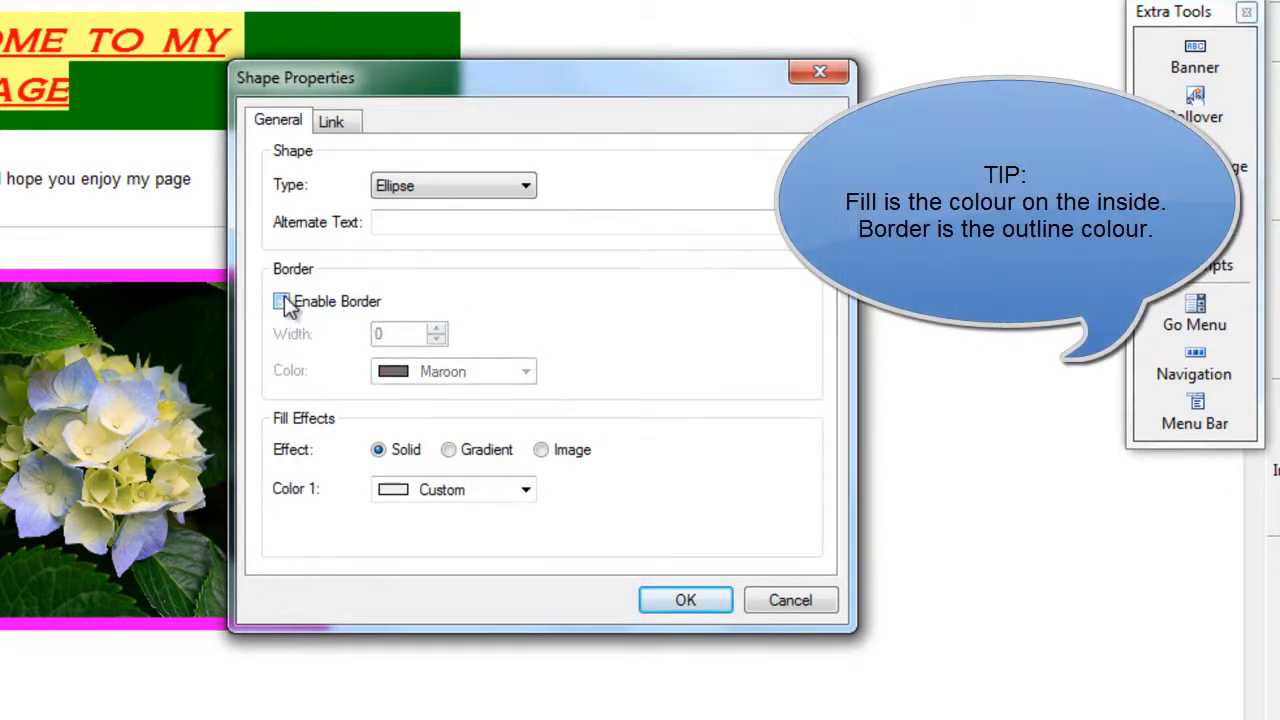
left_click(684, 600)
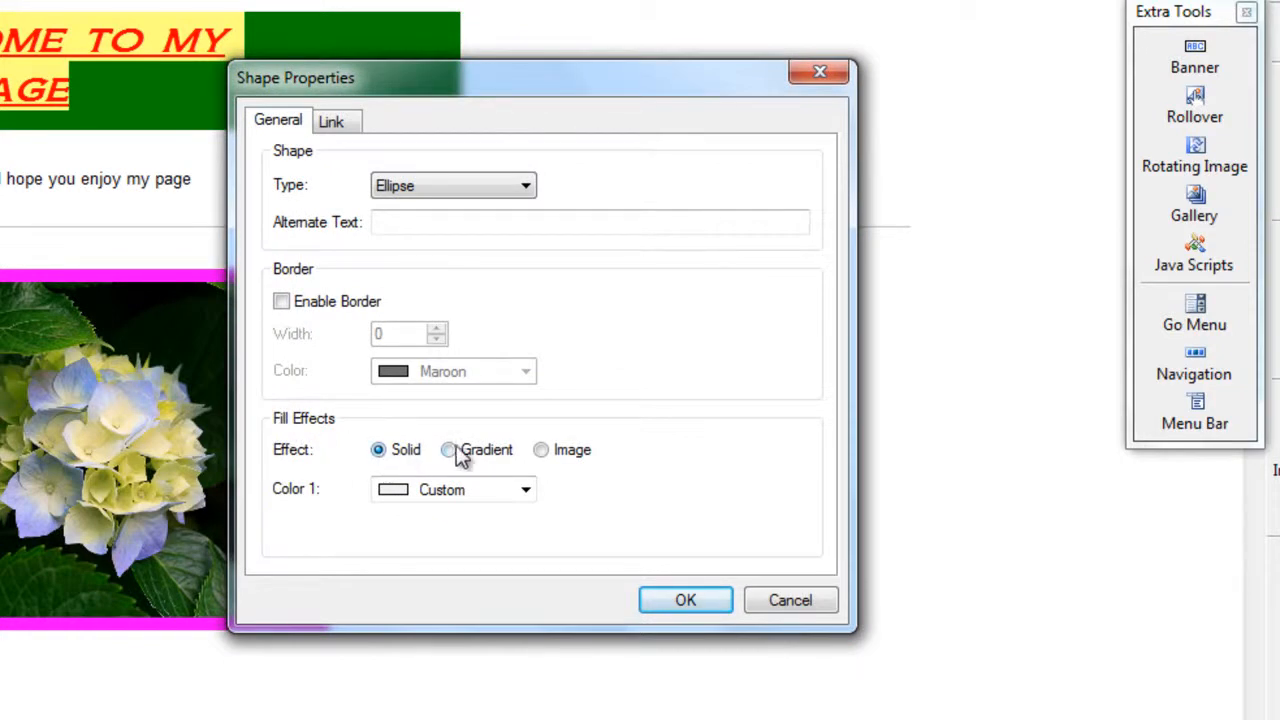
mouse_move(476, 458)
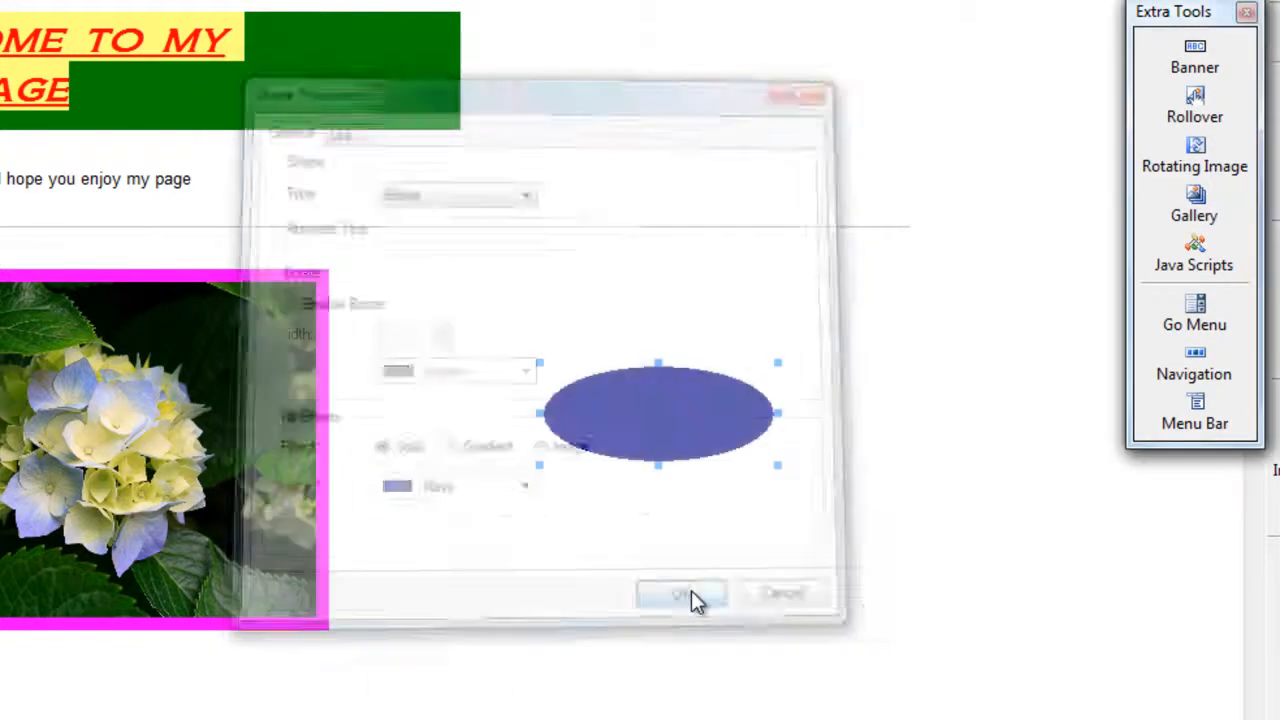
left_click(680, 592)
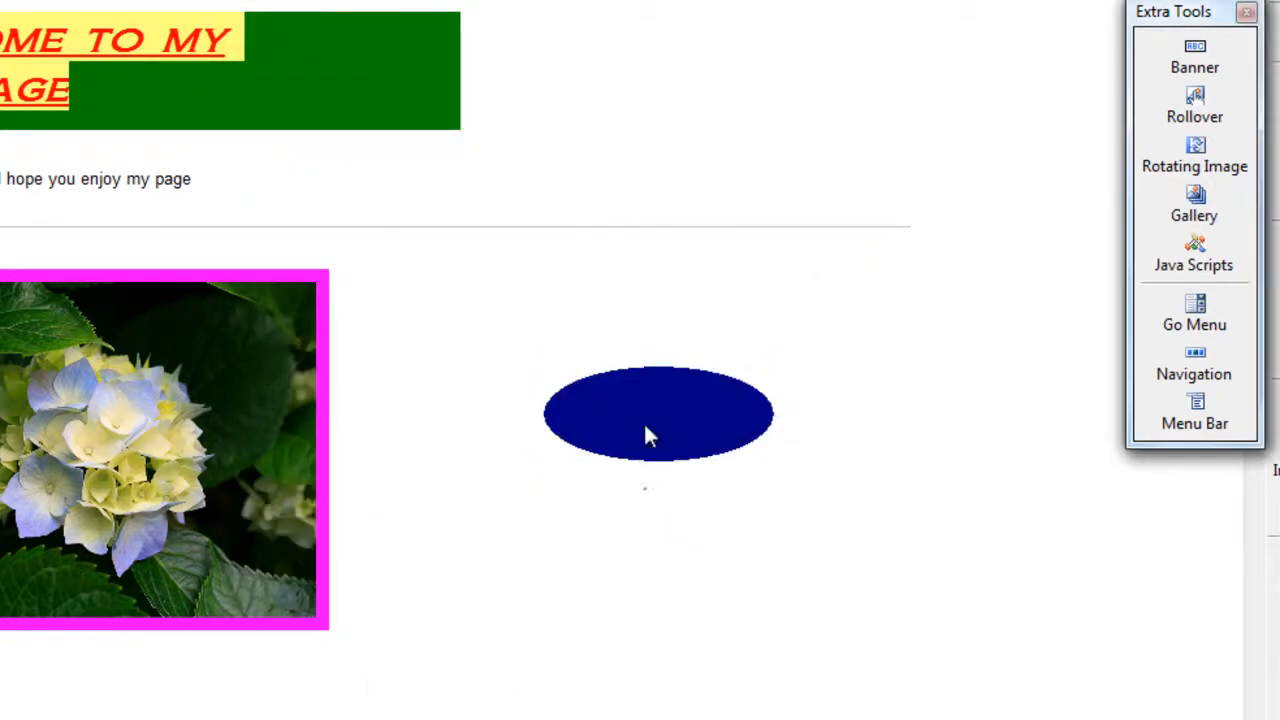
Set a Navy and Red Gradient fill using the middle-band Style and apply it to the ellipse.
double_click(658, 412)
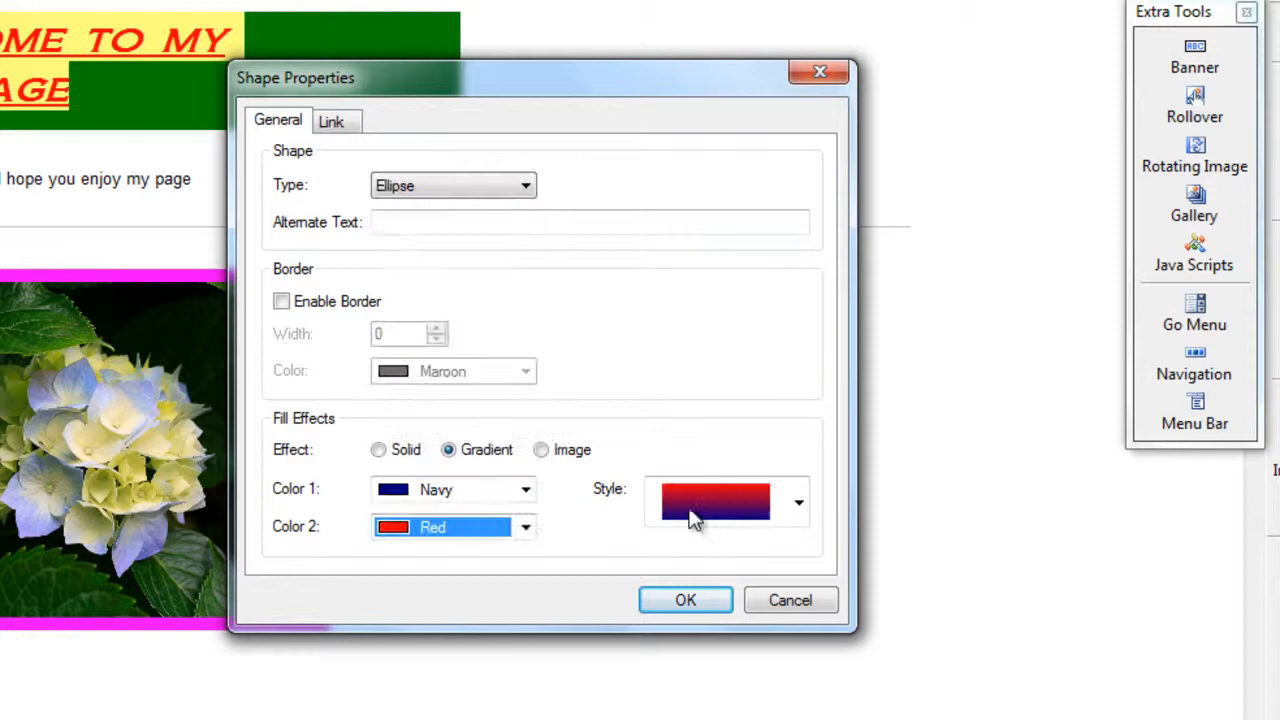
left_click(798, 502)
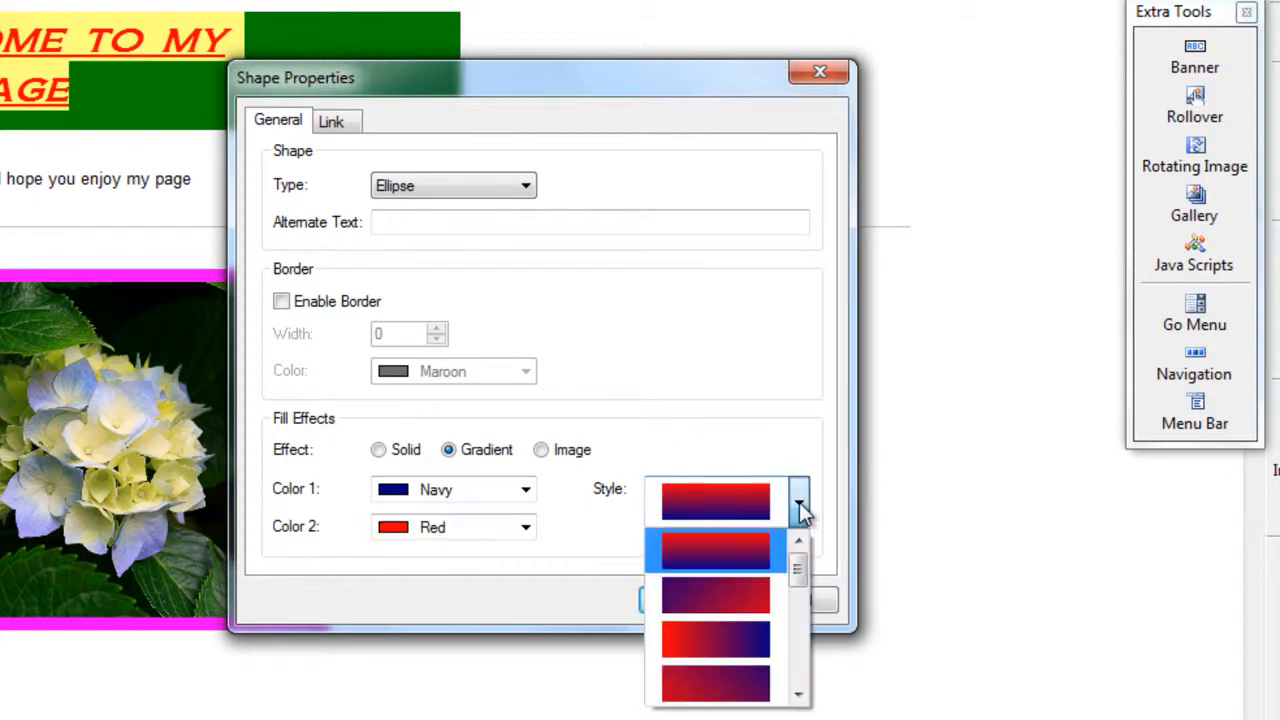
mouse_move(776, 544)
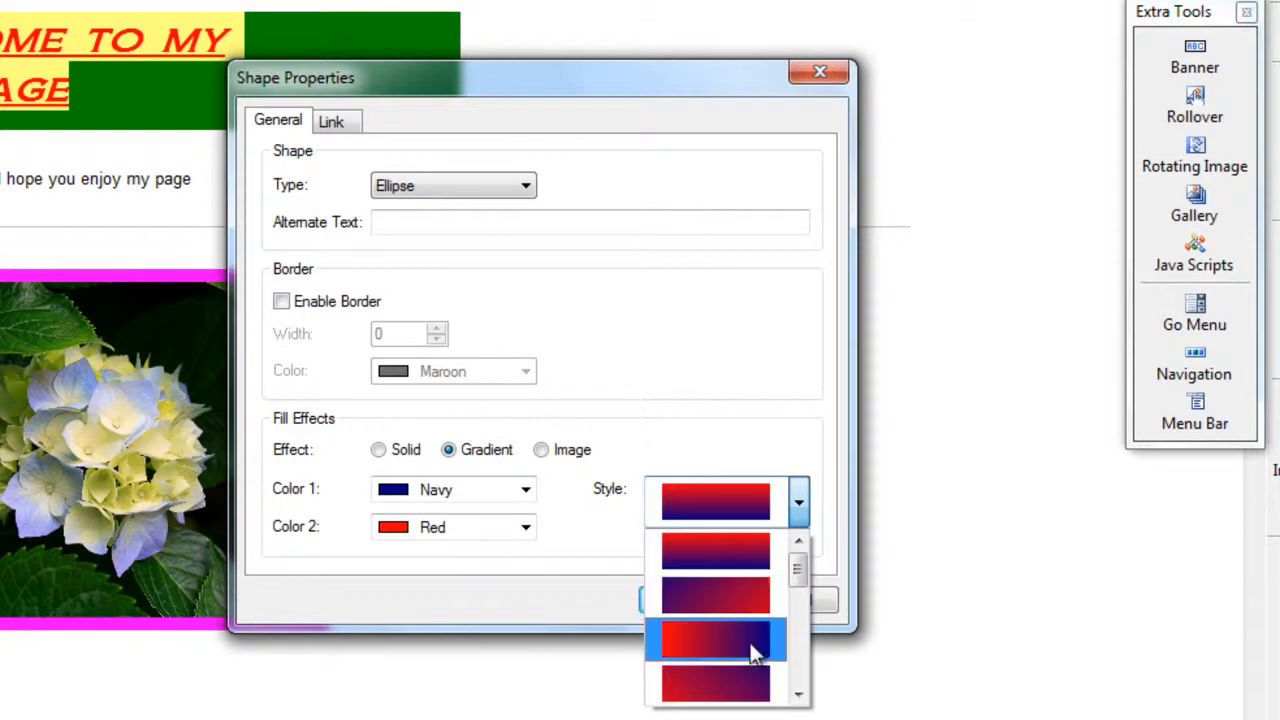
left_click(796, 692)
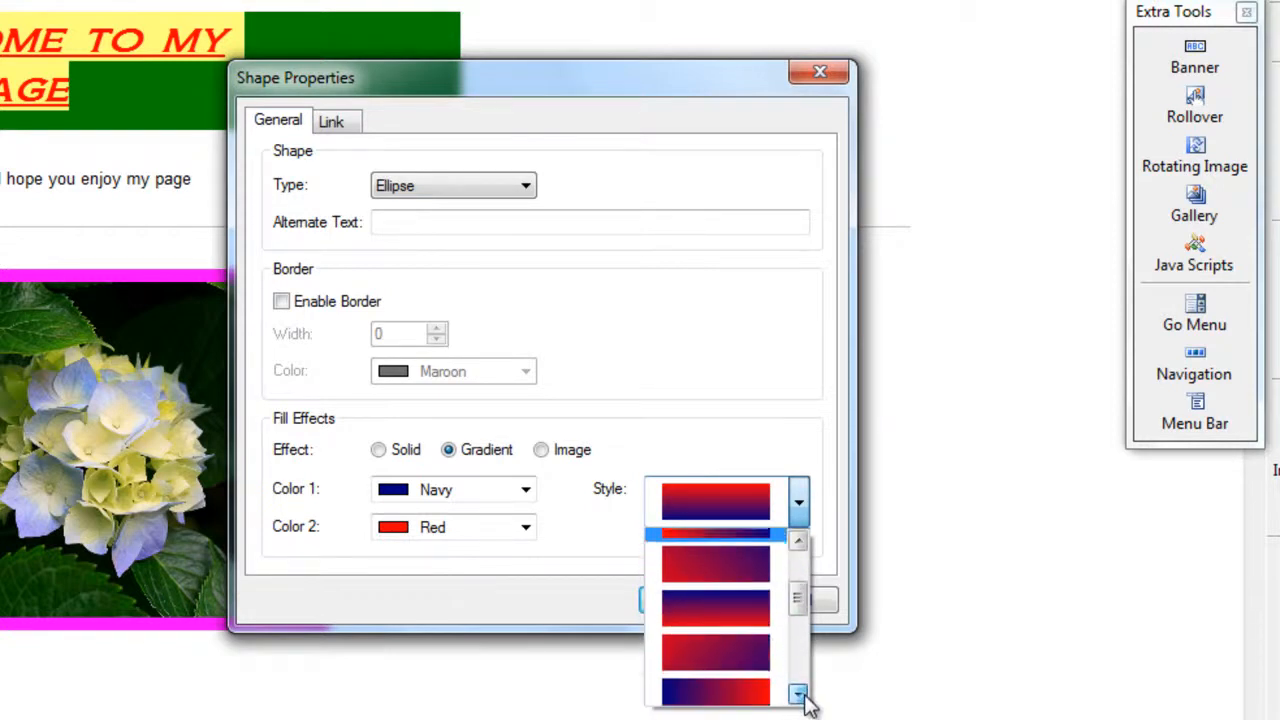
scroll("down", 3)
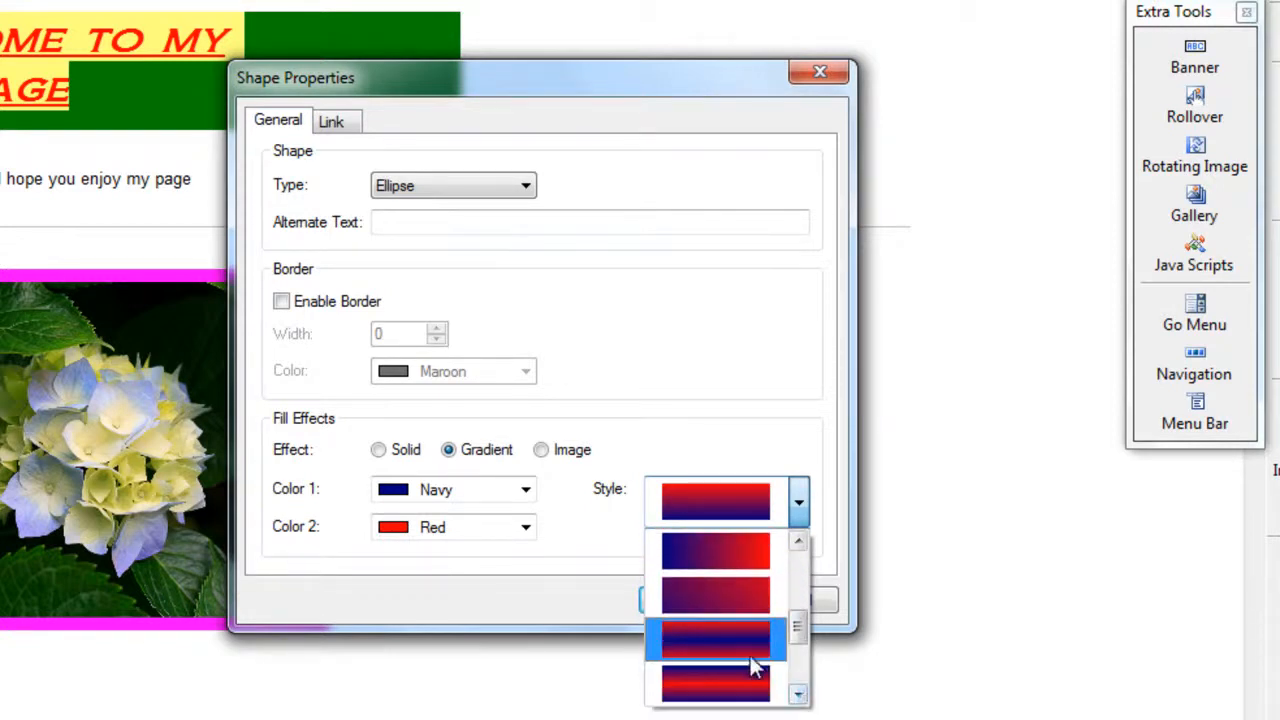
left_click(716, 640)
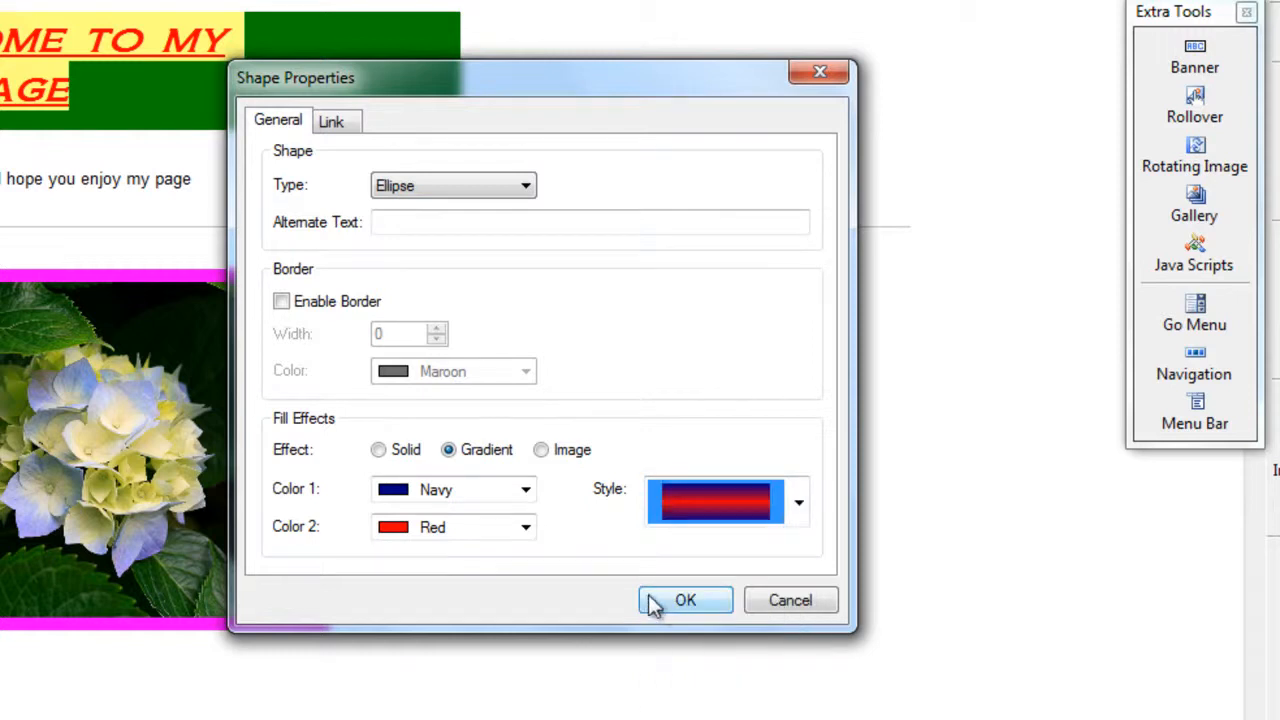
left_click(684, 600)
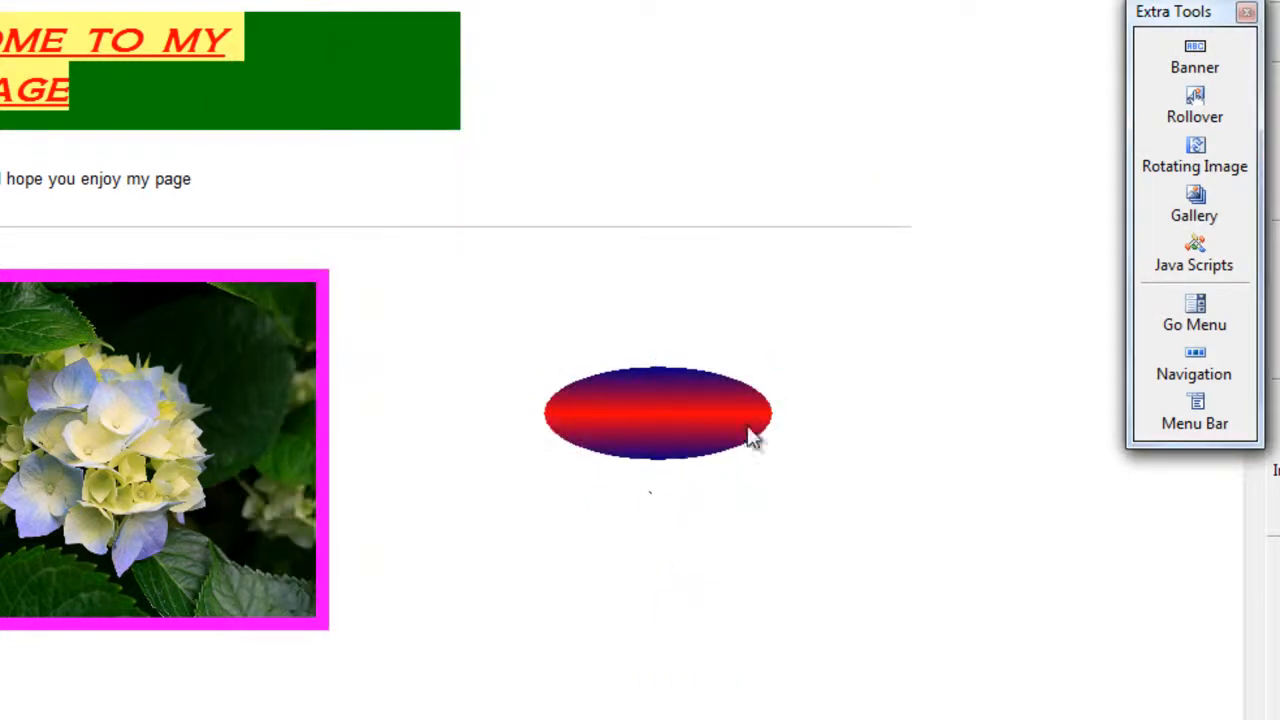
Enable a Yellow border of Width 9 on the gradient ellipse and reposition it.
double_click(656, 412)
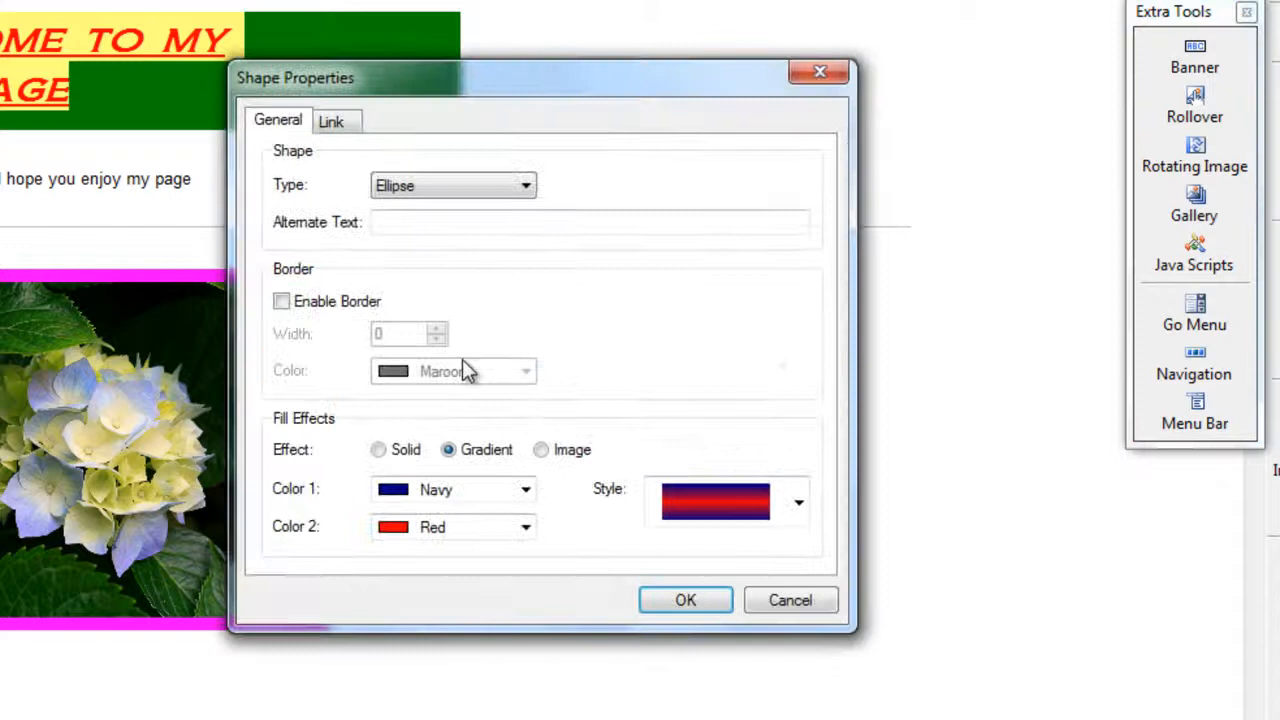
left_click(524, 370)
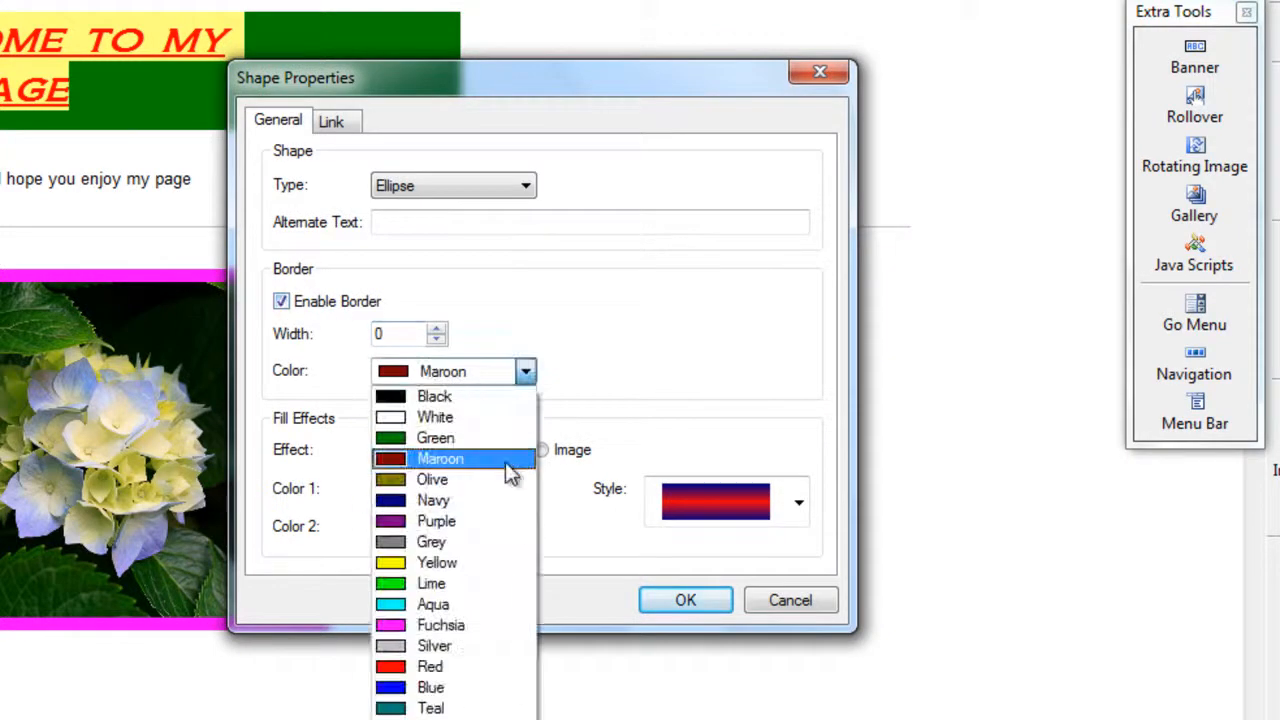
left_click(436, 562)
type("9")
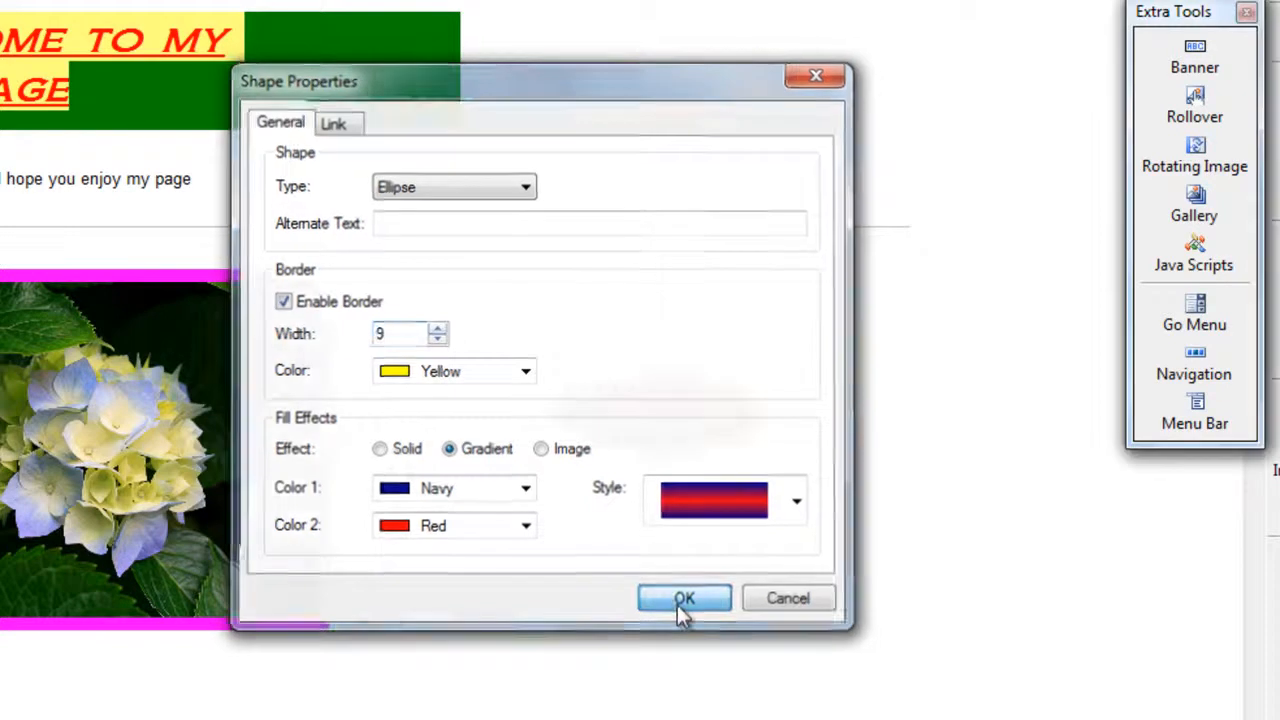
left_click(684, 596)
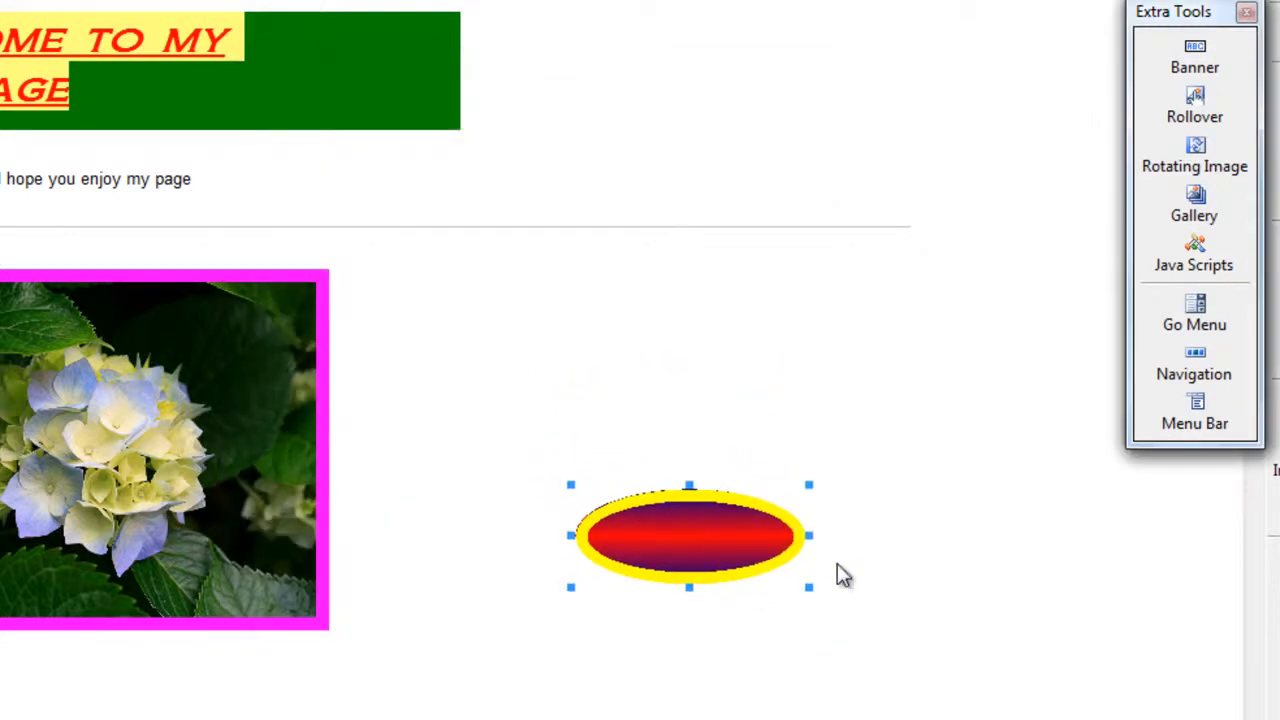
left_click_drag(688, 536, 640, 402)
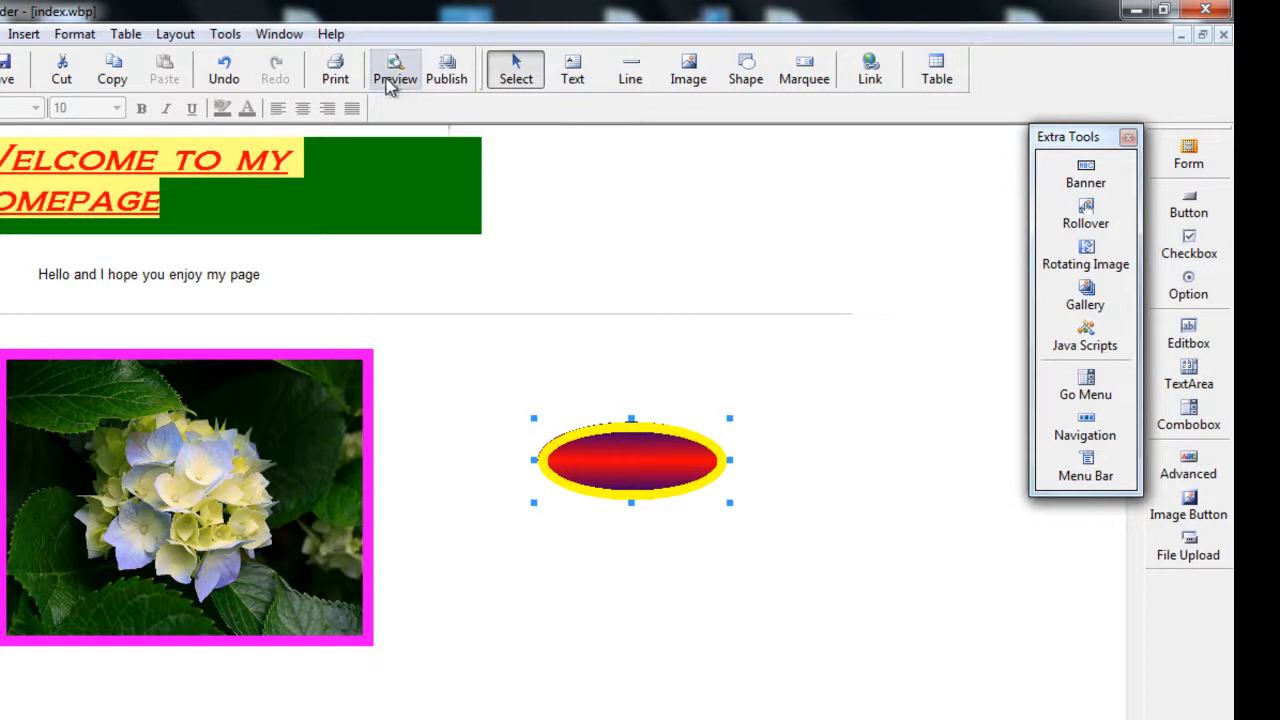
mouse_move(810, 108)
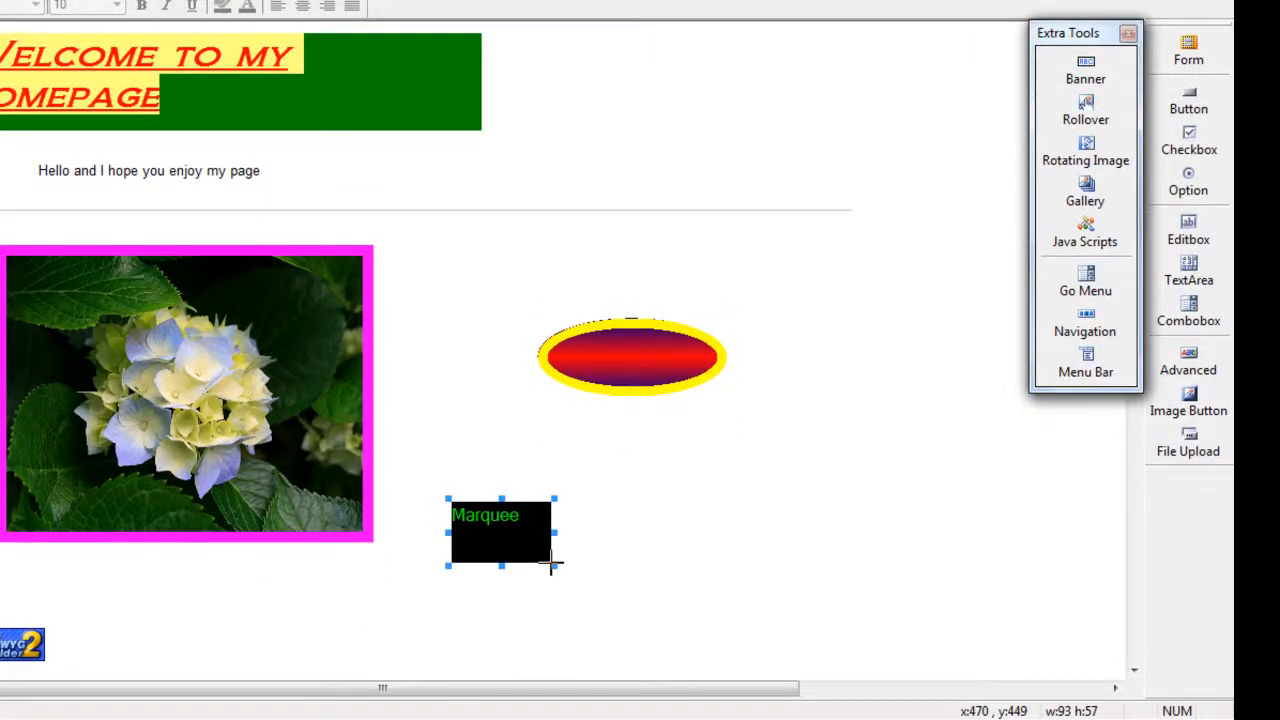
Stretch a Marquee object into a wide black banner below the ellipse.
left_click_drag(556, 564, 980, 580)
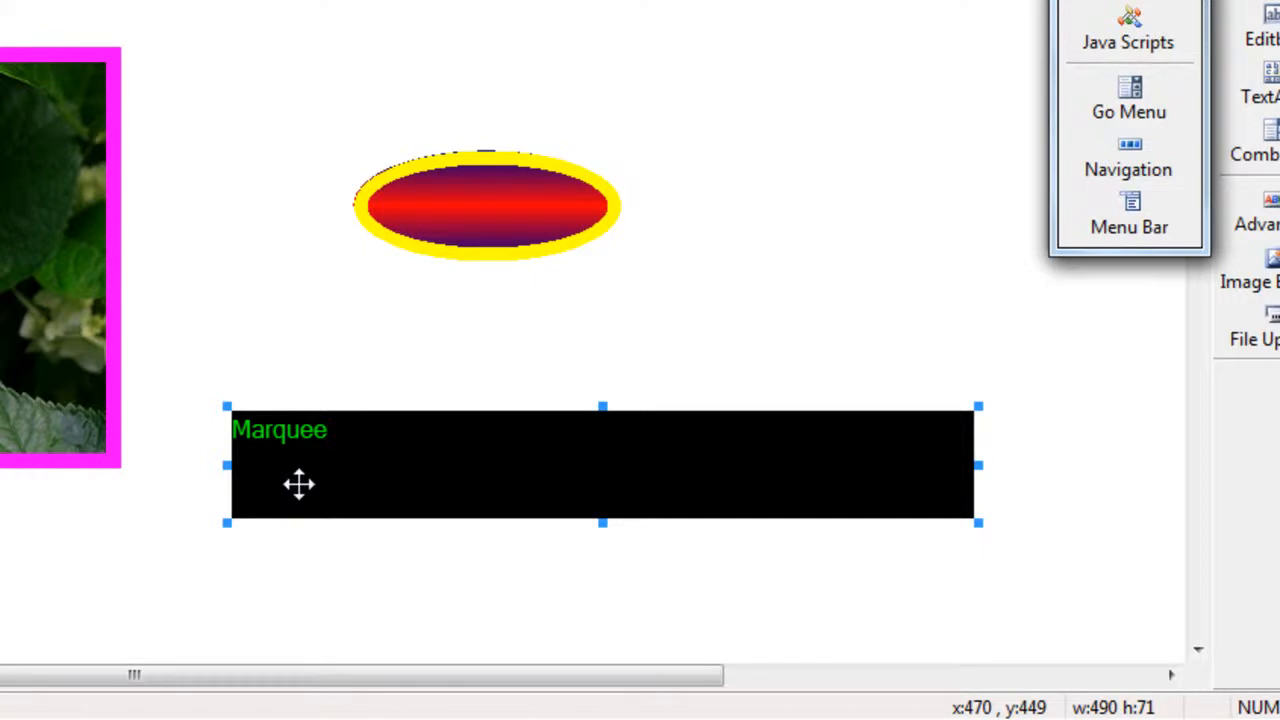
mouse_move(364, 488)
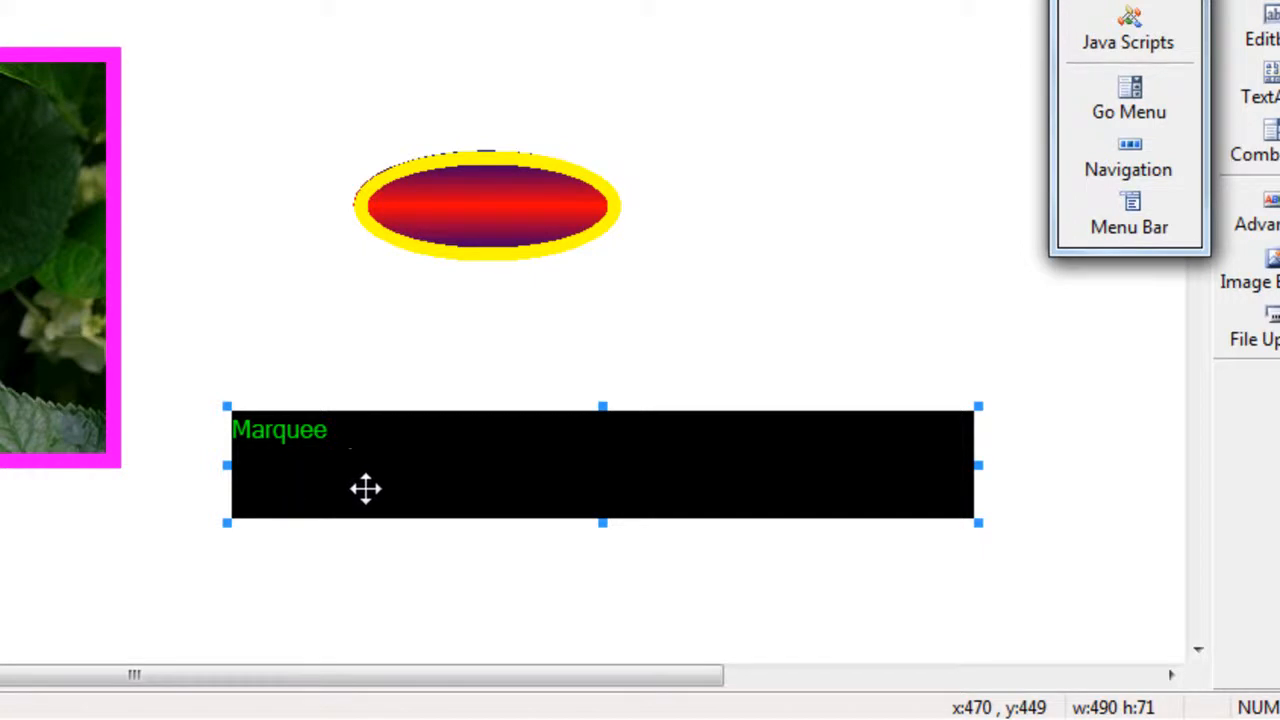
right_click(600, 480)
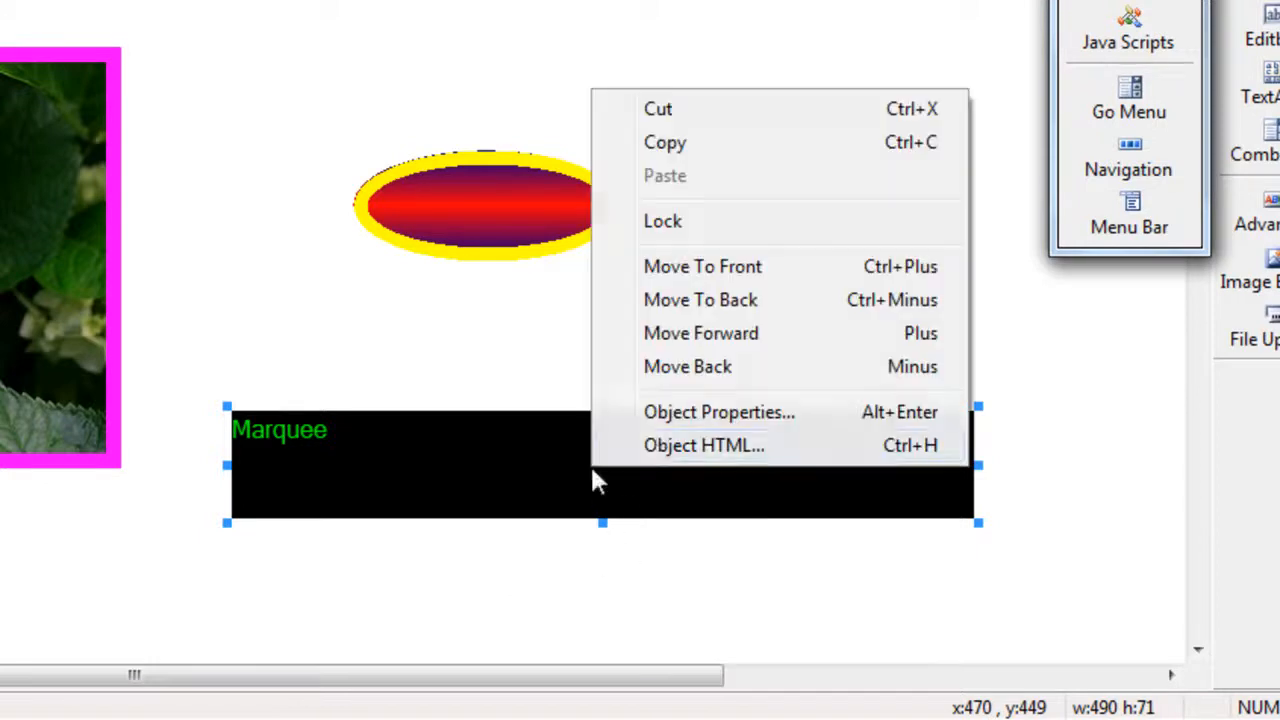
Enter 'Hi, and welcome to my site.' as the marquee text and make it Bold and Italic.
left_click(718, 412)
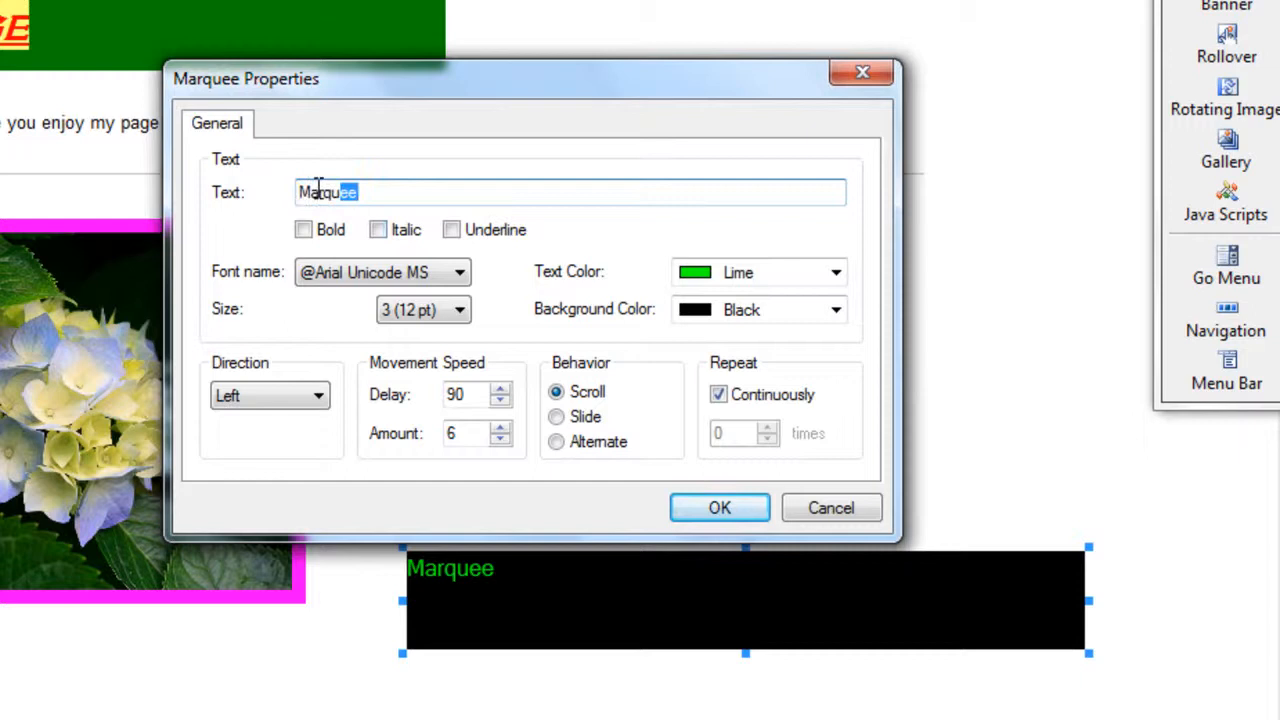
type("Hi, and welcome t")
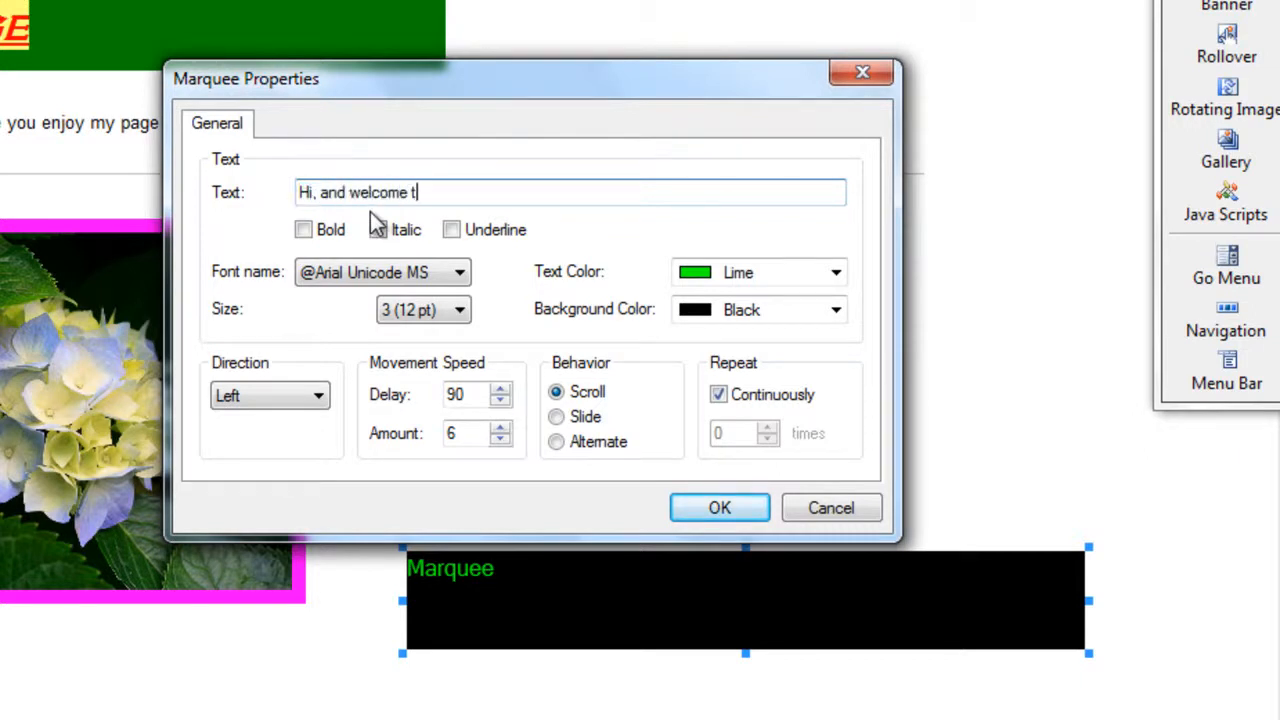
type("o my site.")
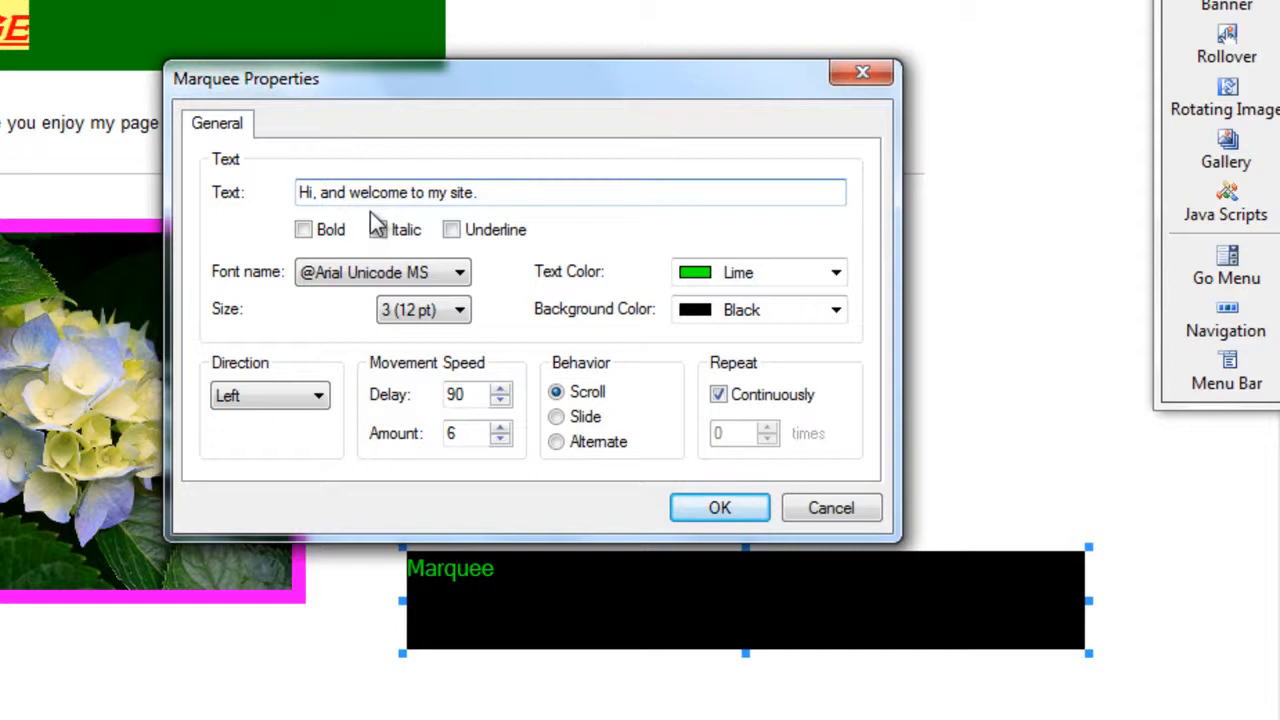
left_click(304, 228)
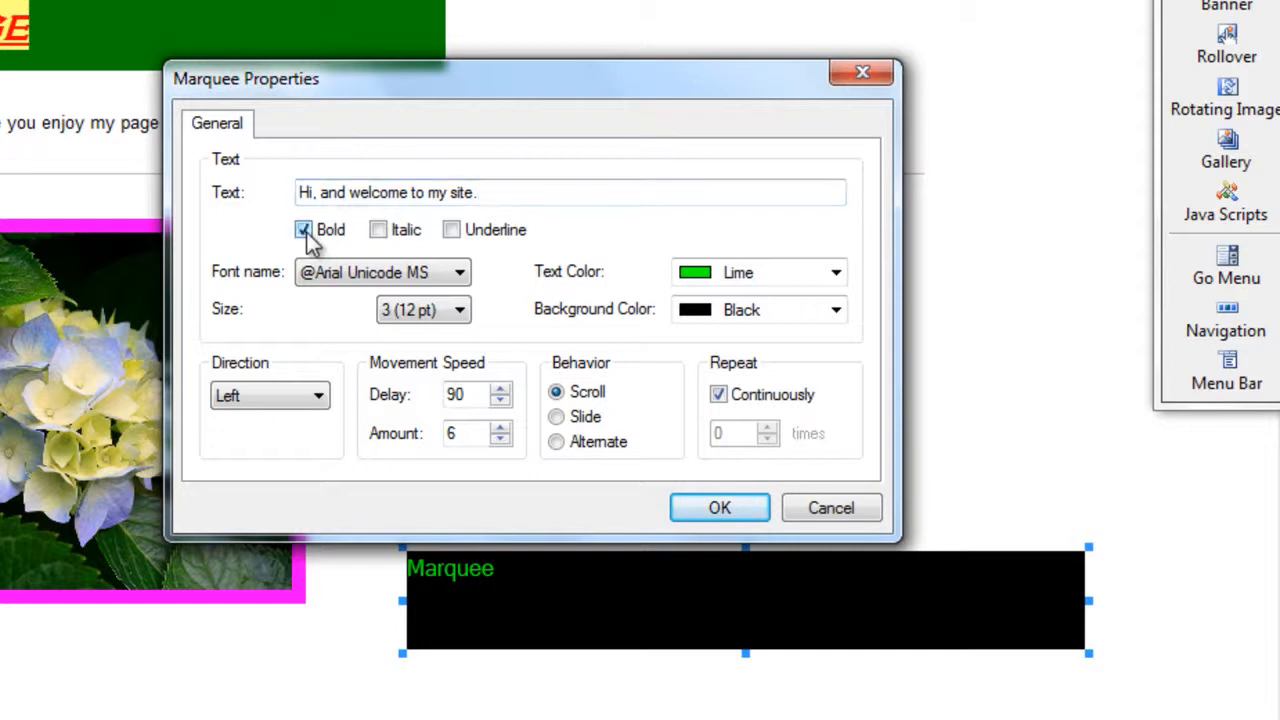
left_click(452, 228)
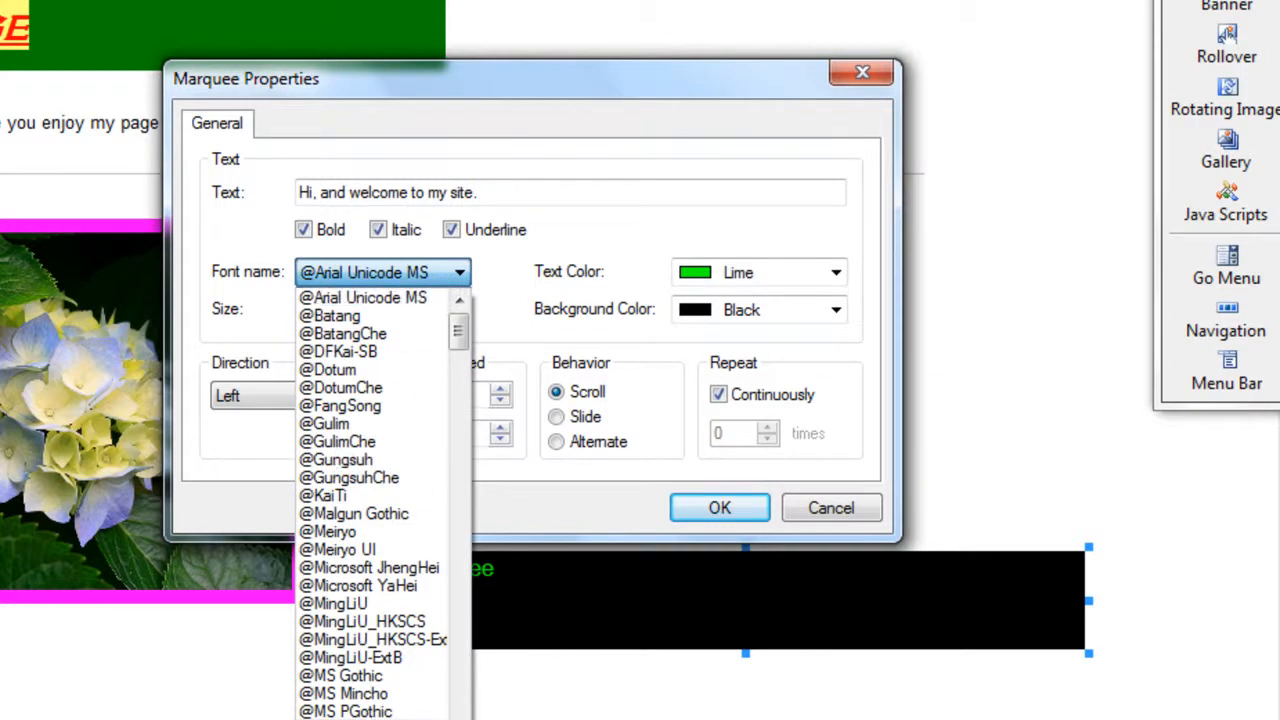
Set the marquee font to Meiryo 6 (24pt) with Lime text on a Black background.
scroll("down", 3)
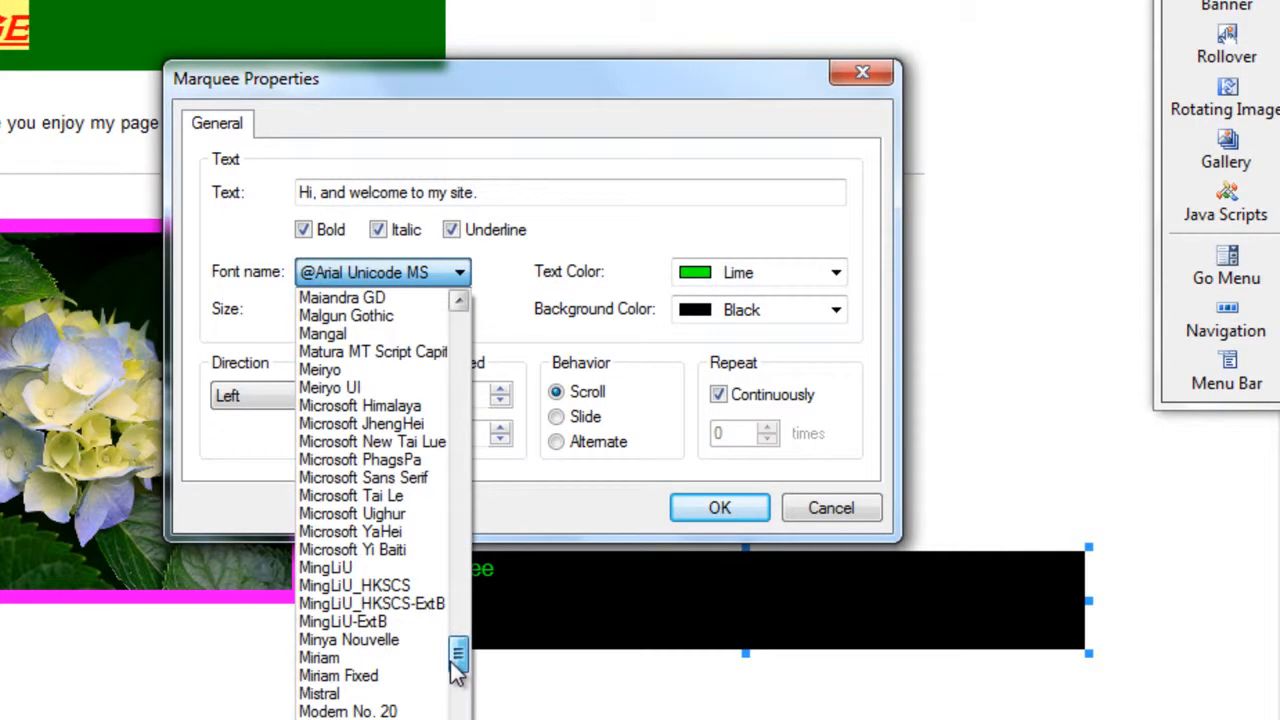
left_click(320, 368)
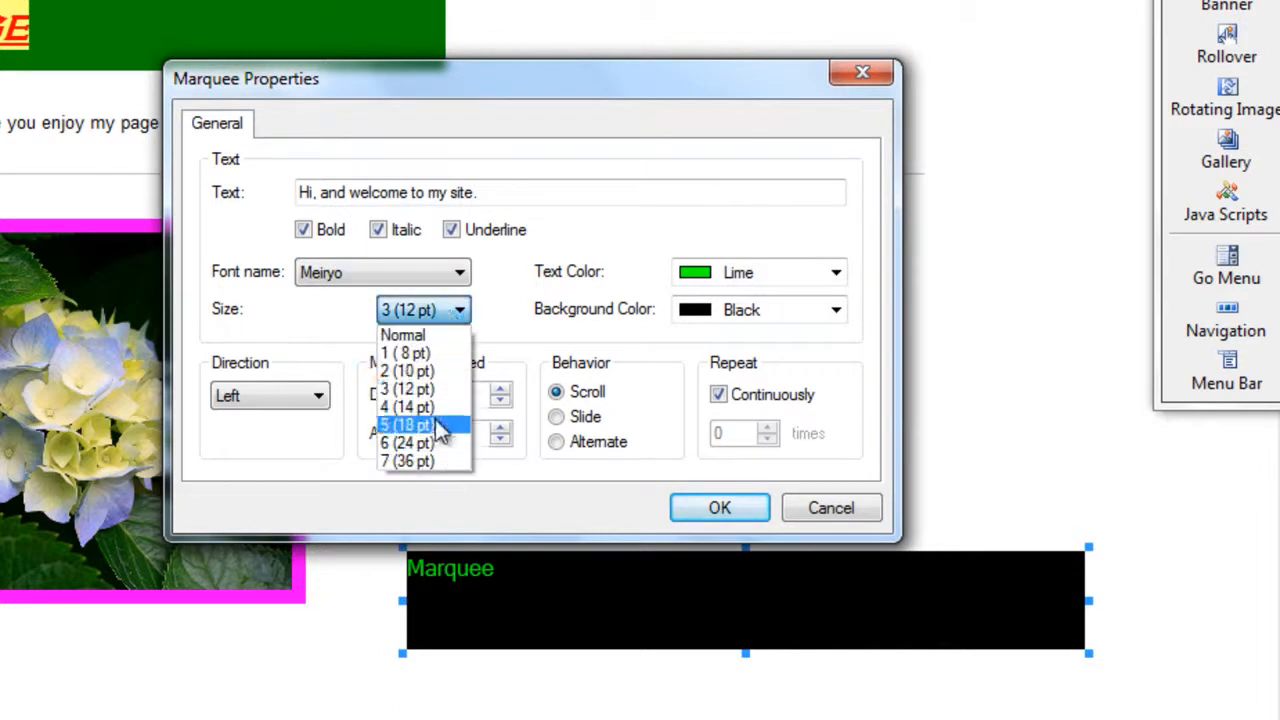
mouse_move(410, 444)
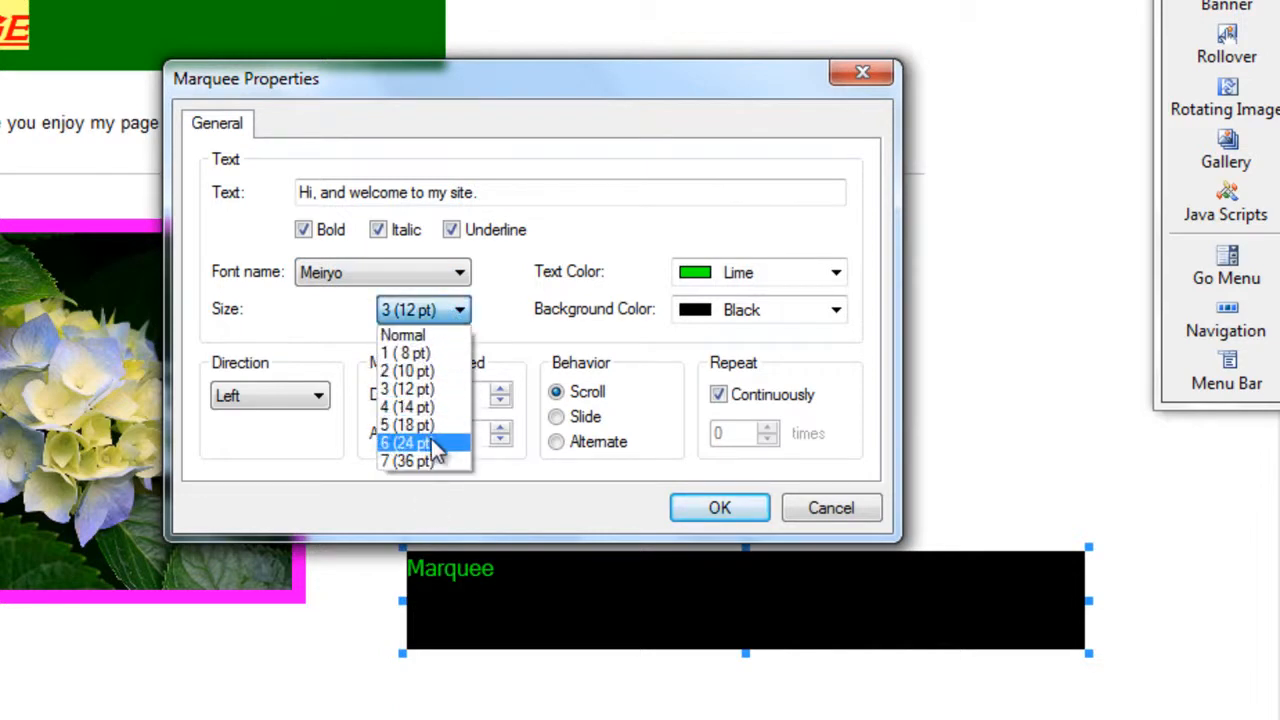
left_click(408, 442)
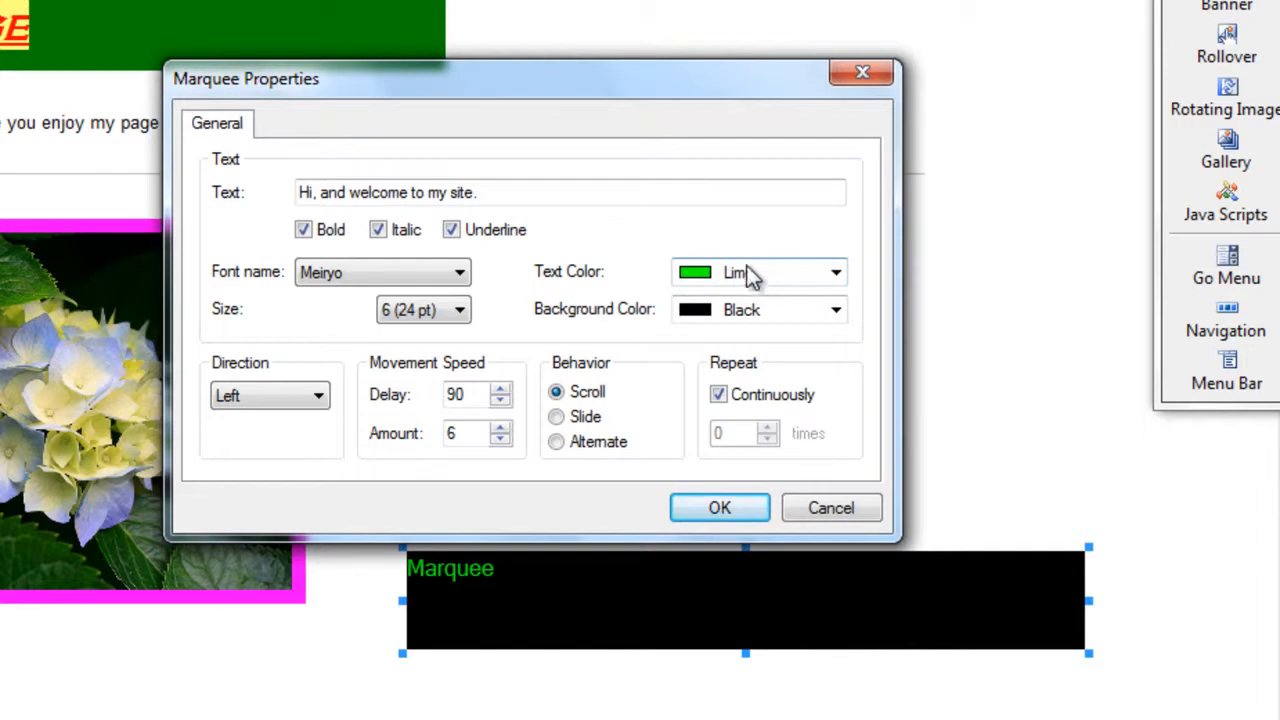
mouse_move(764, 308)
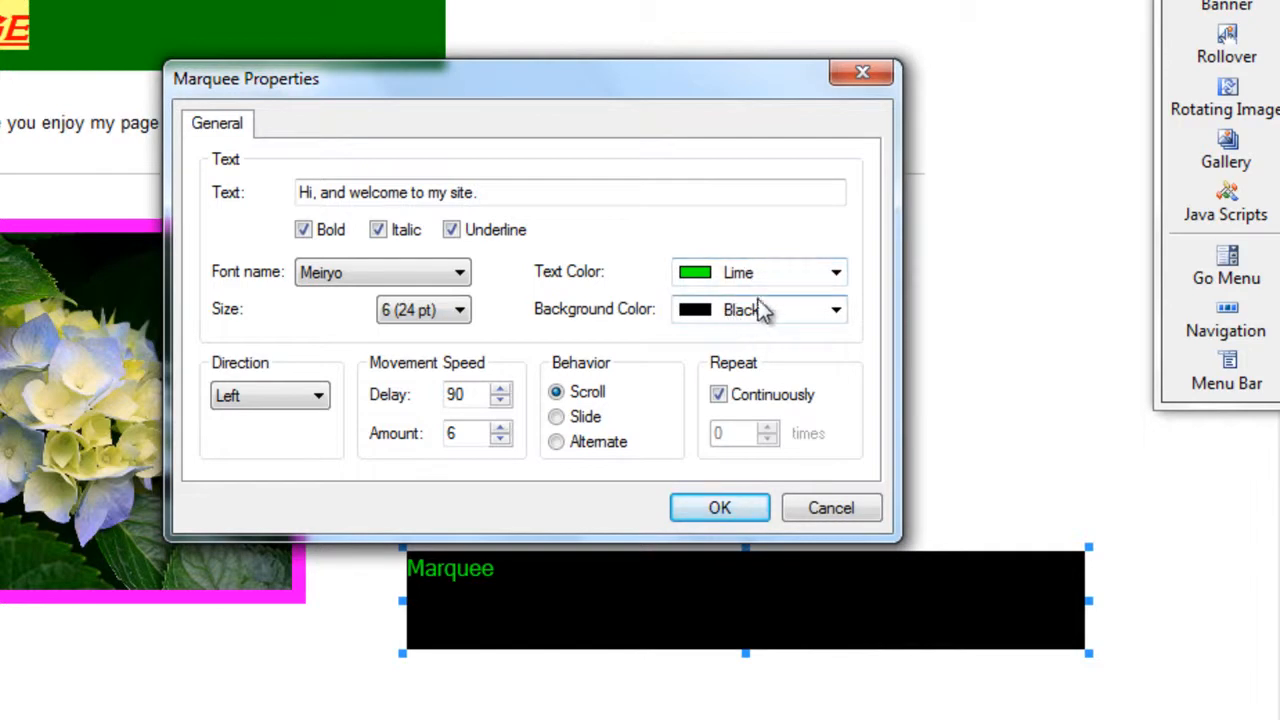
mouse_move(744, 284)
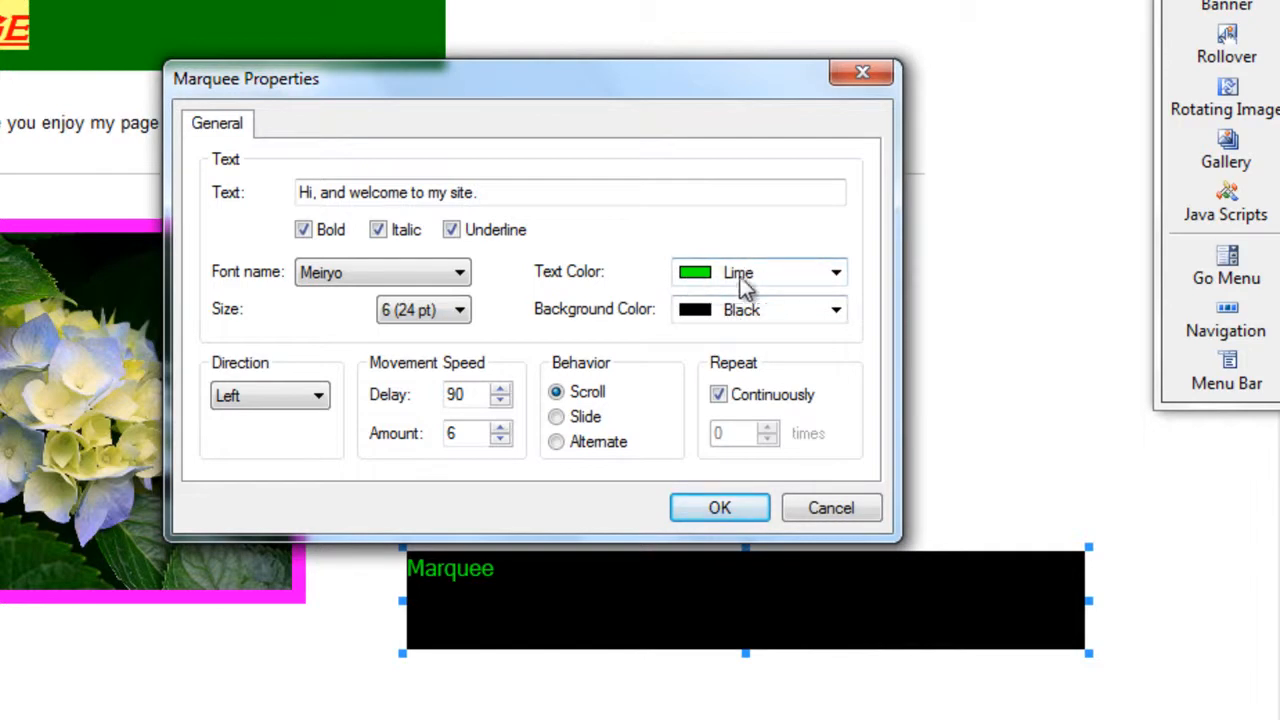
mouse_move(404, 600)
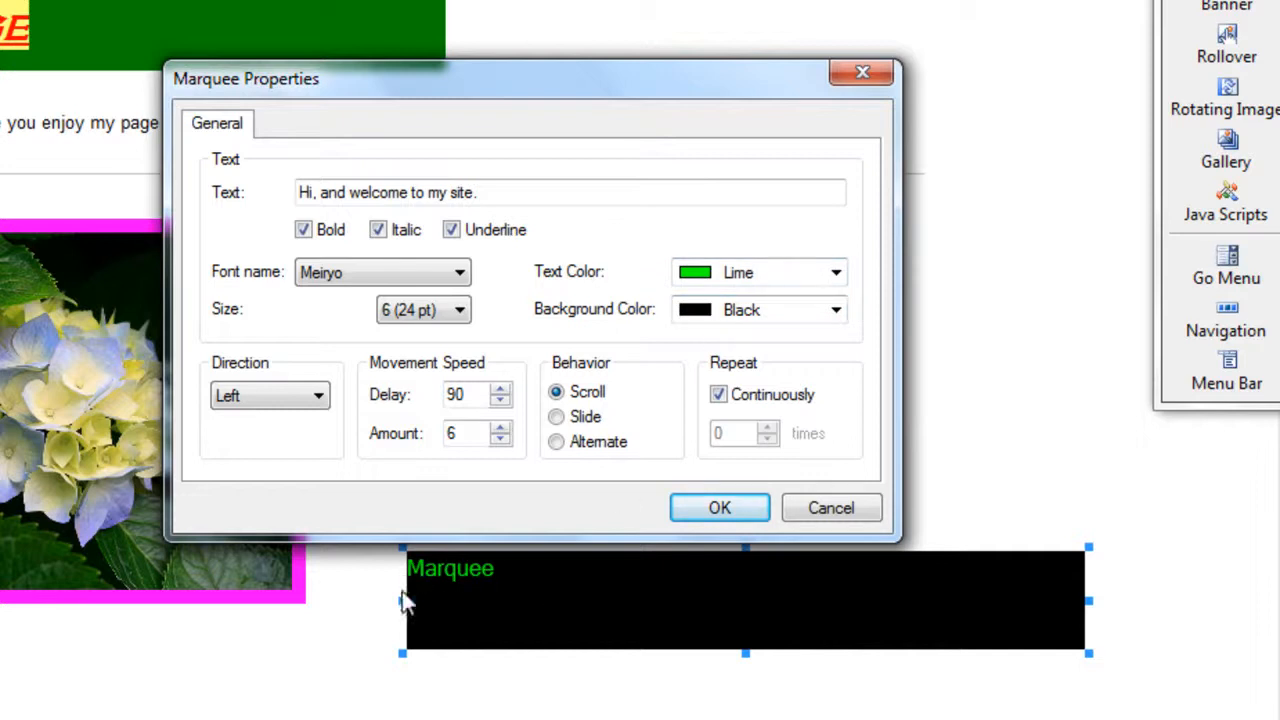
left_click(836, 272)
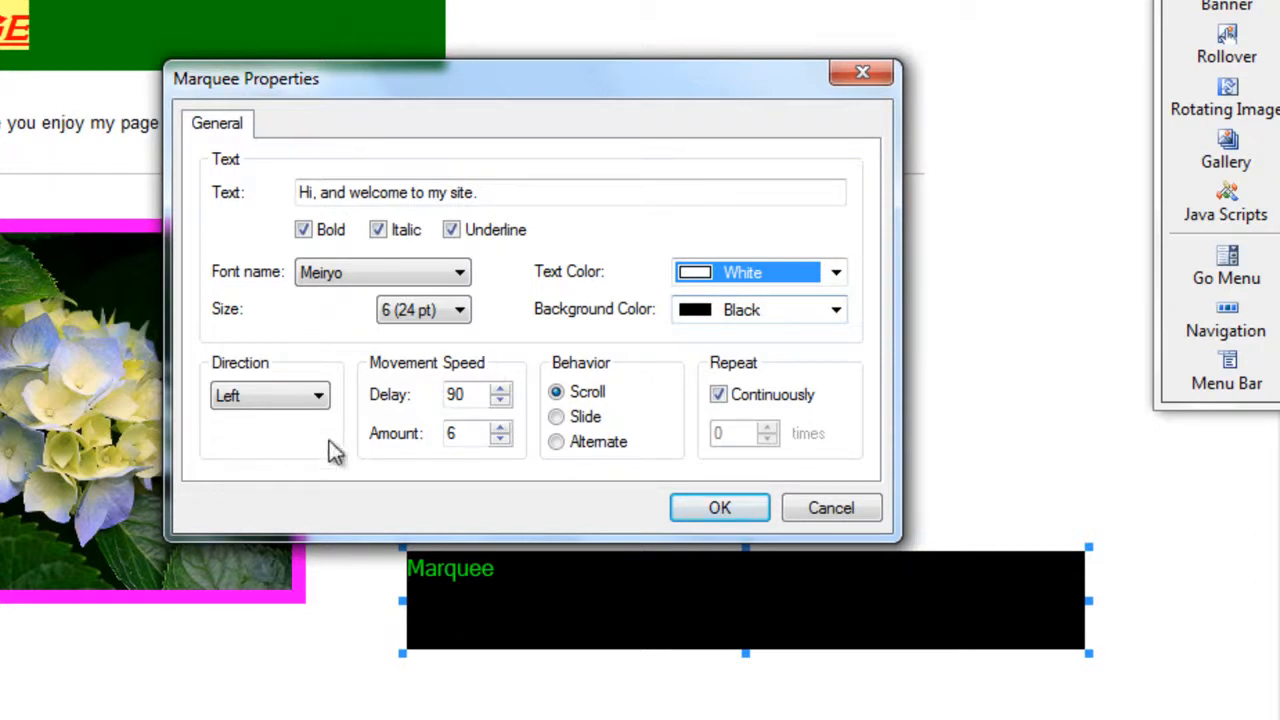
mouse_move(590, 430)
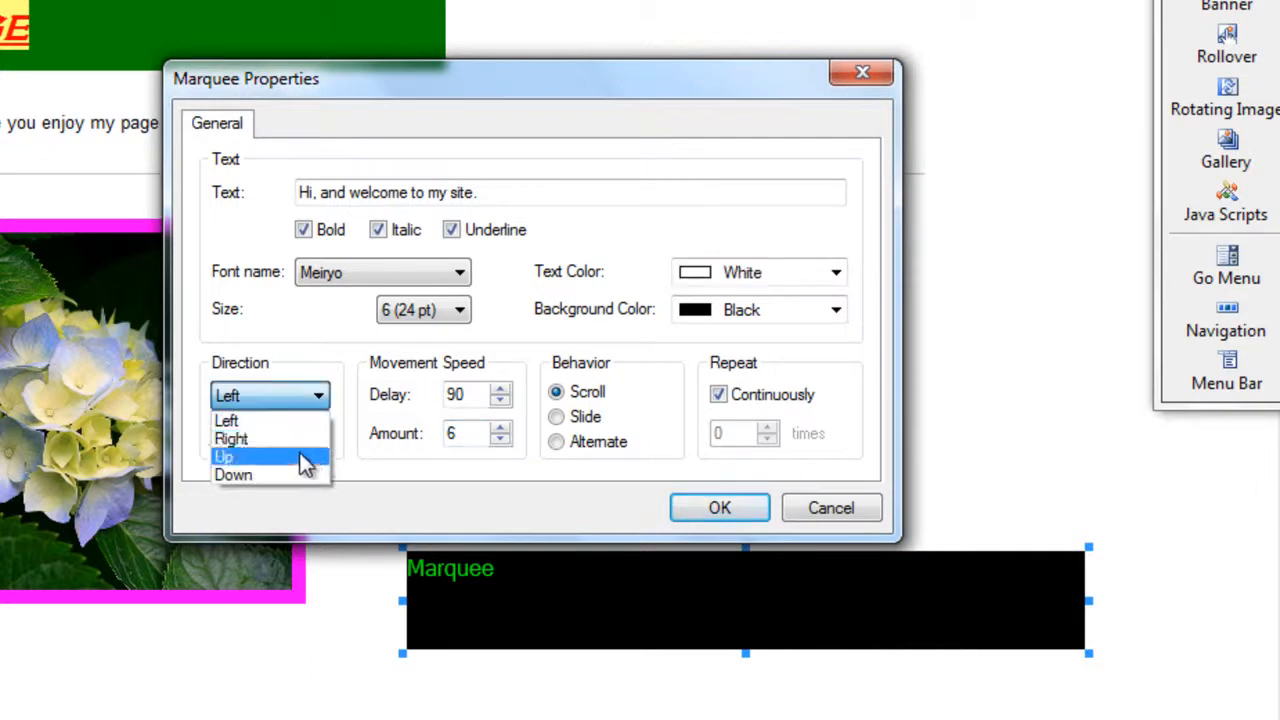
mouse_move(296, 464)
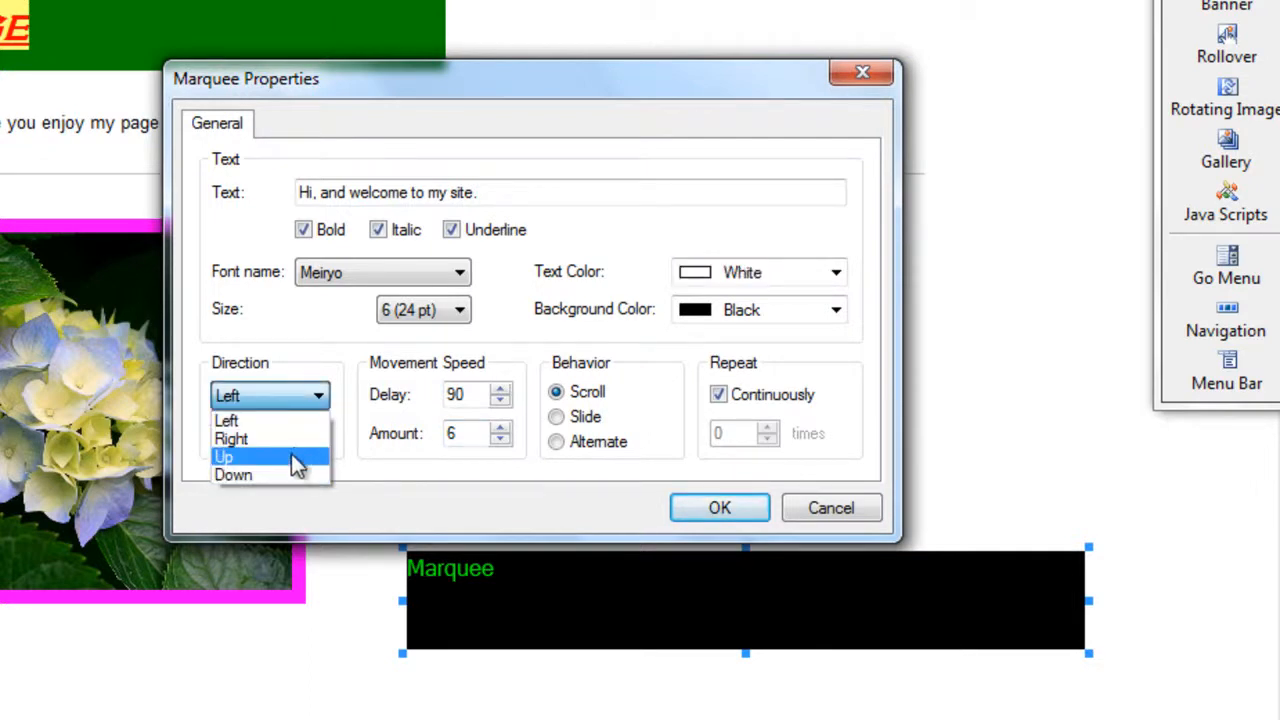
Set the marquee text white, direction Up, delay 45, amount 5, with Continuously unticked, and apply.
left_click(224, 456)
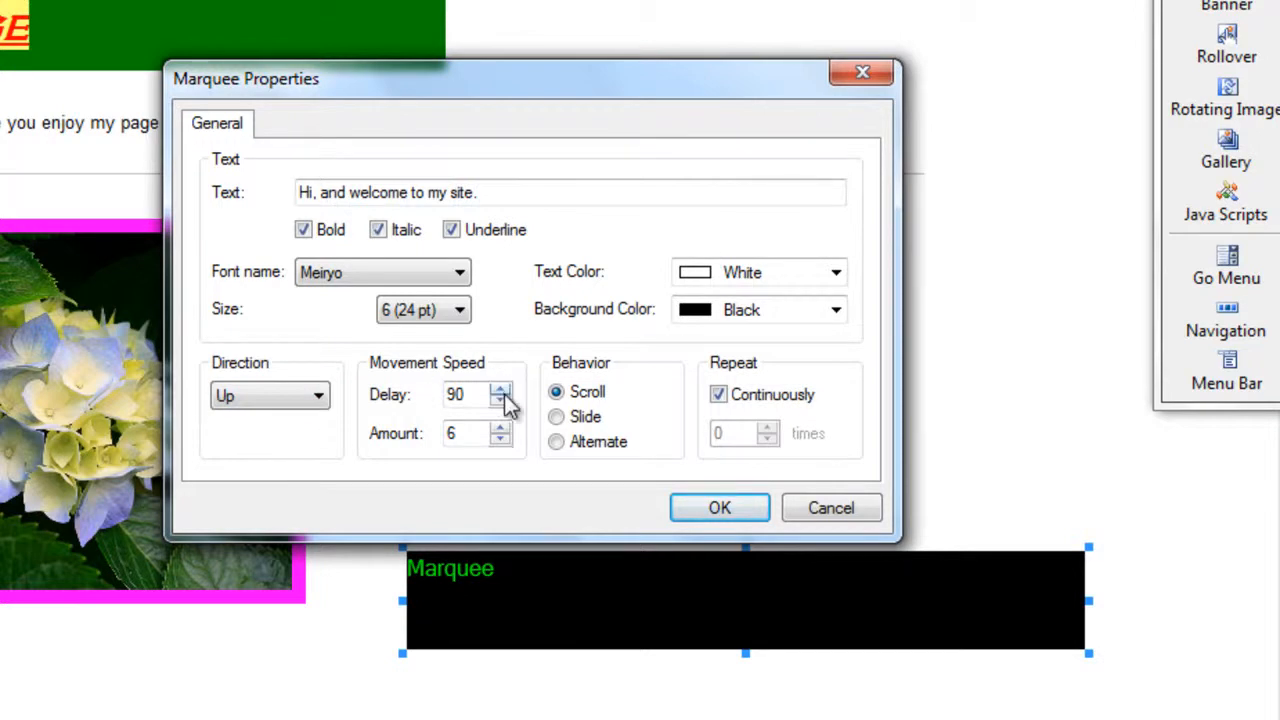
left_click(502, 400)
type("45")
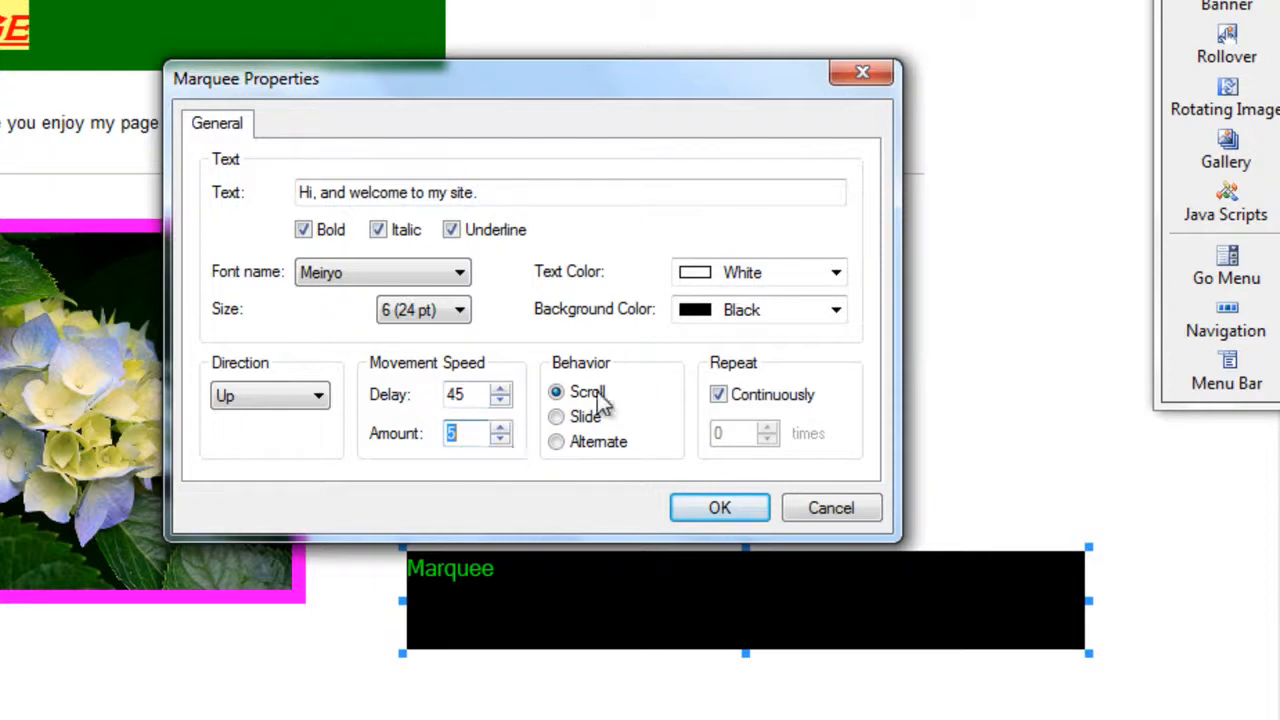
mouse_move(580, 410)
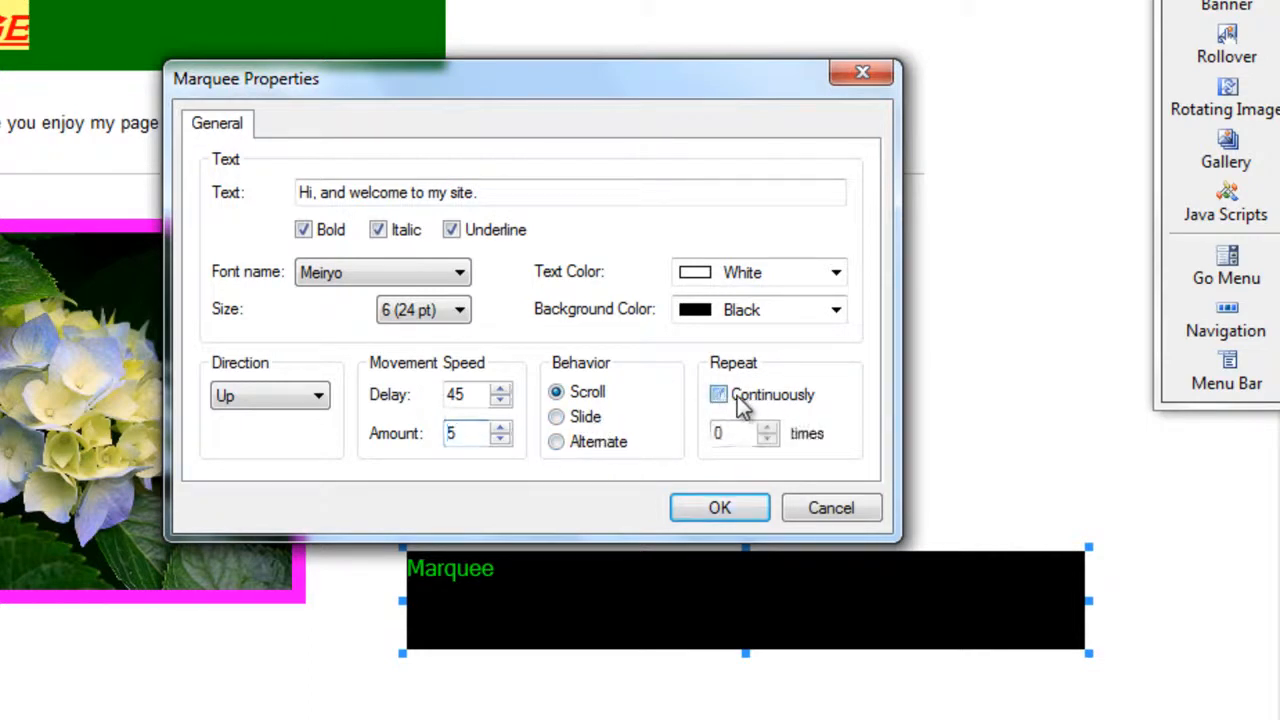
left_click(718, 394)
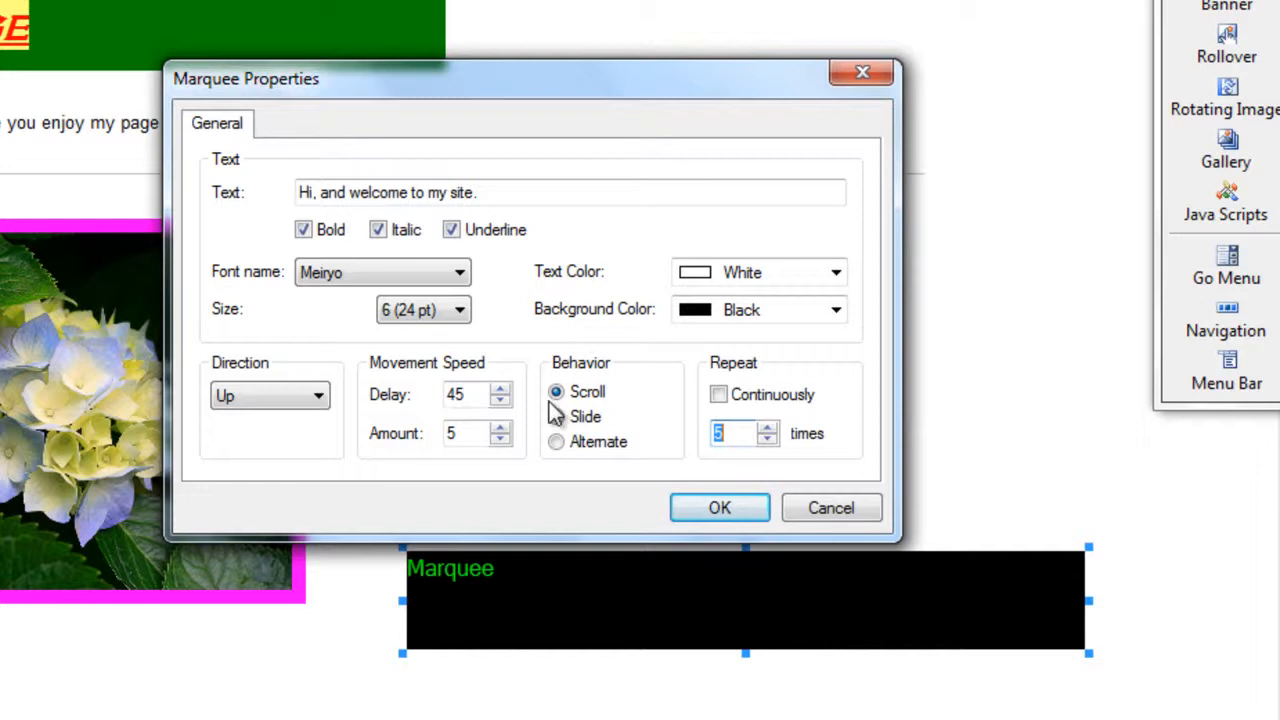
left_click(720, 508)
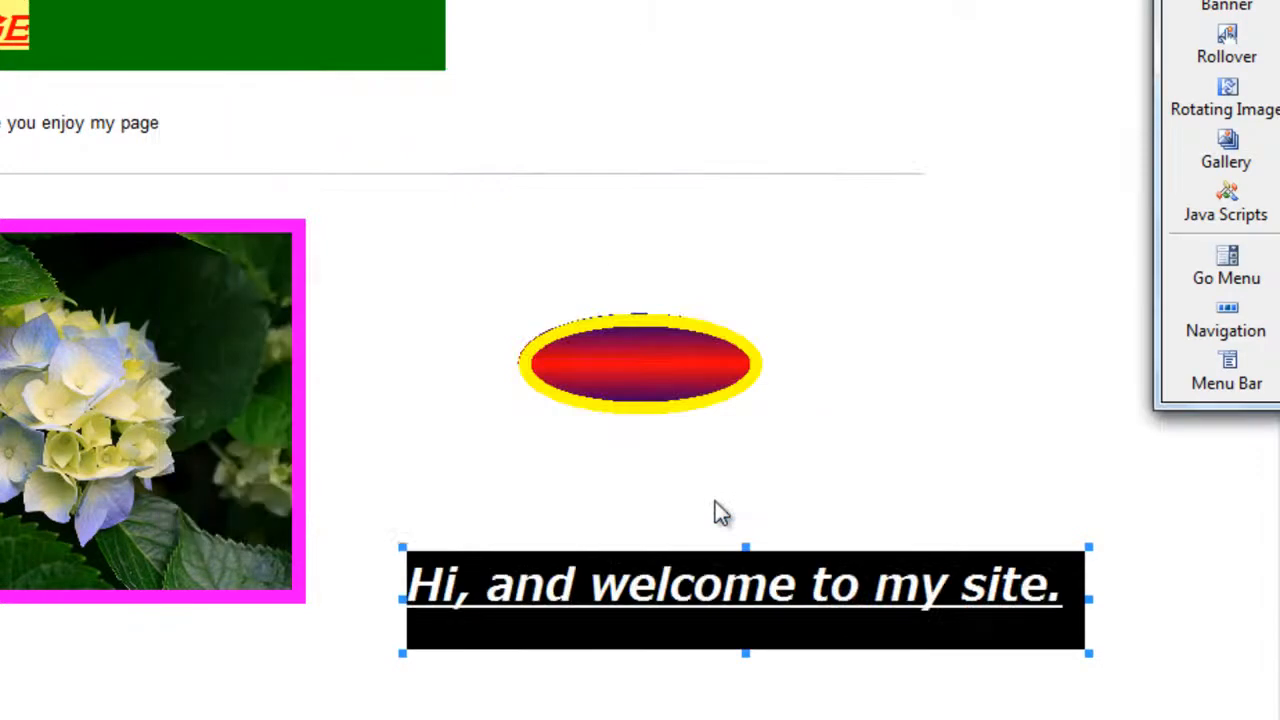
mouse_move(470, 600)
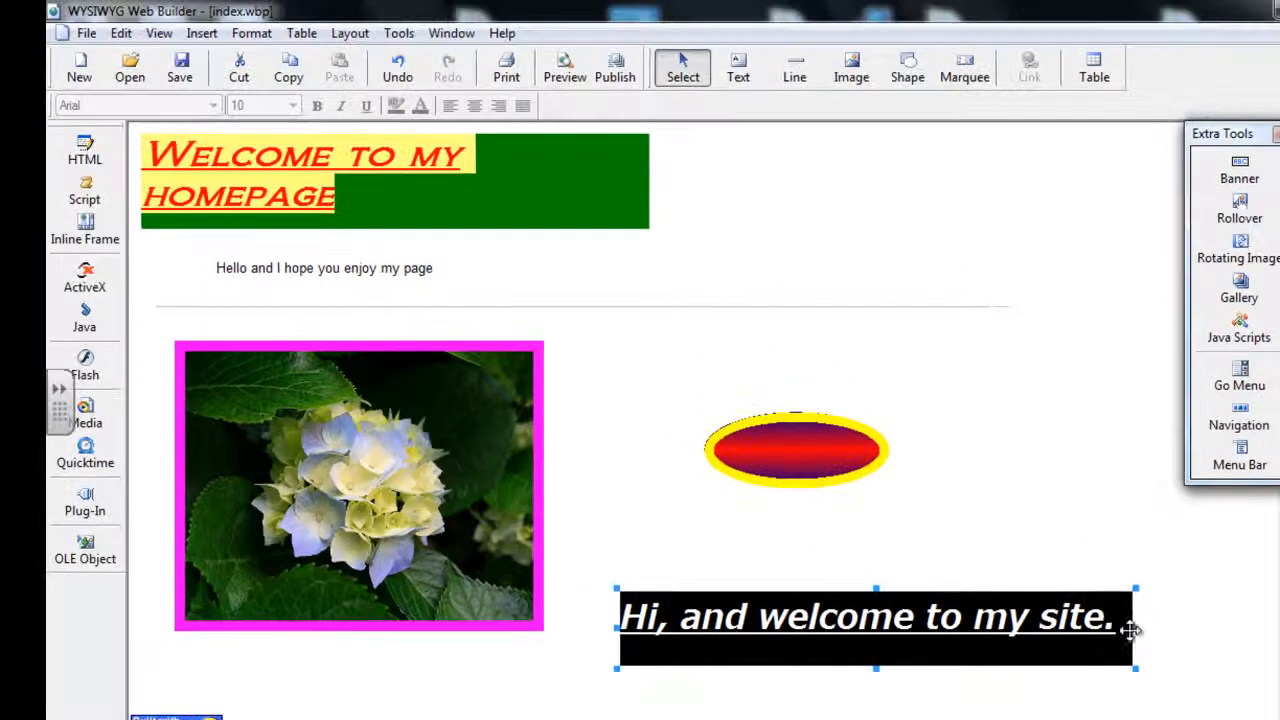
Stretch the welcome marquee box wider to the right across the page.
left_click_drag(1136, 628, 1256, 616)
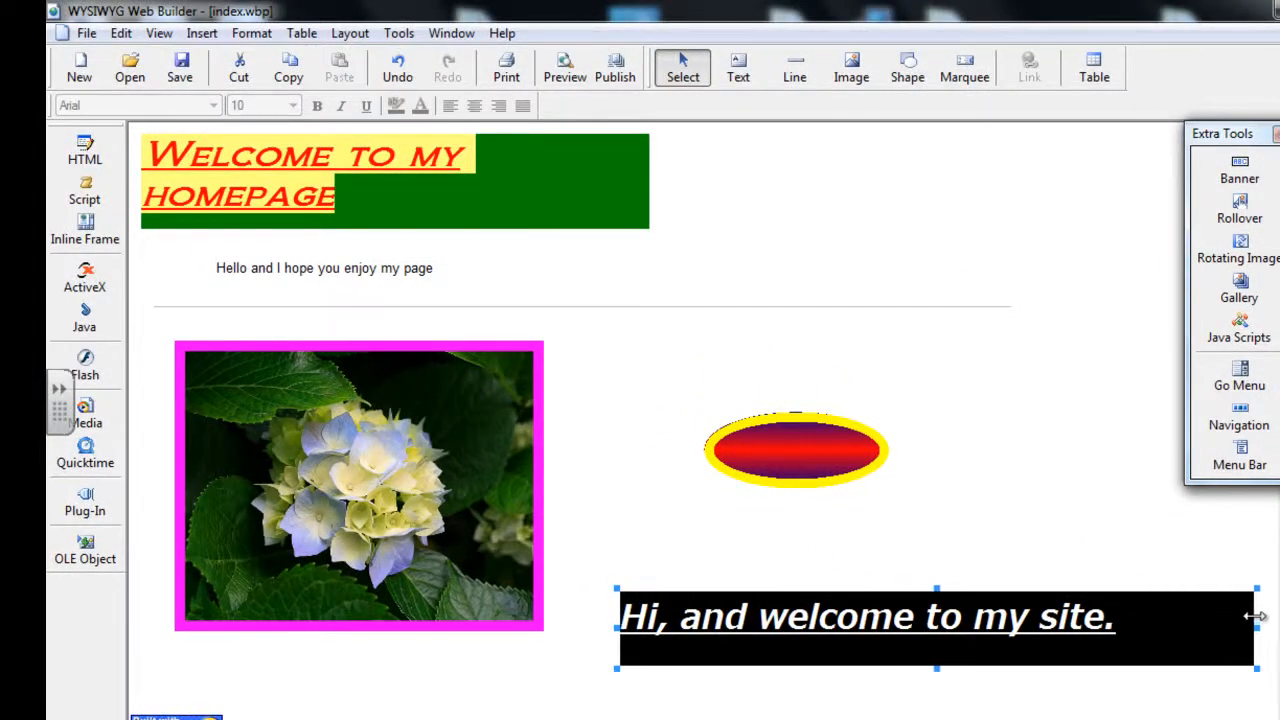
left_click_drag(1256, 630, 1248, 630)
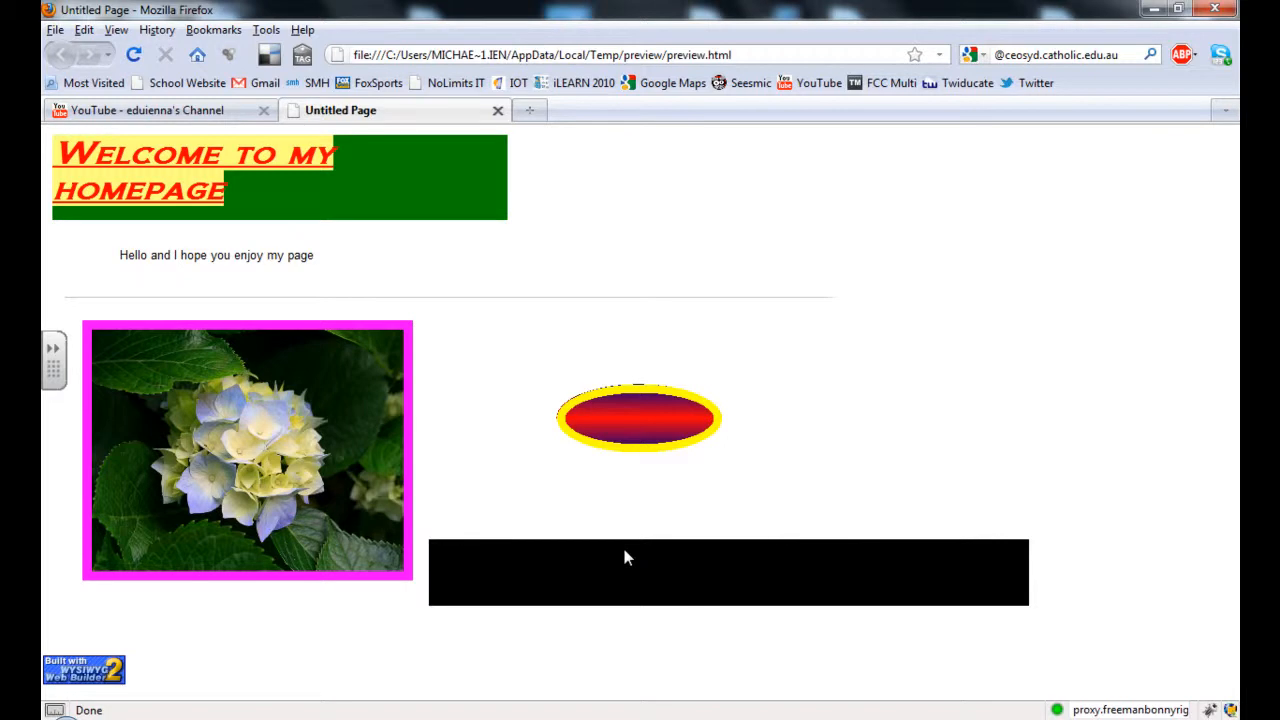
mouse_move(628, 536)
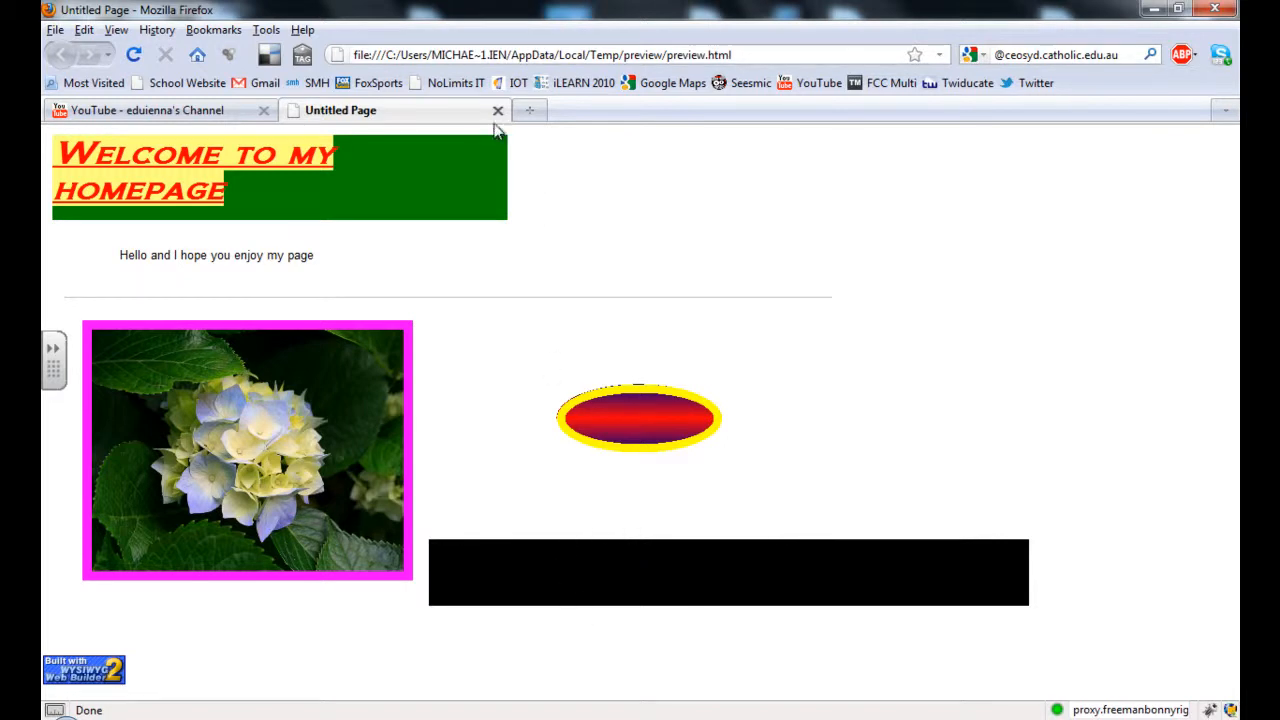
Close the Firefox preview showing the black marquee under the yellow-bordered ellipse.
left_click(144, 110)
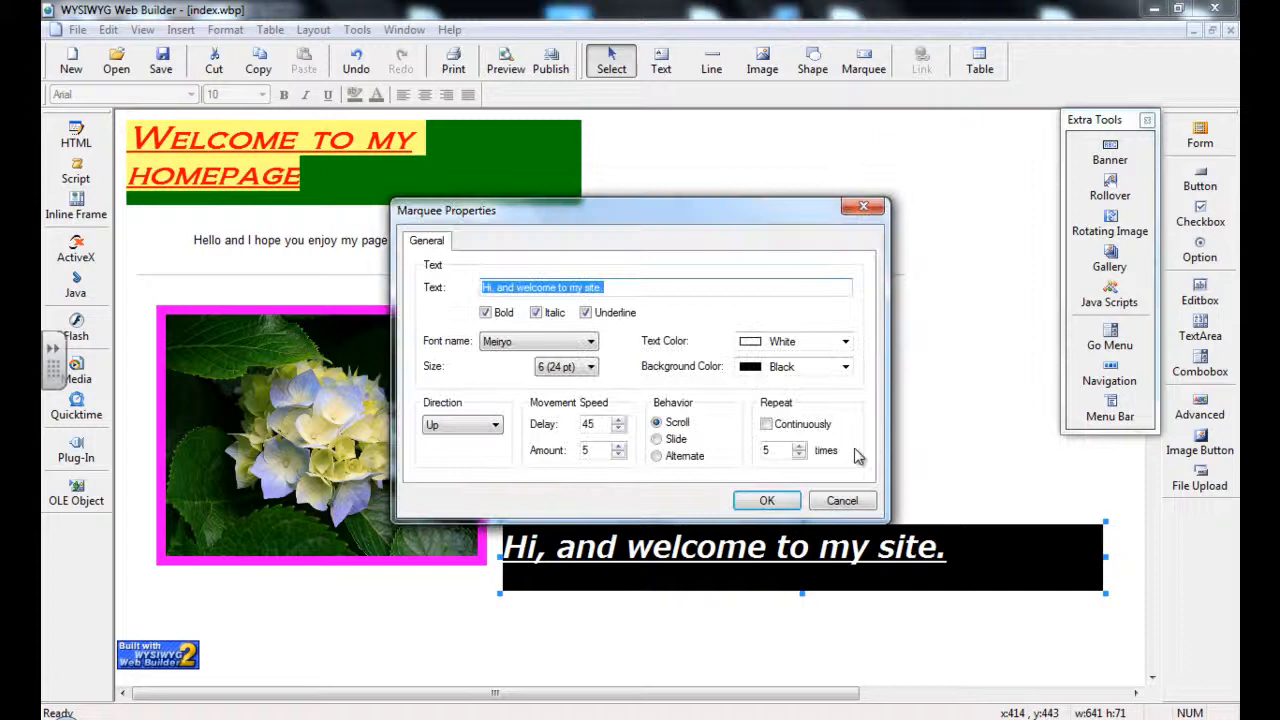
Set the marquee to repeat continuously, move Left with Scroll behaviour, and apply.
left_click(766, 424)
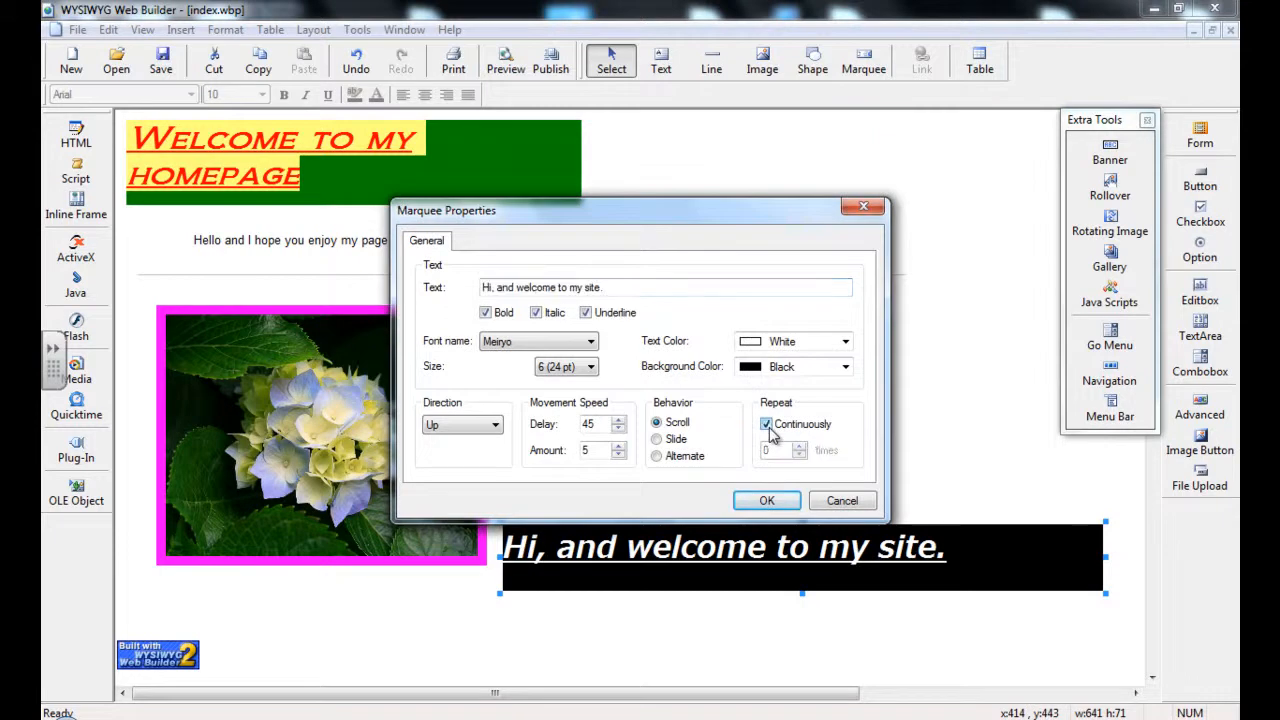
left_click(494, 424)
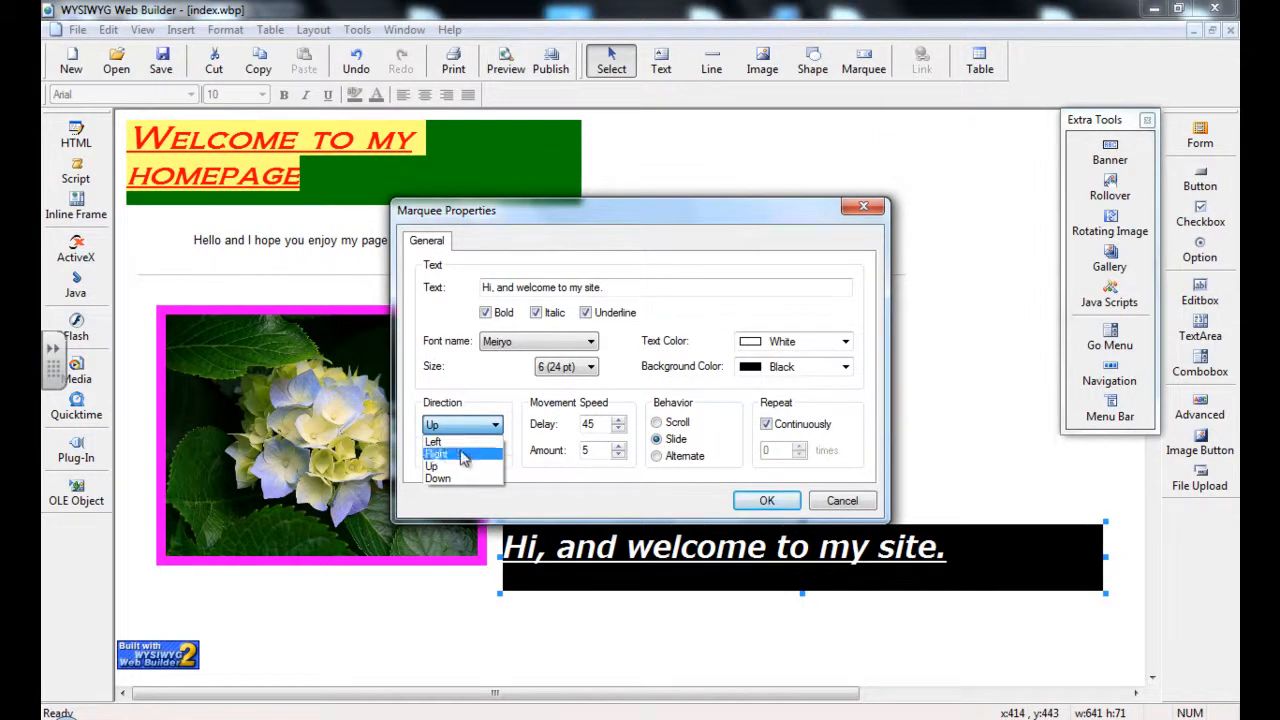
left_click(432, 442)
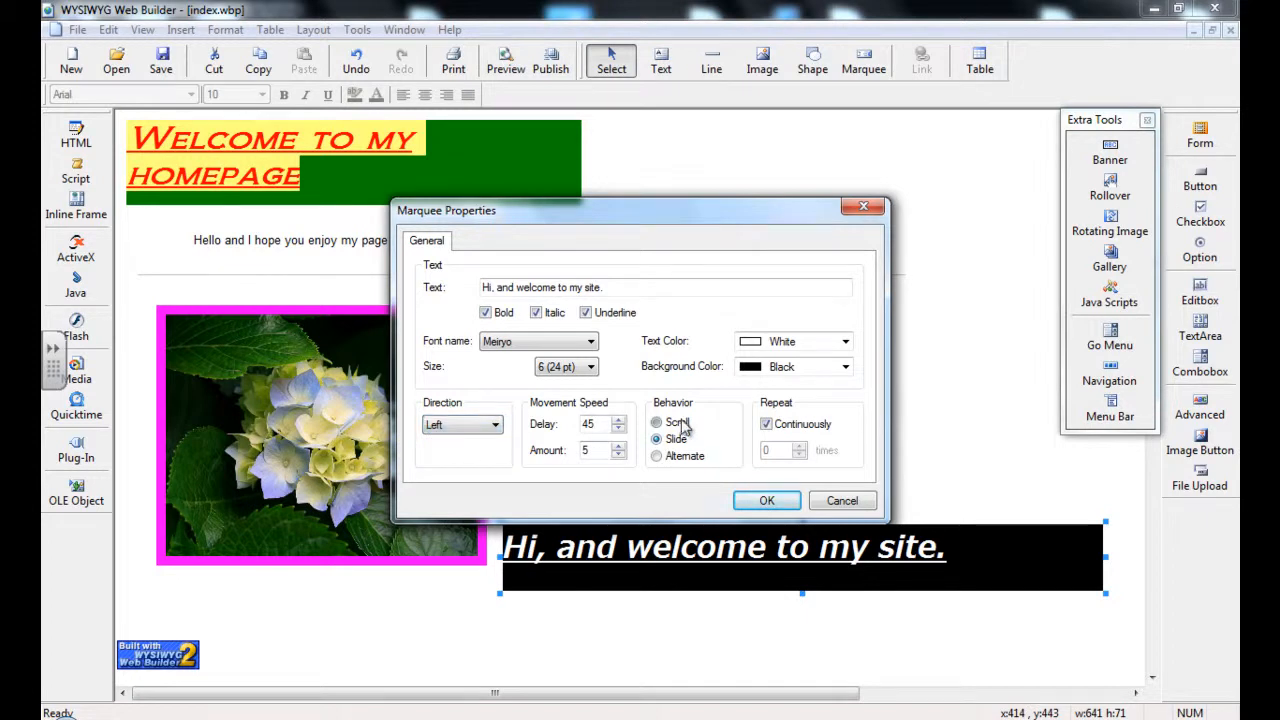
left_click(768, 500)
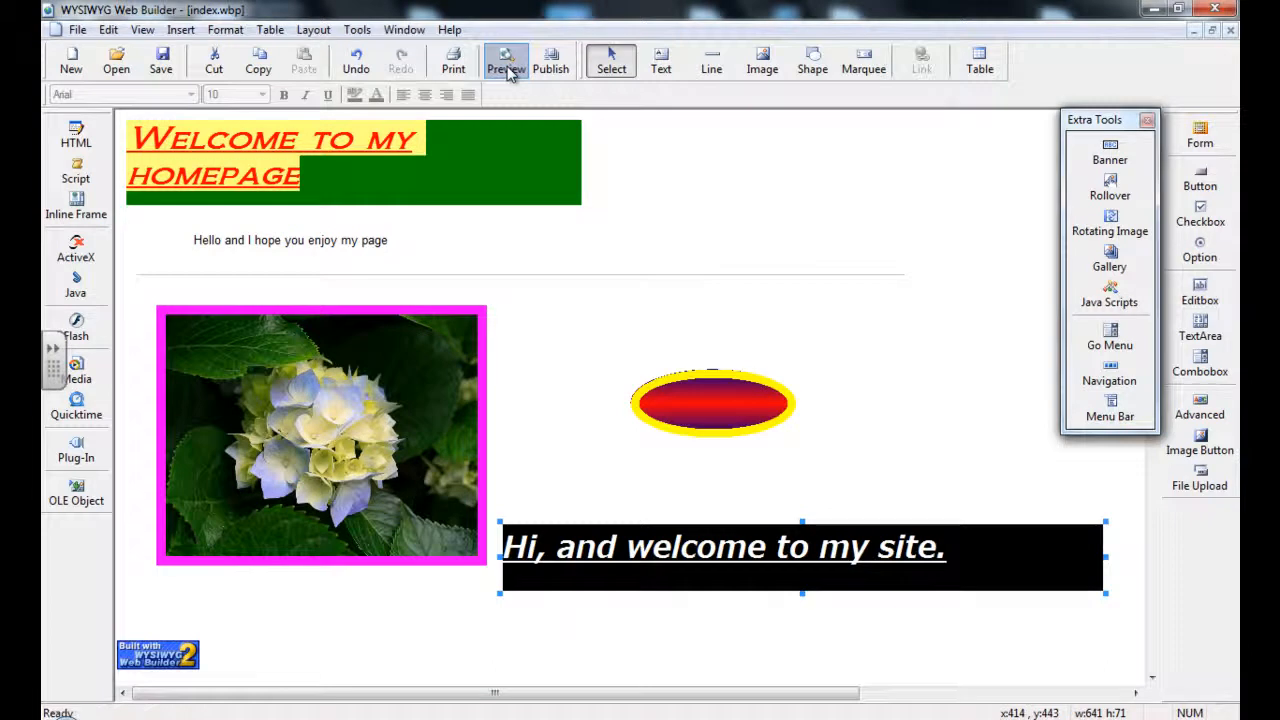
Preview the page in Firefox to watch the welcome text scroll left, then close the preview.
left_click(504, 60)
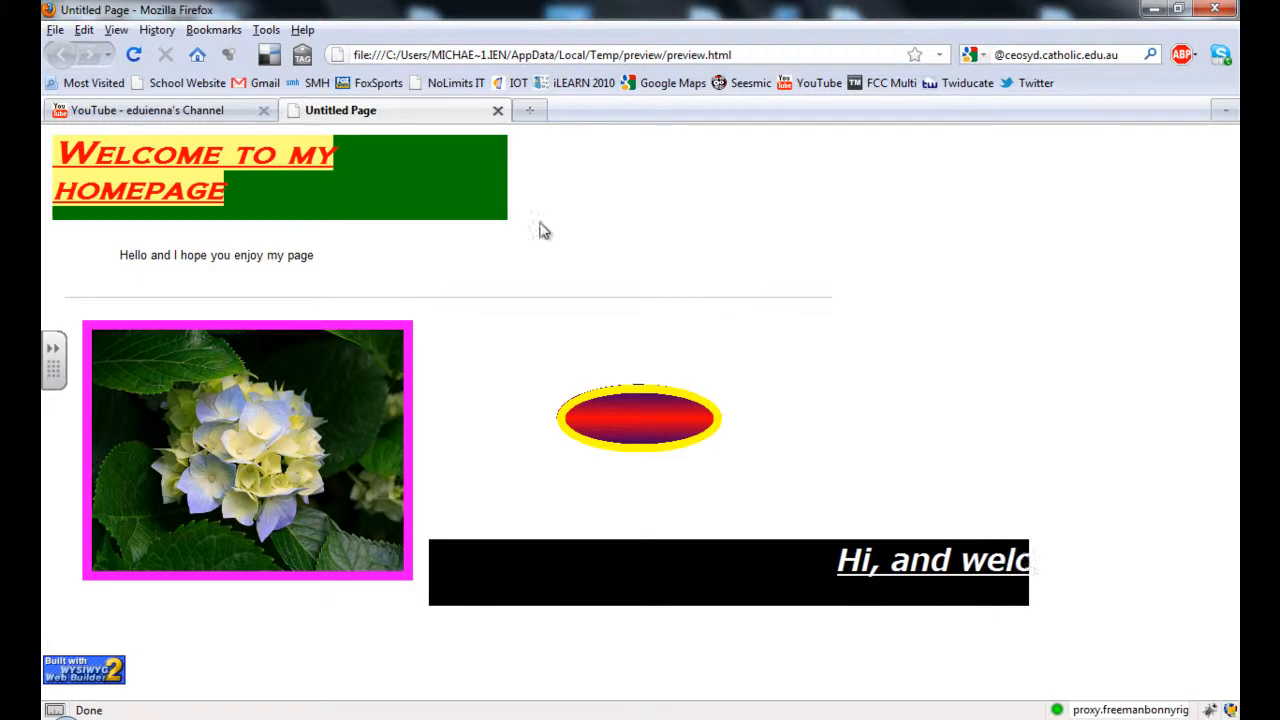
left_click(148, 110)
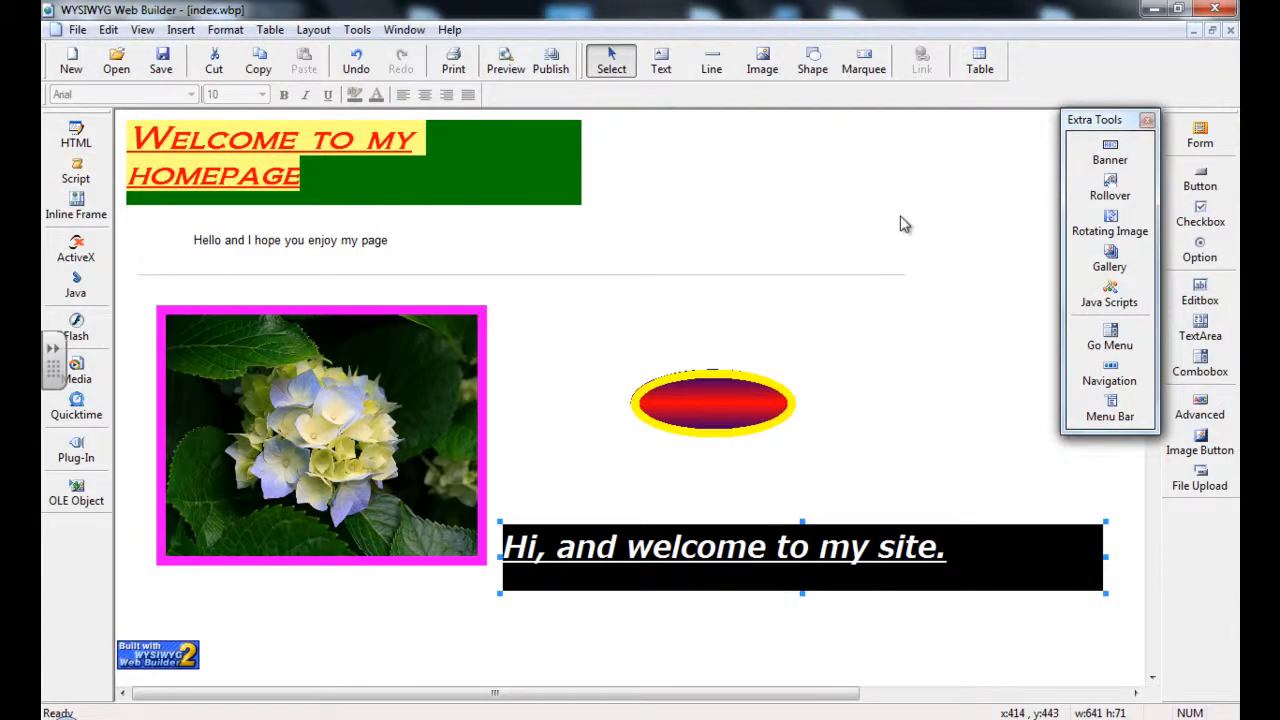
mouse_move(864, 56)
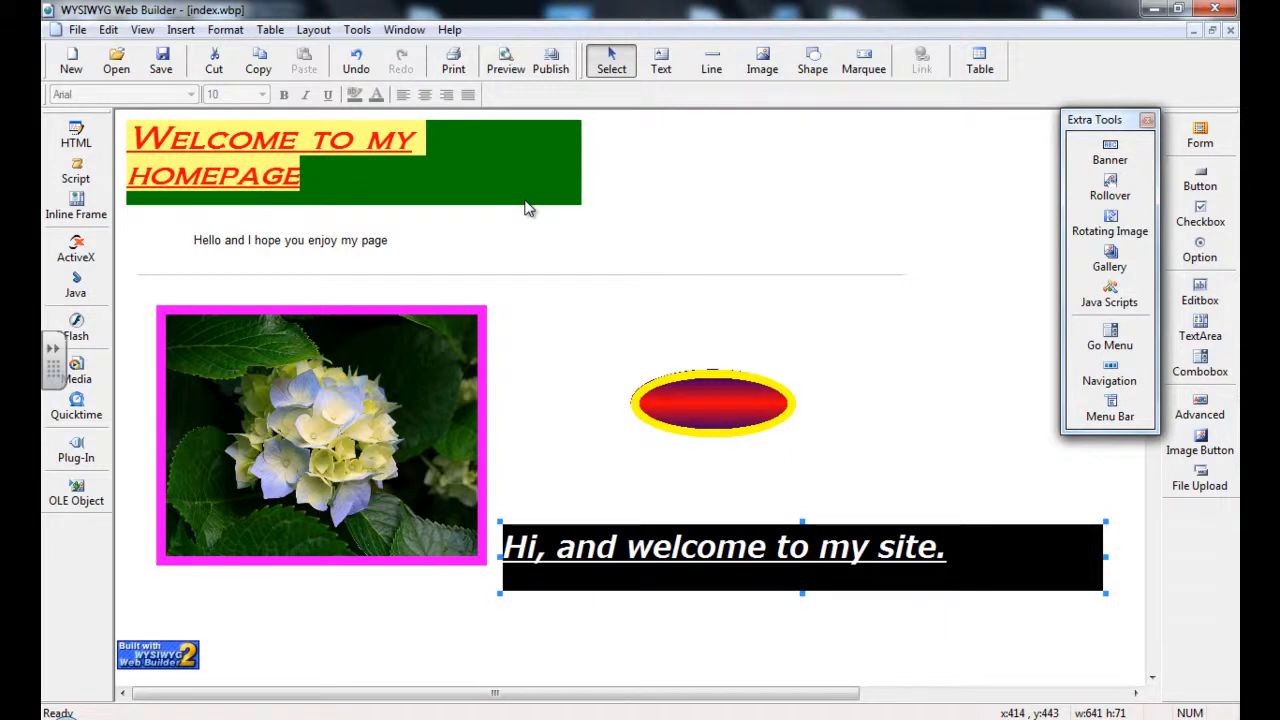
mouse_move(504, 60)
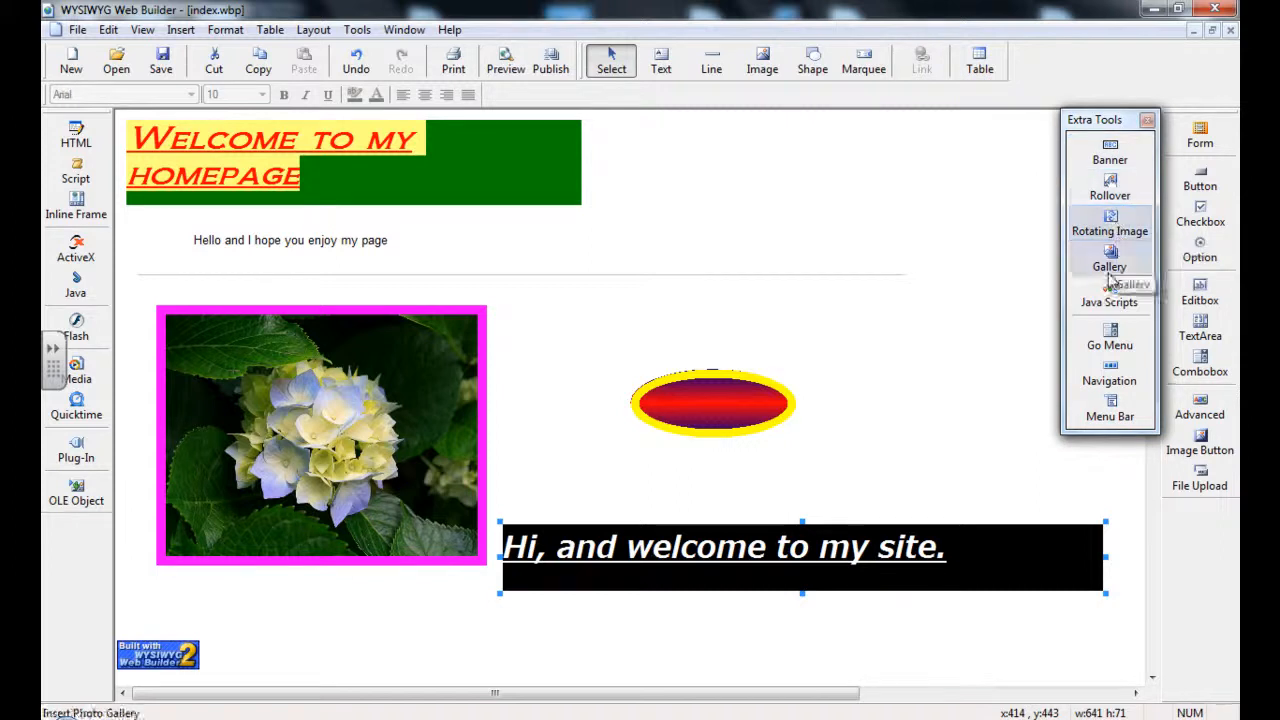
mouse_move(800, 296)
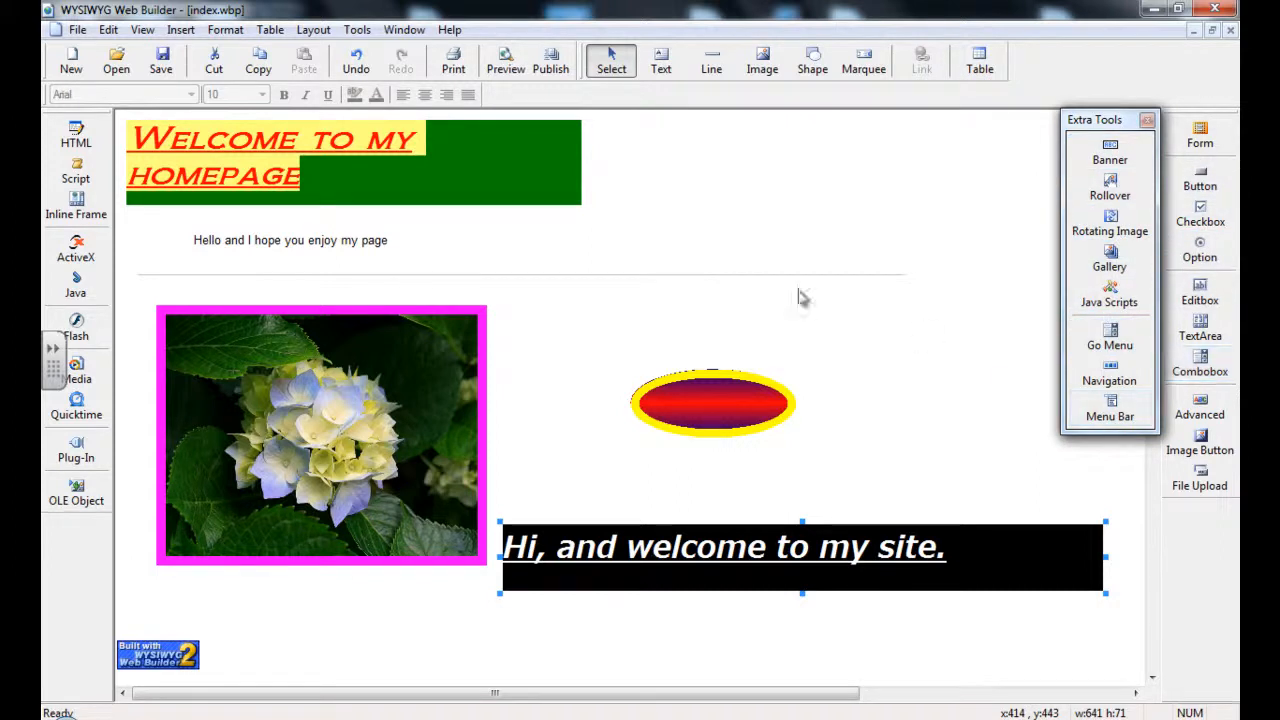